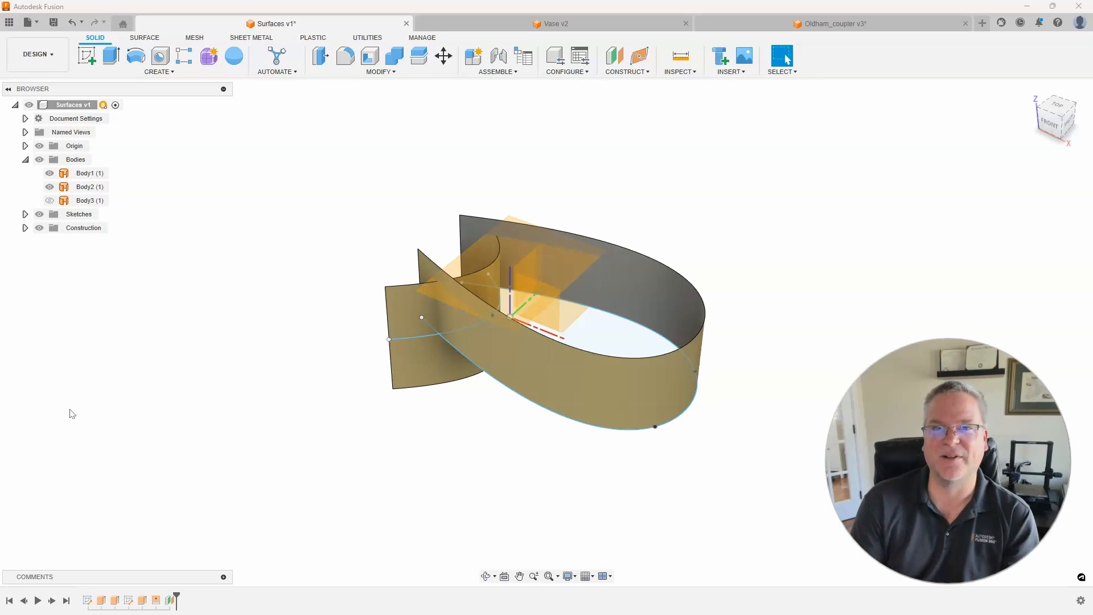
mouse_move(71, 291)
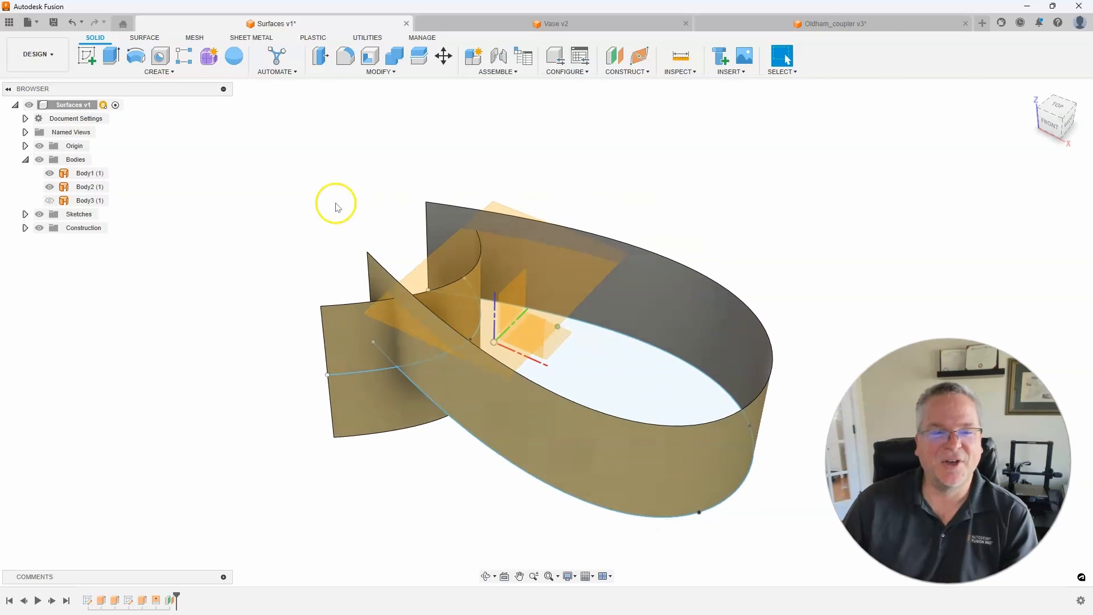
Start a Boundary Fill with the wall surface bodies and the top plane as bounding tools
left_click(85, 186)
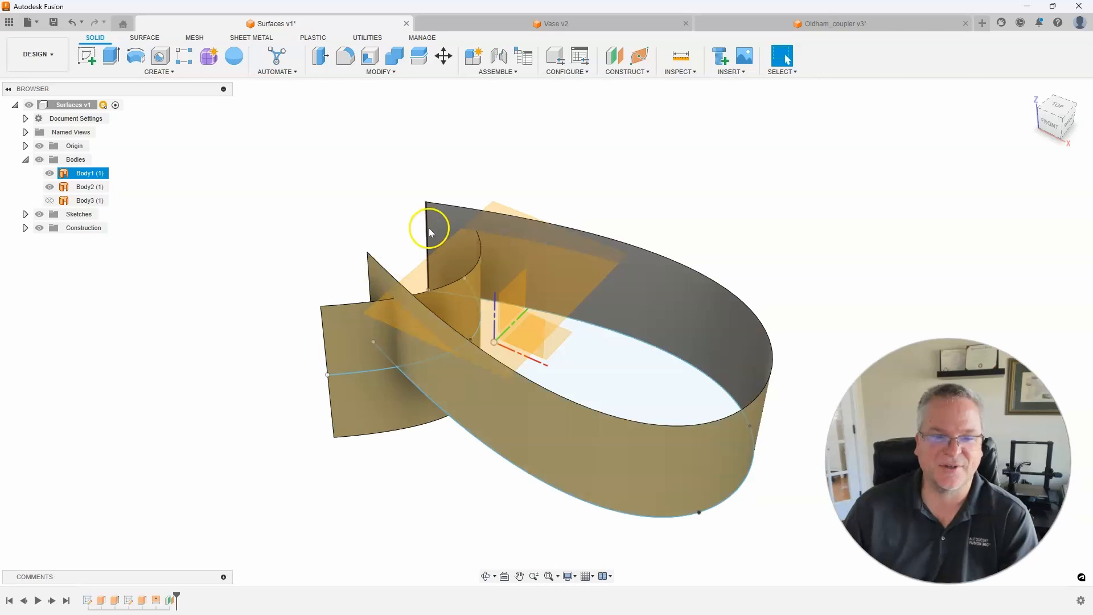
mouse_move(510, 218)
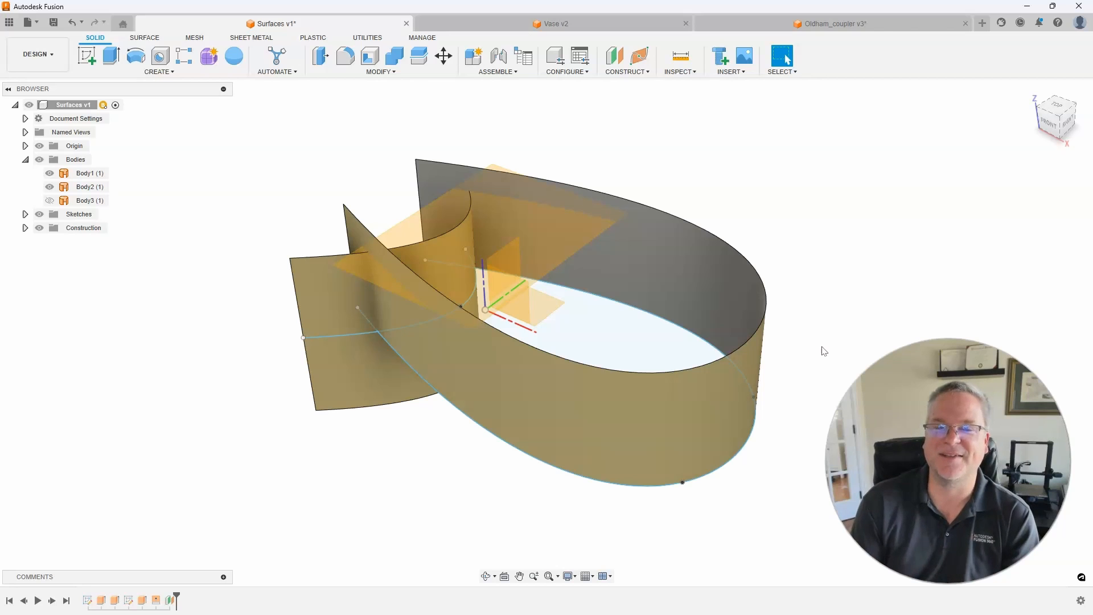
mouse_move(273, 96)
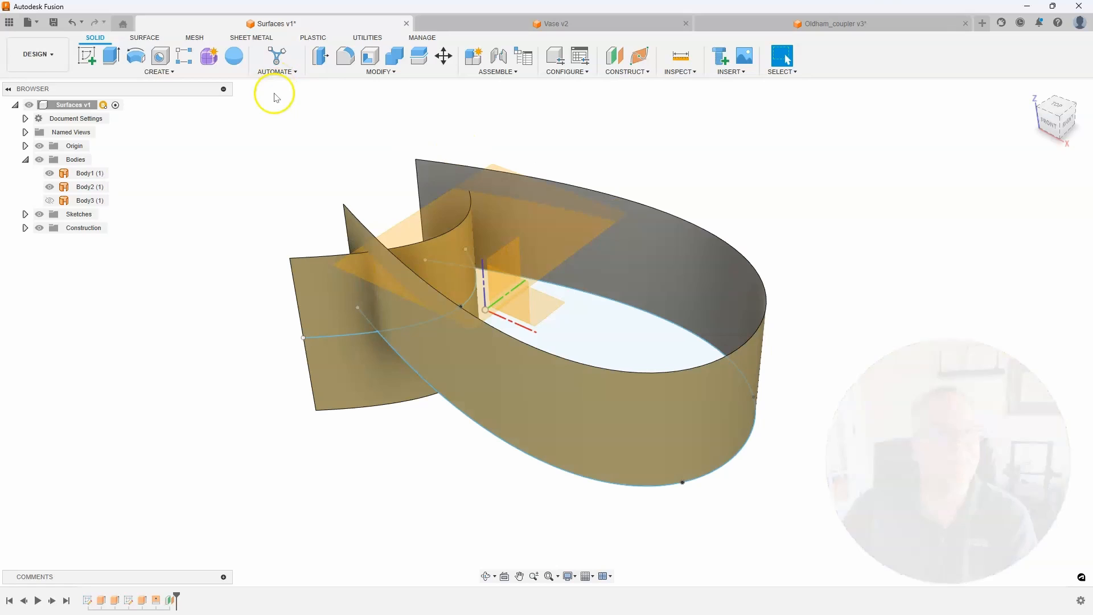
mouse_move(254, 98)
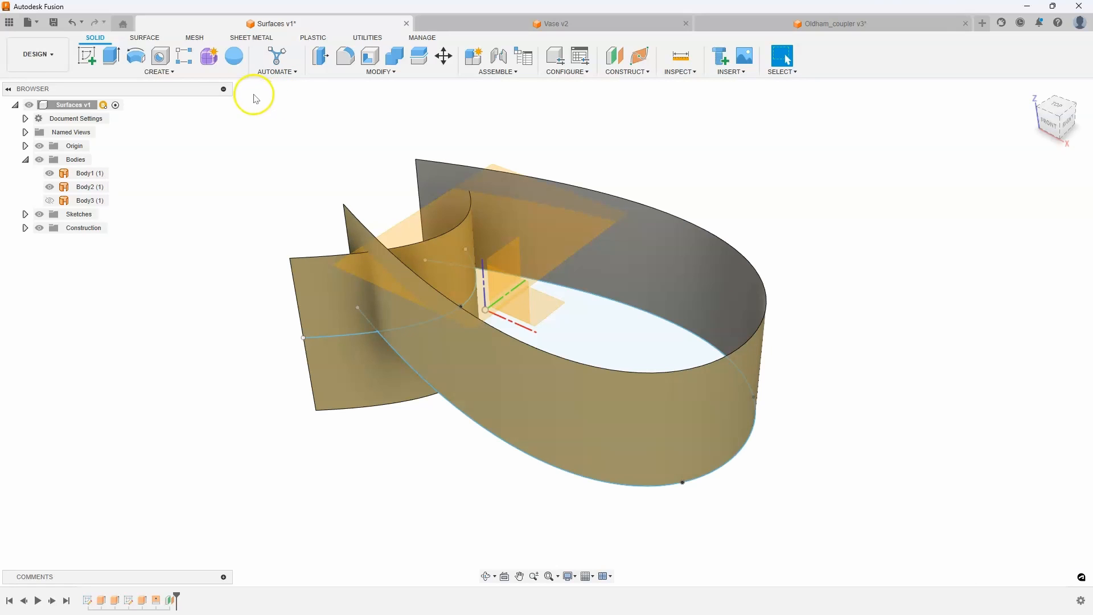
left_click(158, 71)
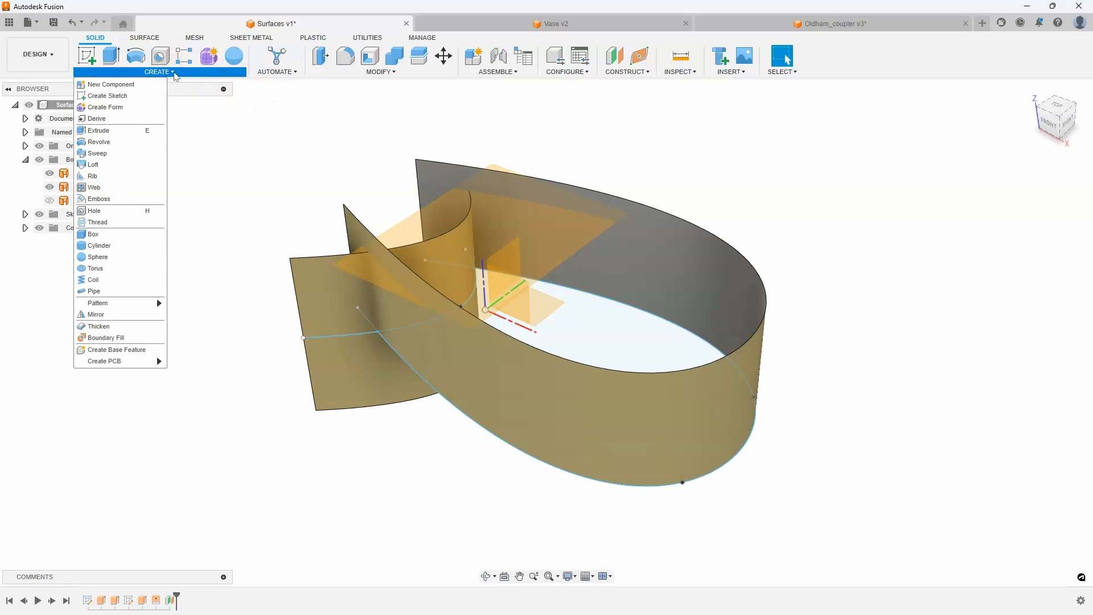
left_click(106, 337)
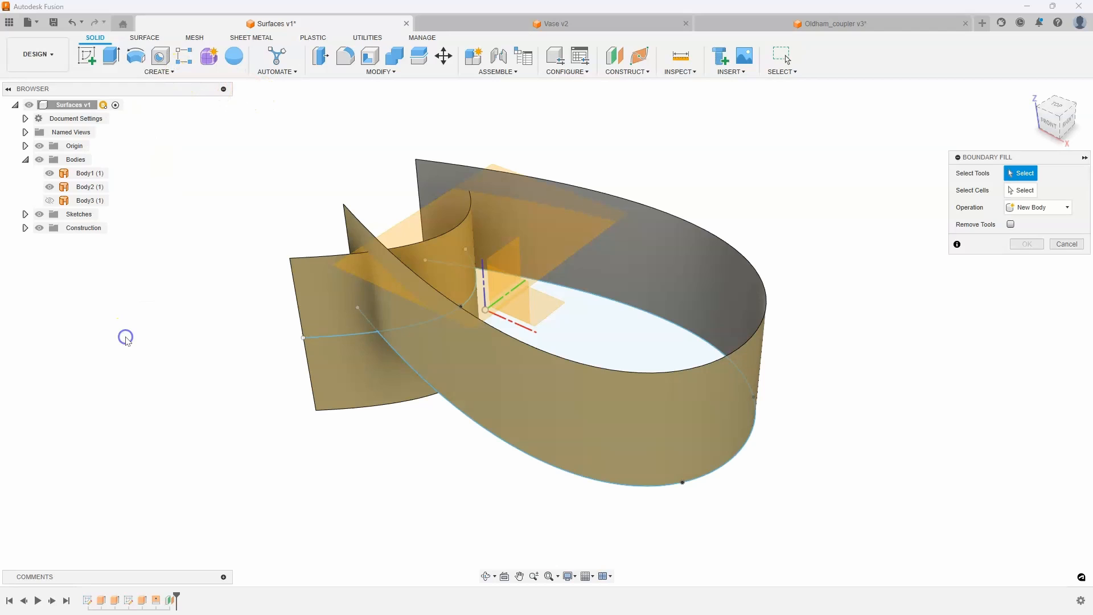
mouse_move(772, 195)
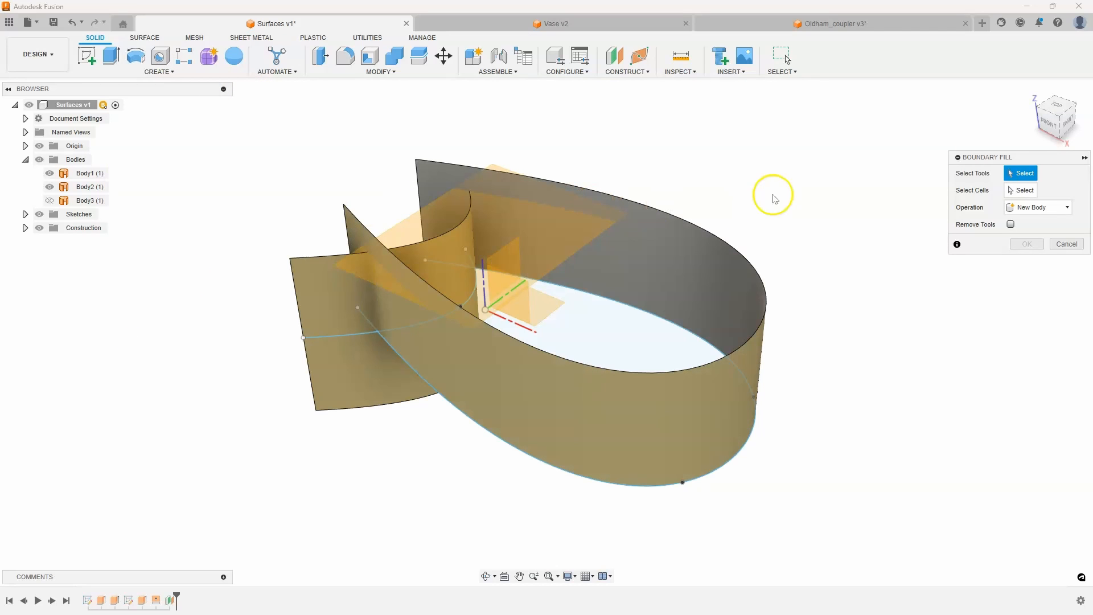
mouse_move(612, 139)
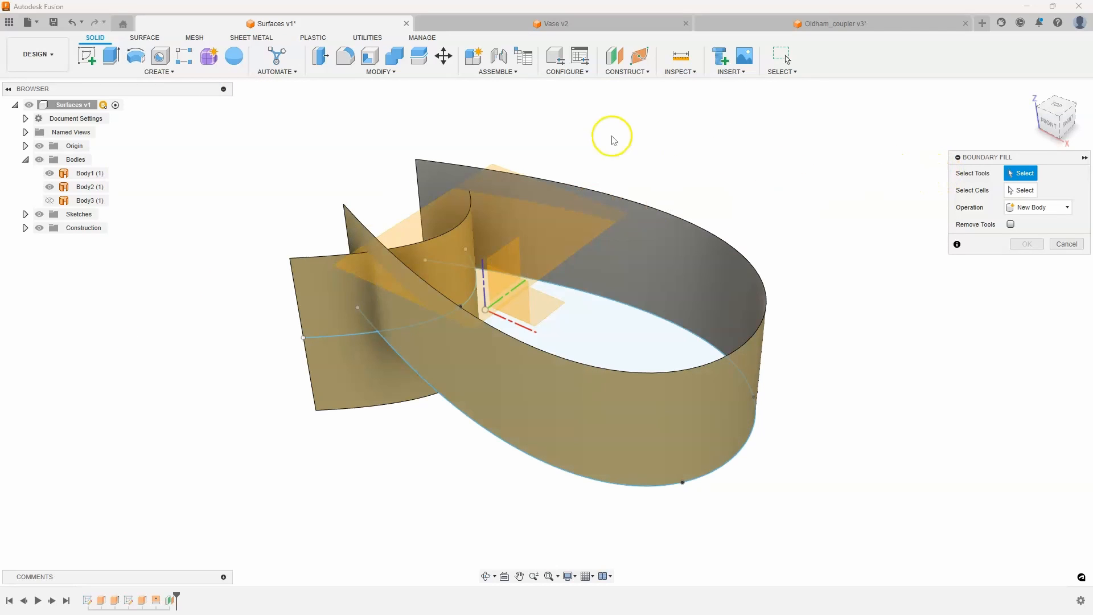
left_click(315, 270)
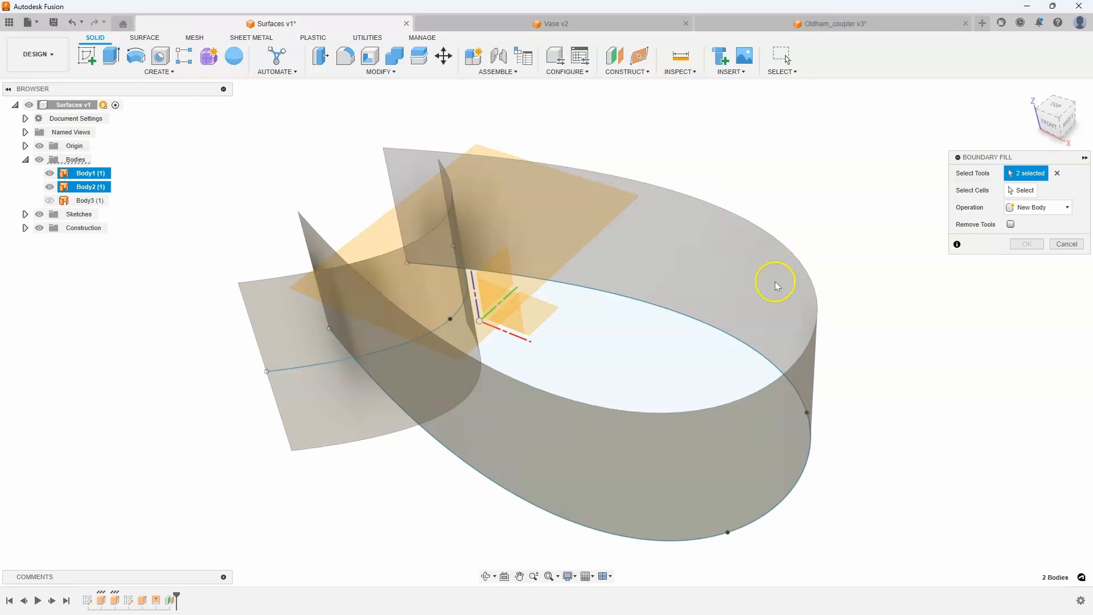
mouse_move(705, 349)
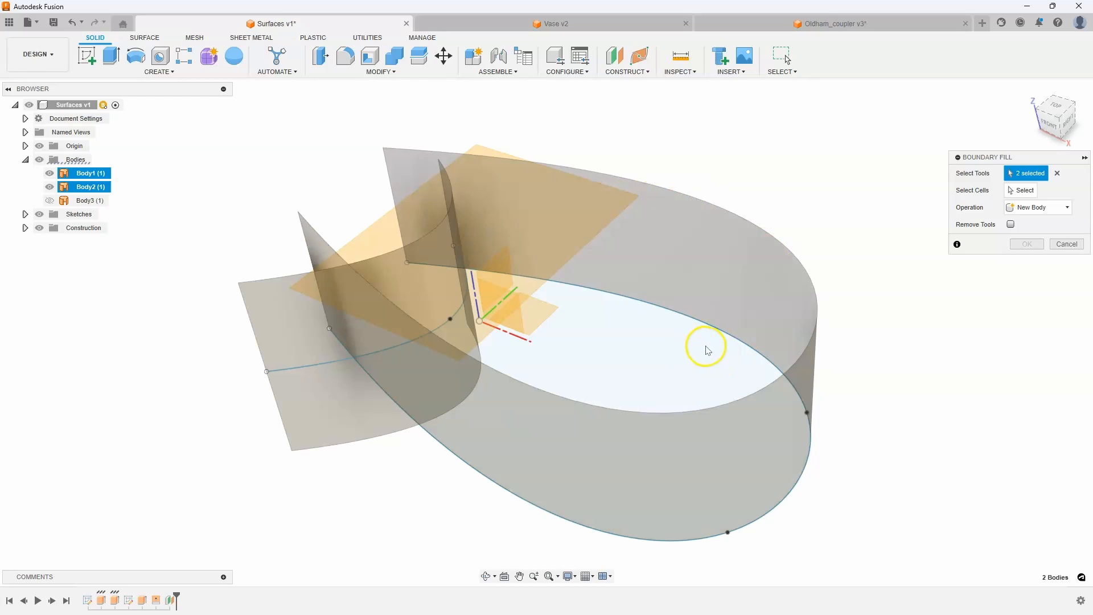
mouse_move(667, 359)
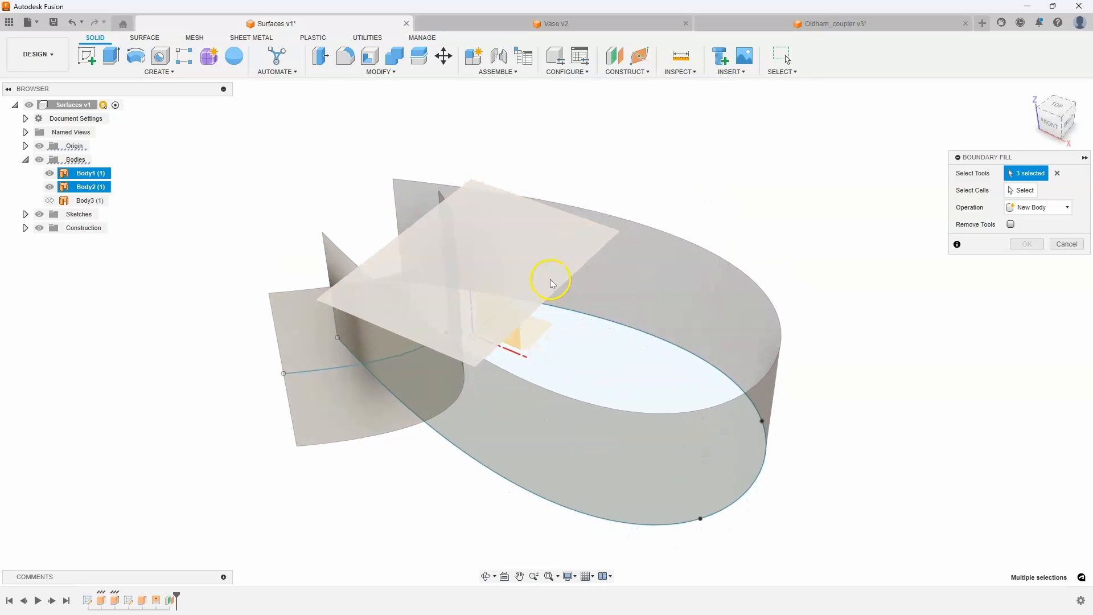
left_click(550, 282)
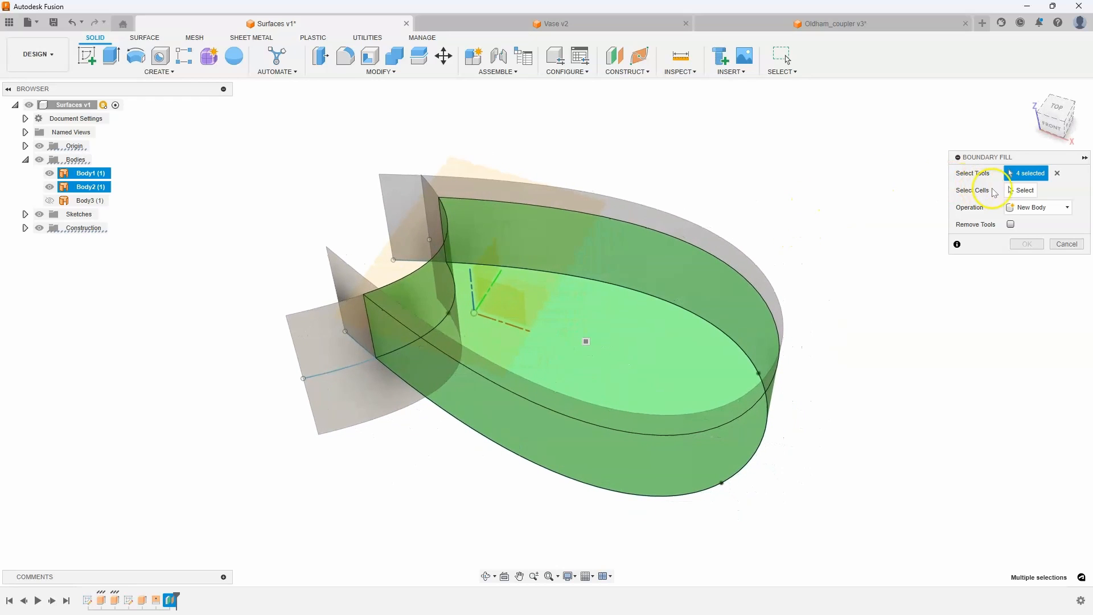
mouse_move(1000, 198)
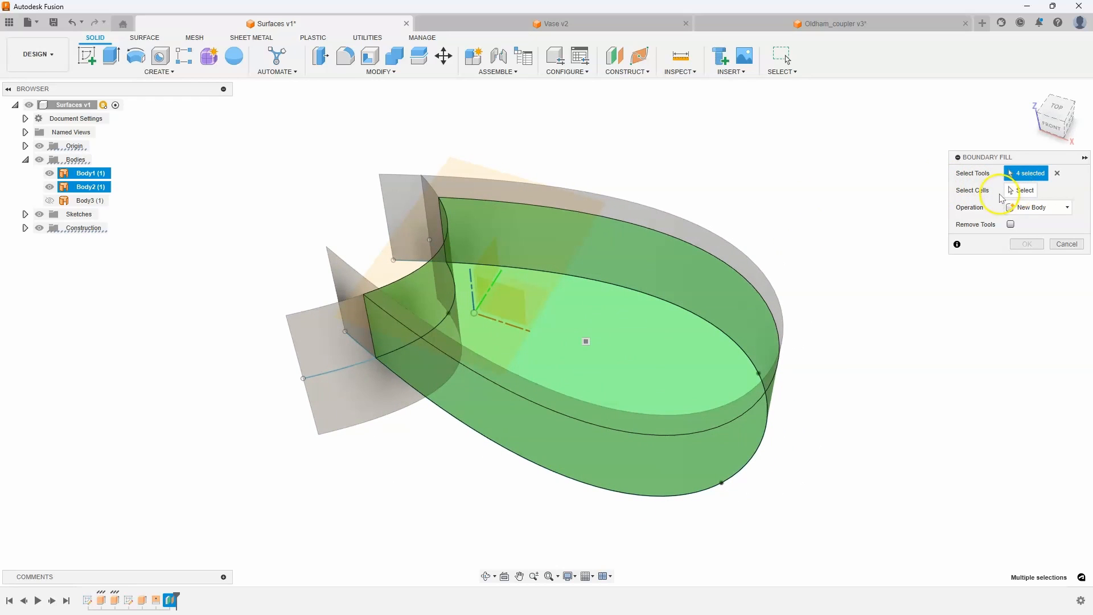
mouse_move(585, 342)
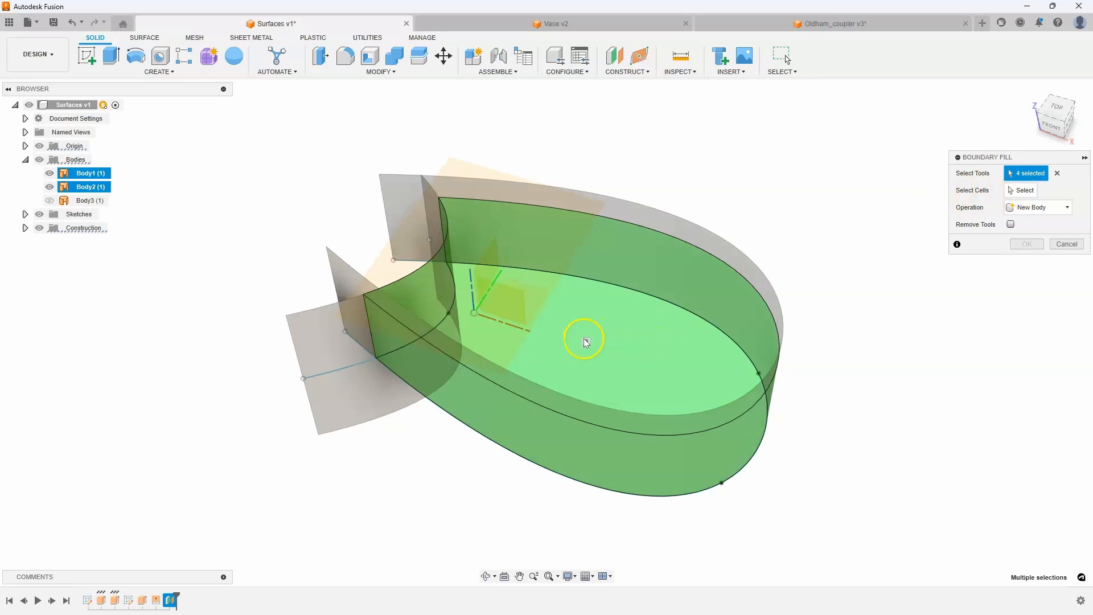
mouse_move(634, 334)
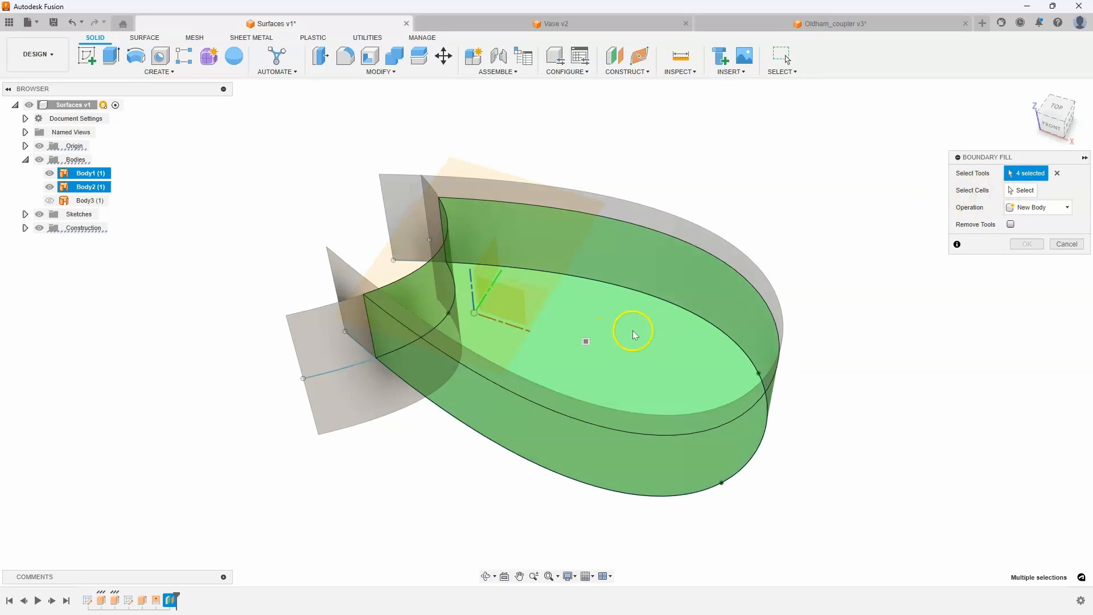
mouse_move(636, 323)
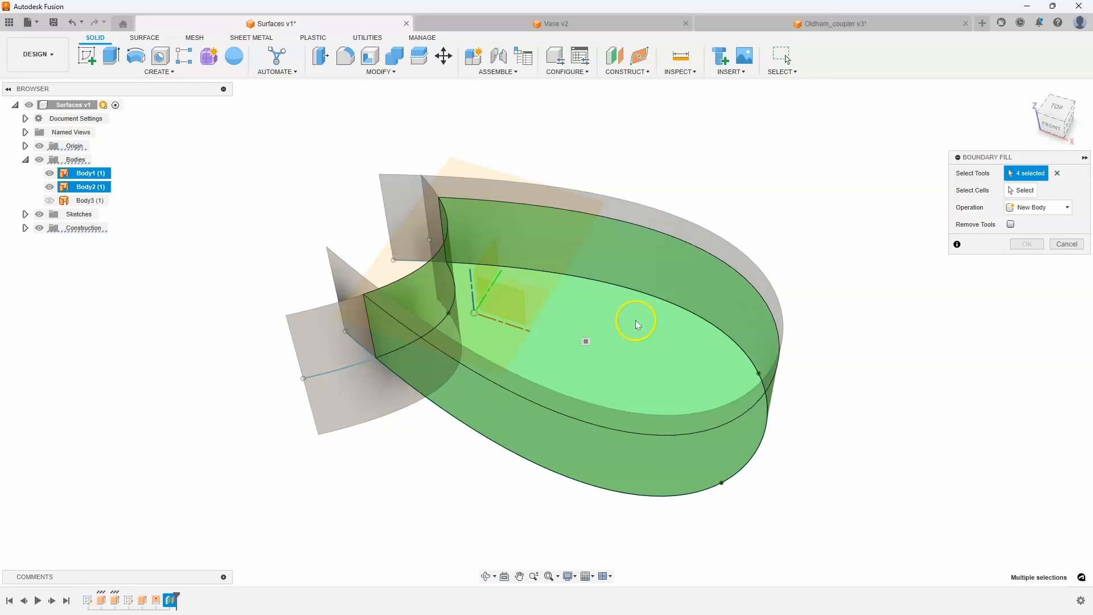
mouse_move(624, 310)
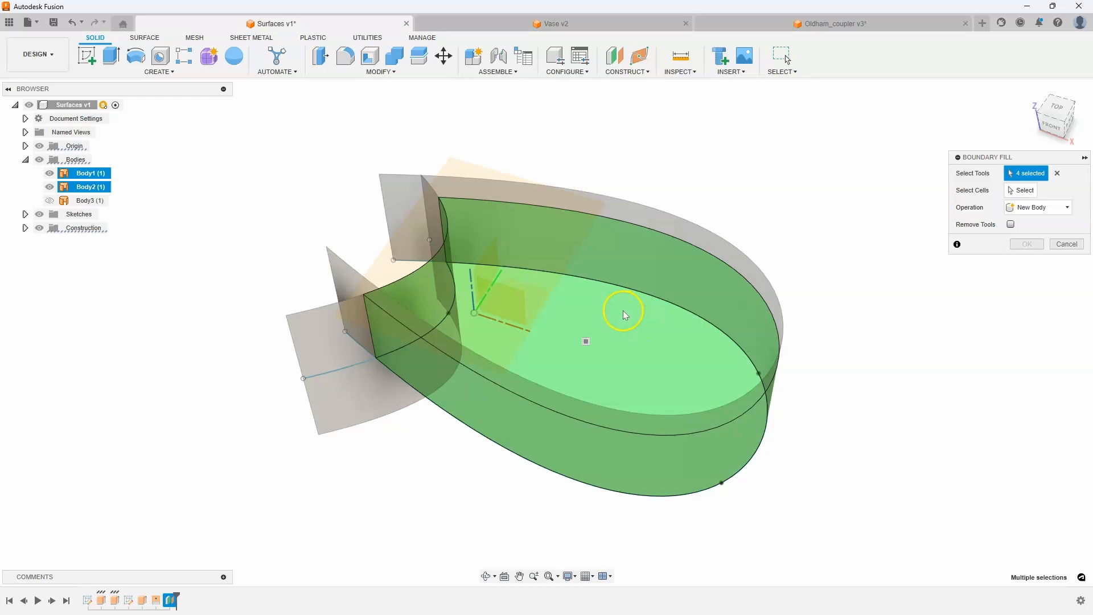
Fill the enclosed interior cell as a new solid, then hide the surface bodies, sketches and origin
left_click(1019, 190)
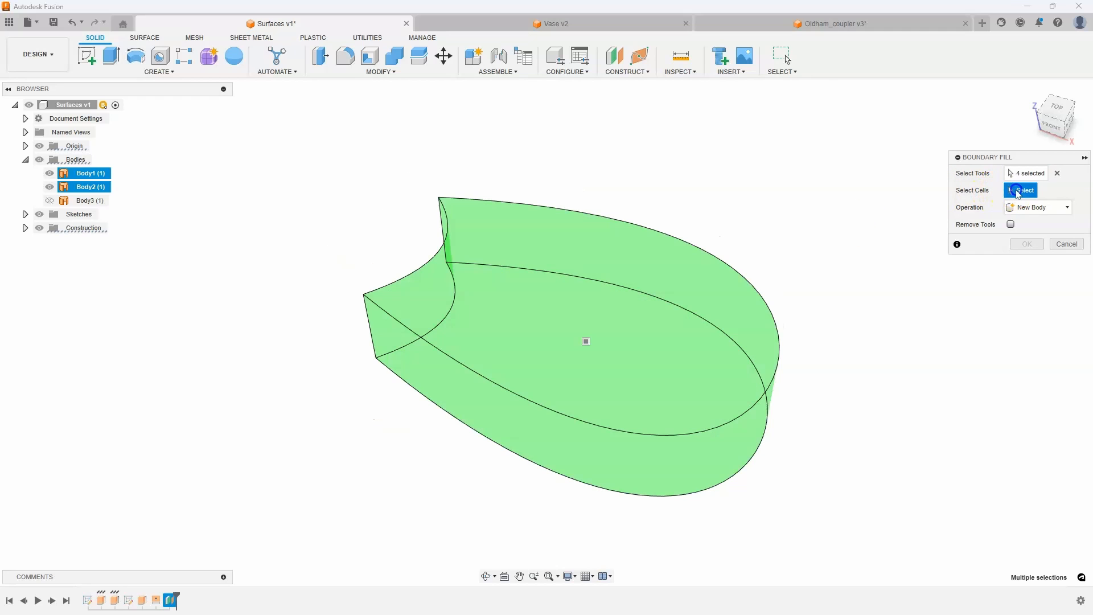
mouse_move(585, 331)
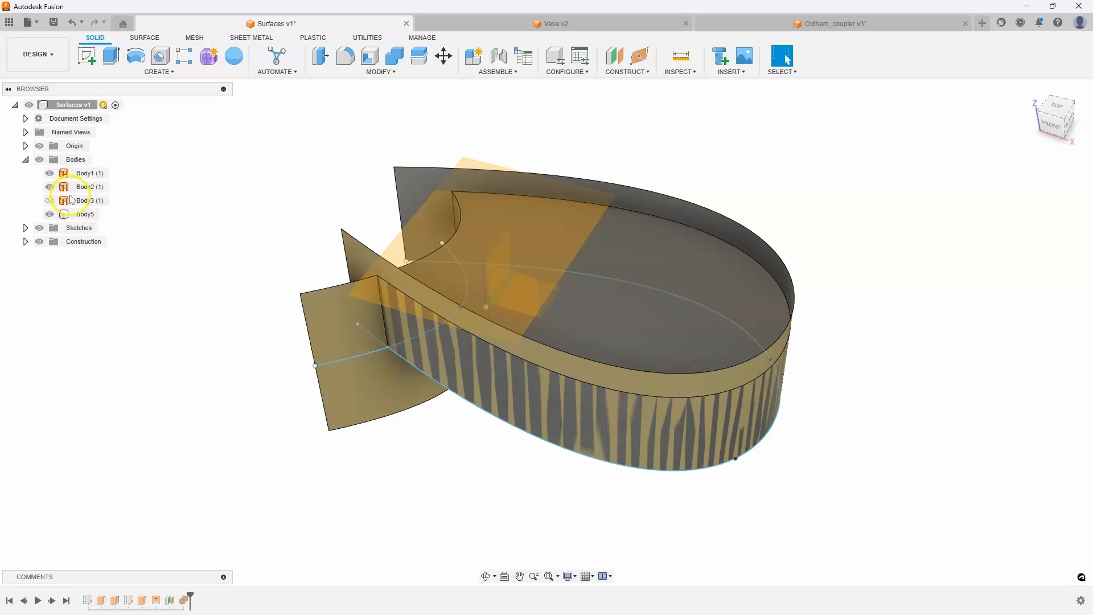
left_click(49, 200)
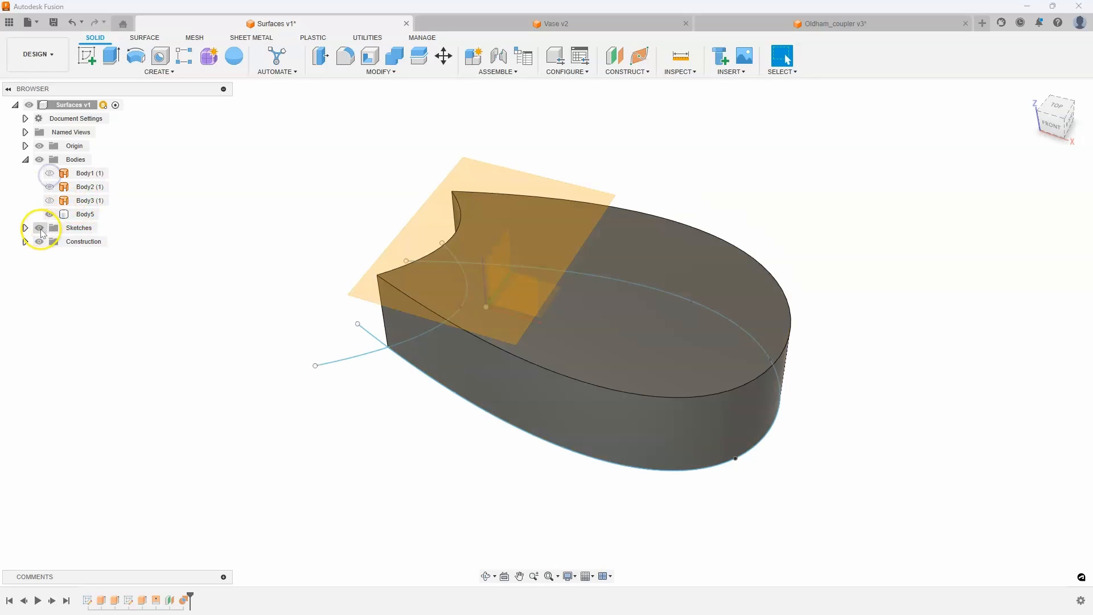
left_click(39, 227)
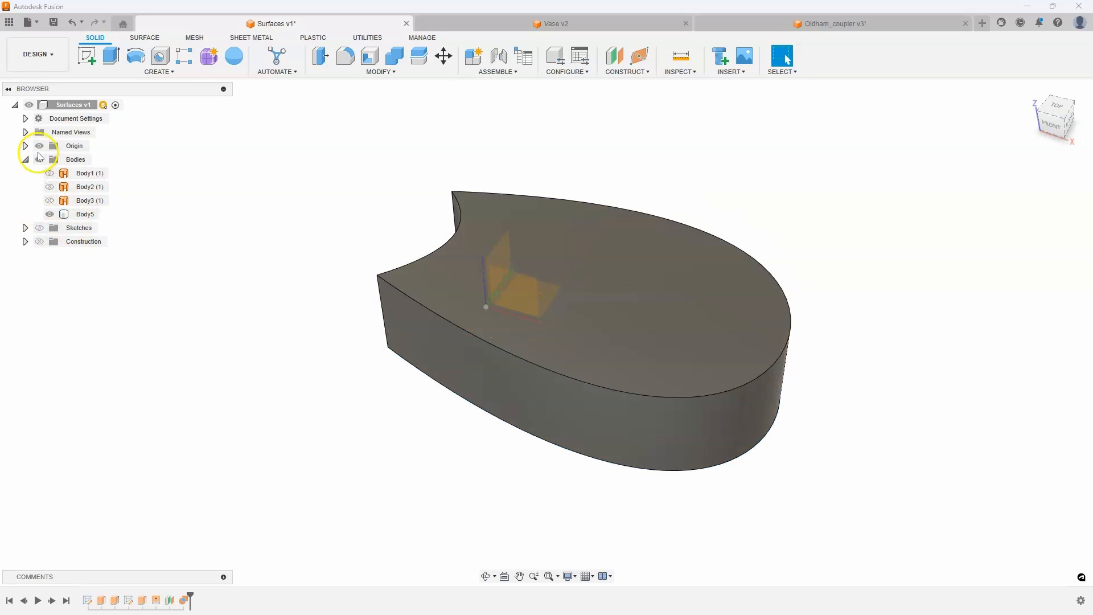
left_click(84, 214)
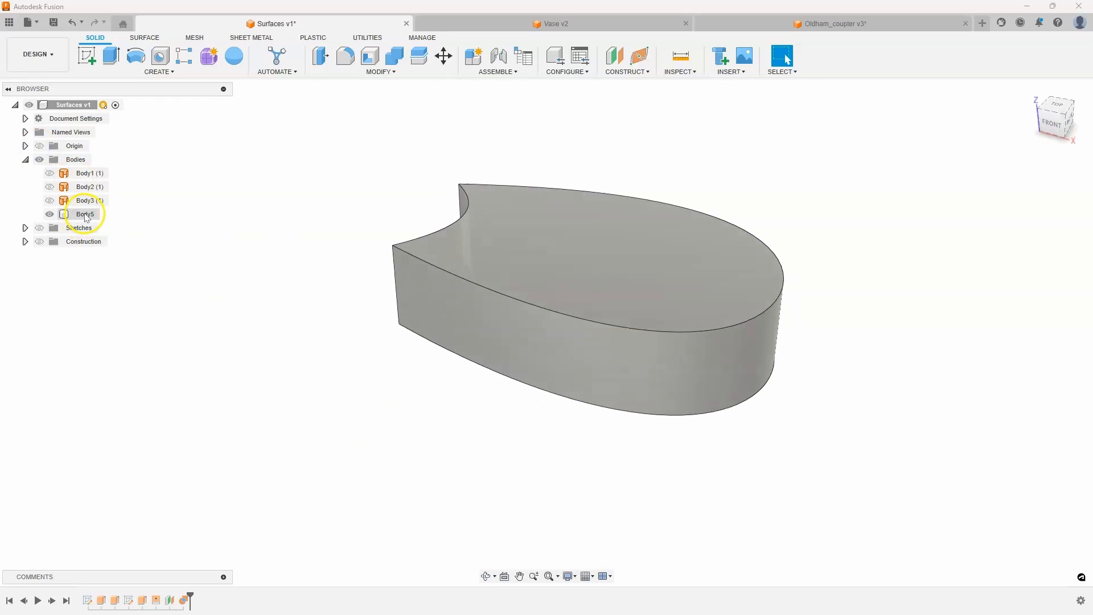
Start a fillet on Body5's top edge, then undo it so the edge is sharp again
right_click(463, 313)
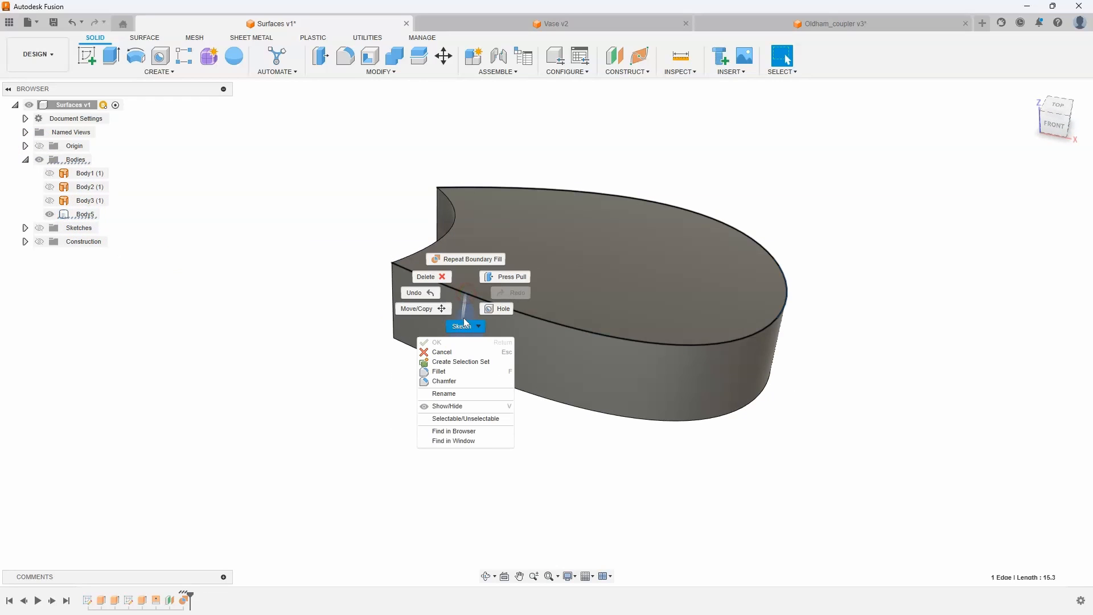
left_click(439, 370)
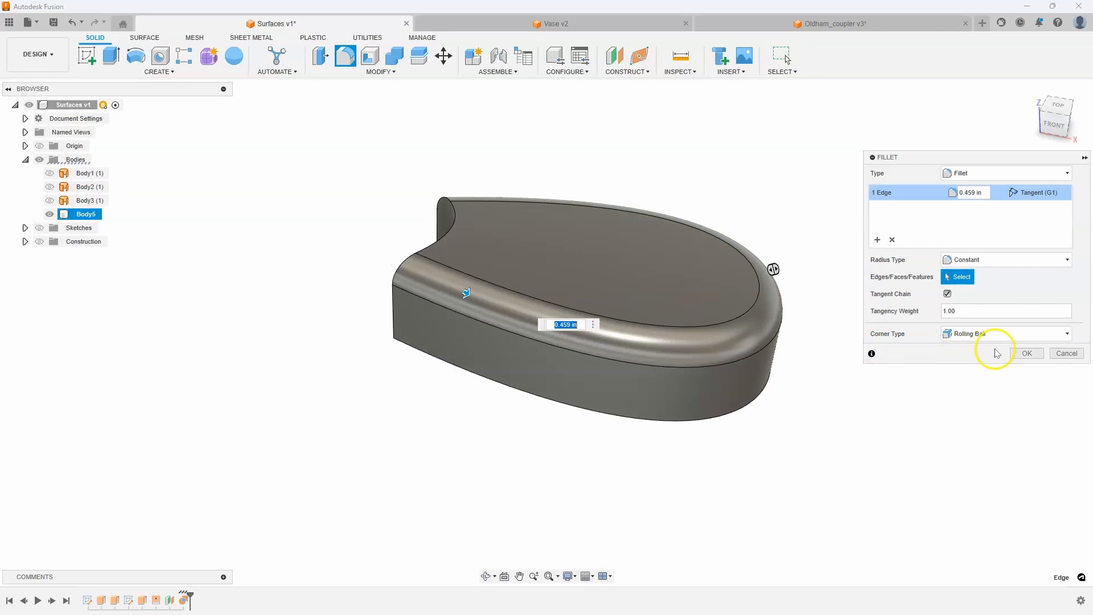
left_click(1026, 353)
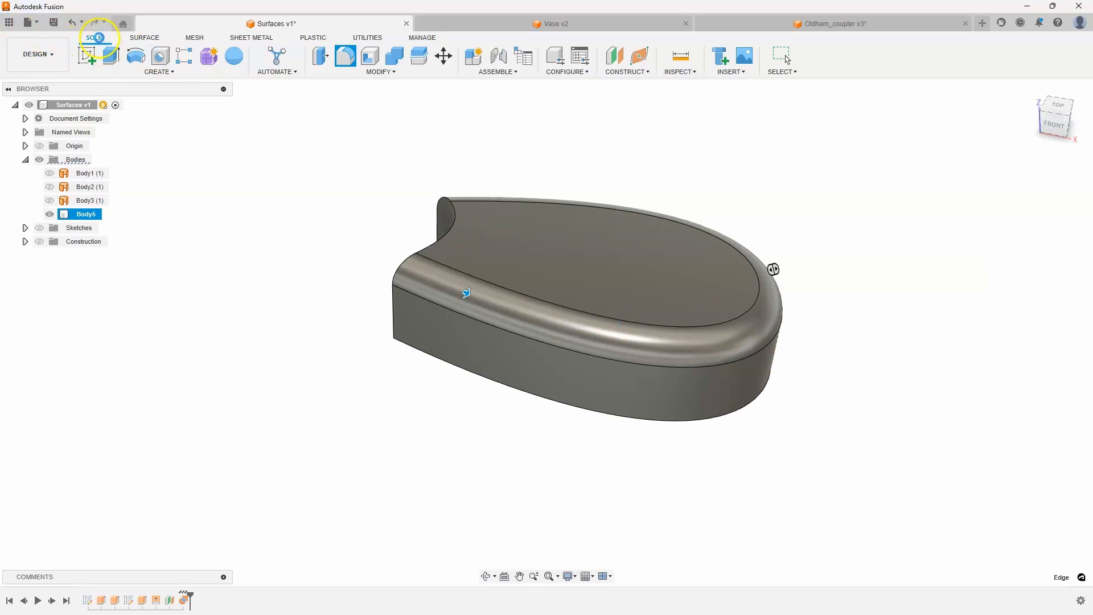
left_click(74, 22)
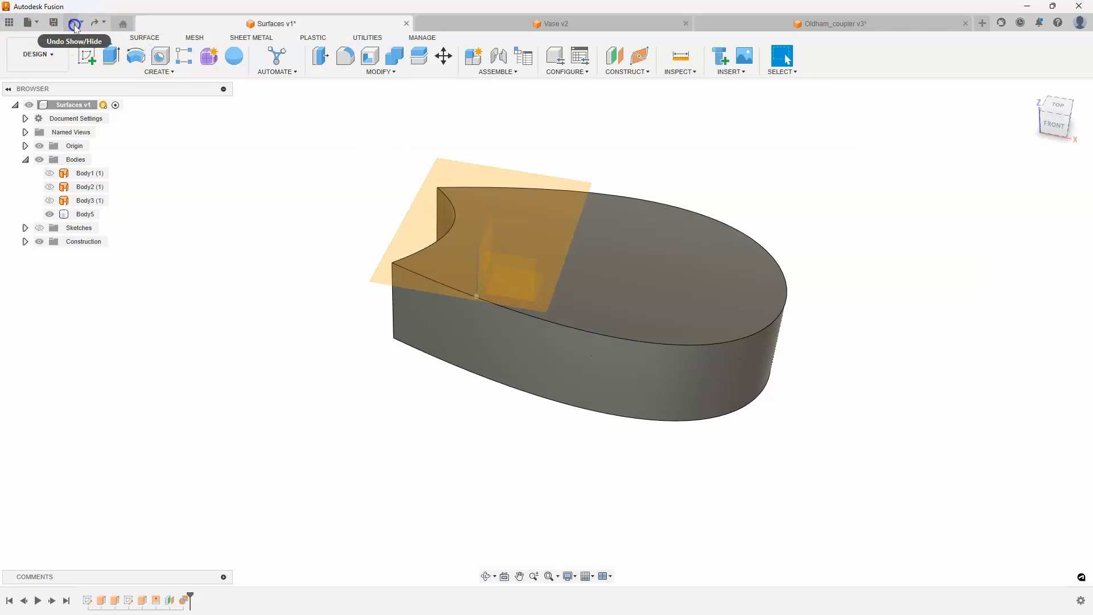
Undo the Boundary Fill so only the wall surfaces and planes remain
left_click(74, 23)
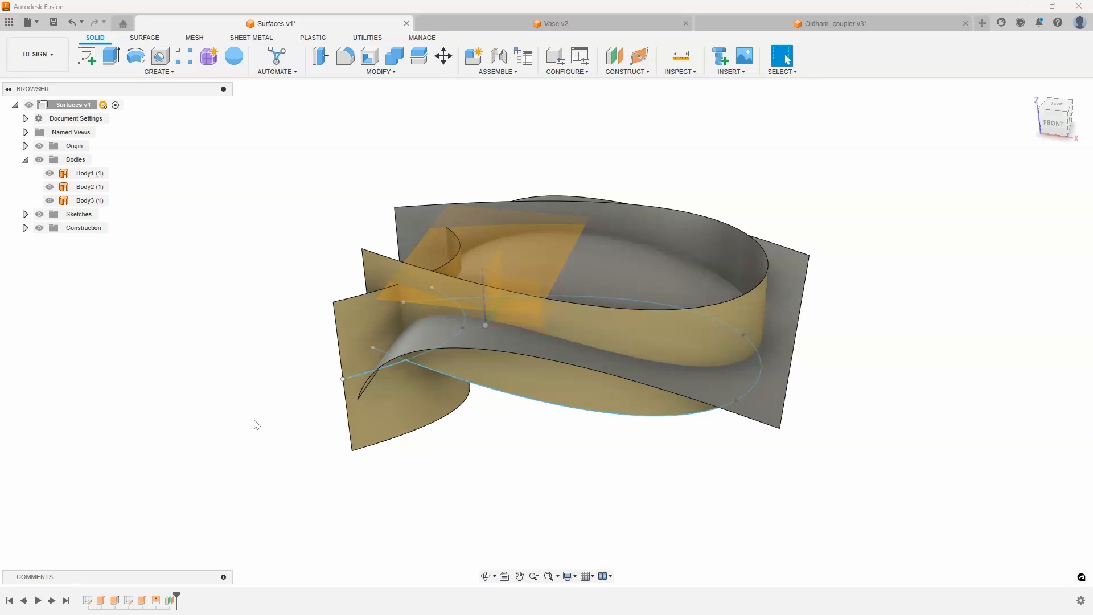
left_click(158, 71)
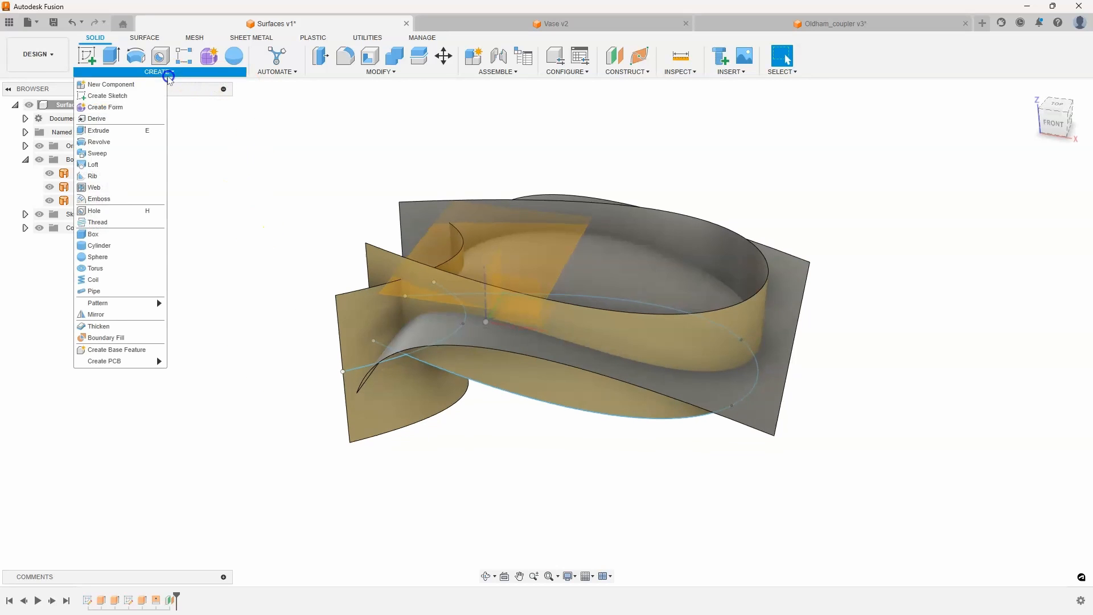
Redo the Boundary Fill with the surfaces and plane as tools, filling the enclosed cell as a solid
left_click(105, 338)
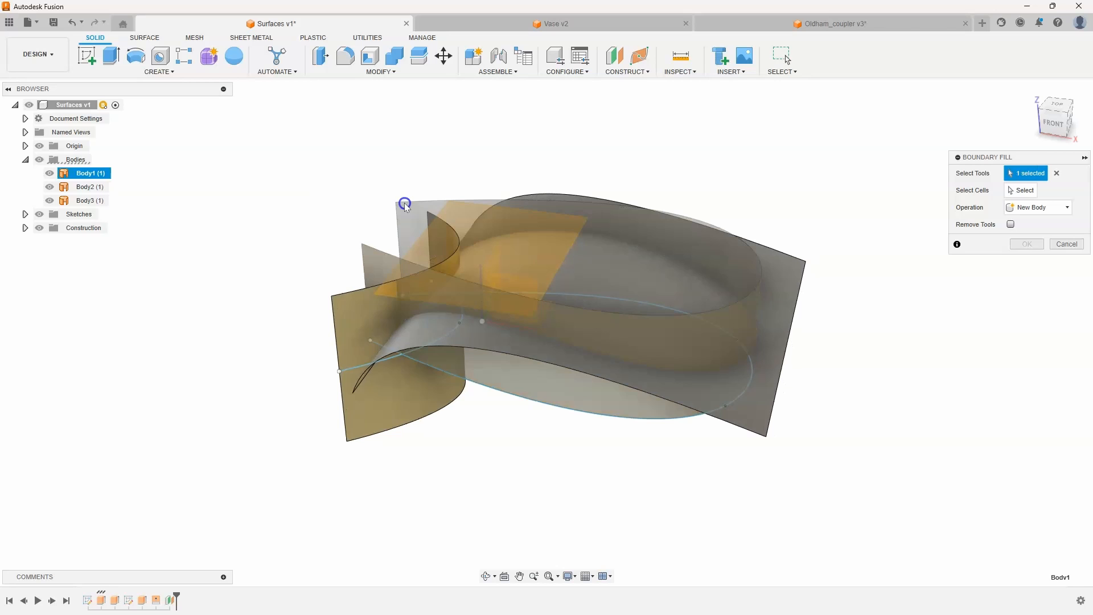
left_click(422, 338)
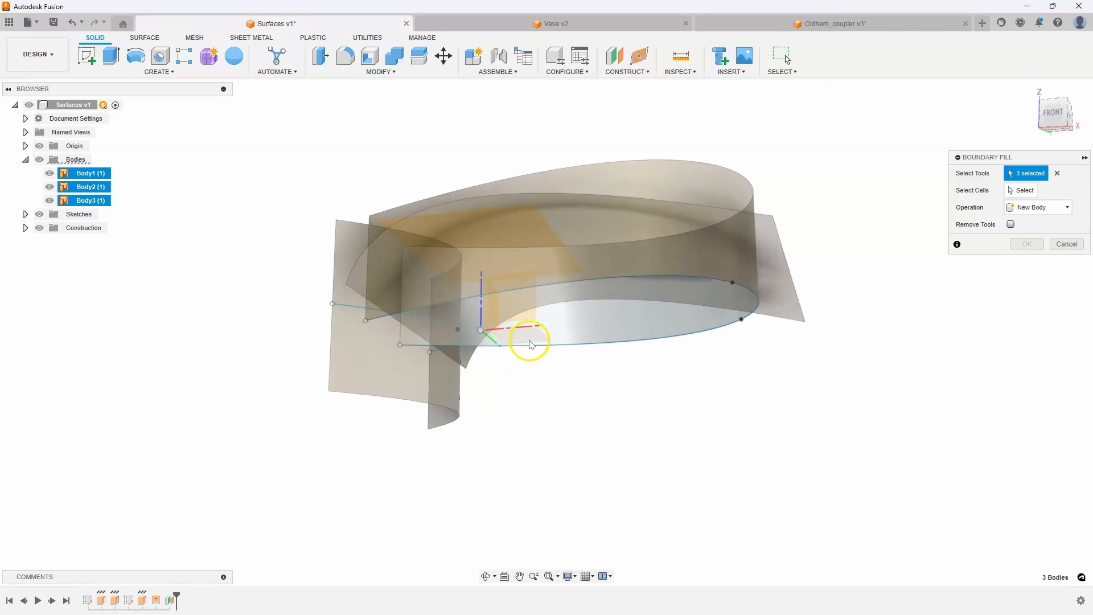
left_click(561, 317)
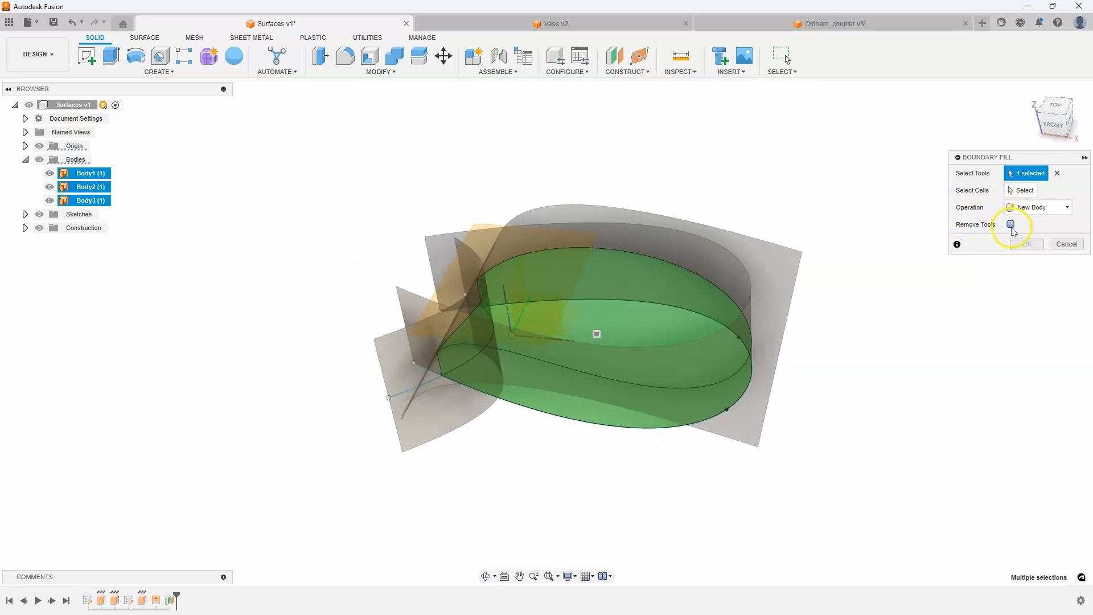
left_click(1024, 190)
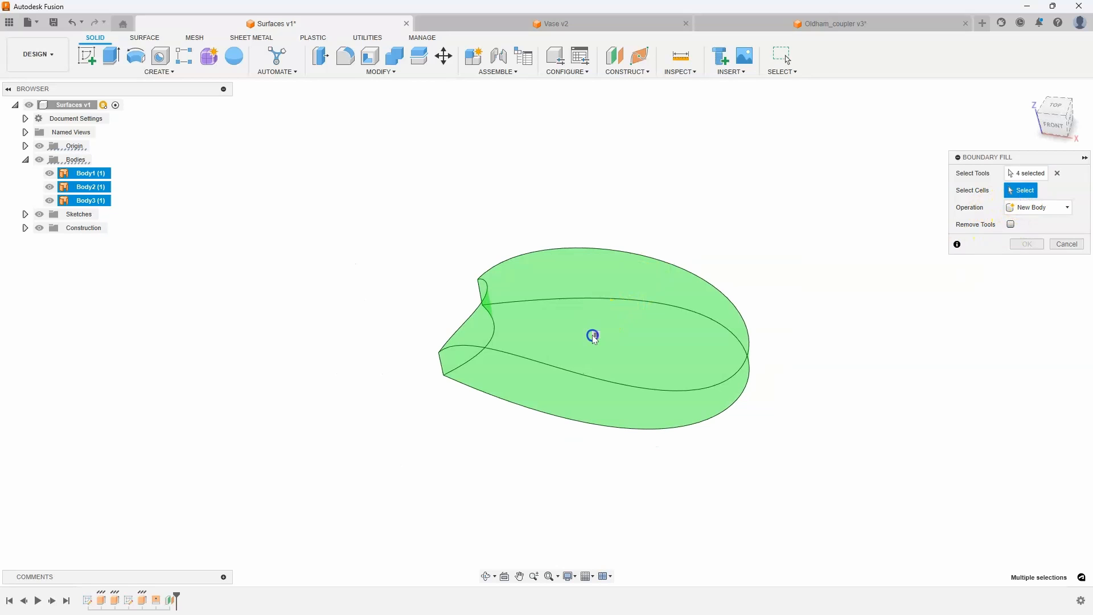
left_click(1025, 243)
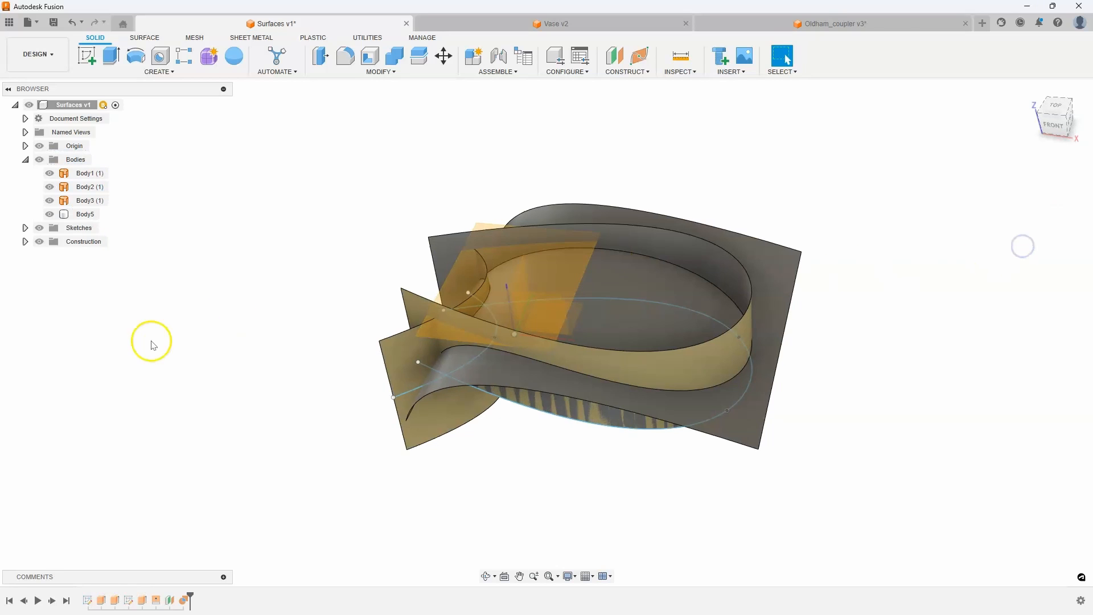
Hide the original surface bodies and switch to the Vase v2 document
left_click(49, 173)
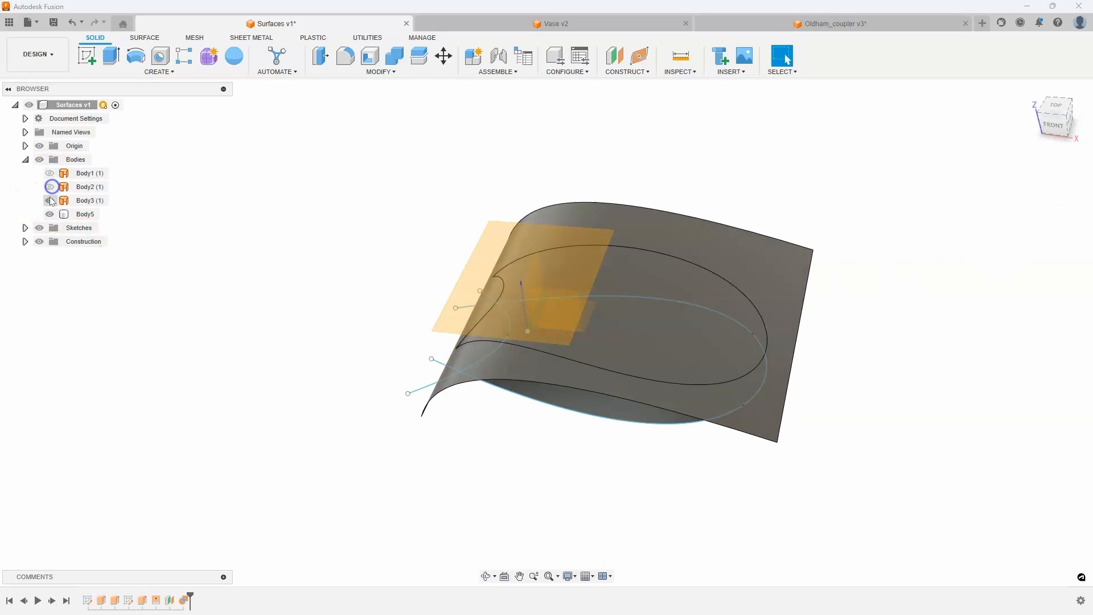
left_click(50, 200)
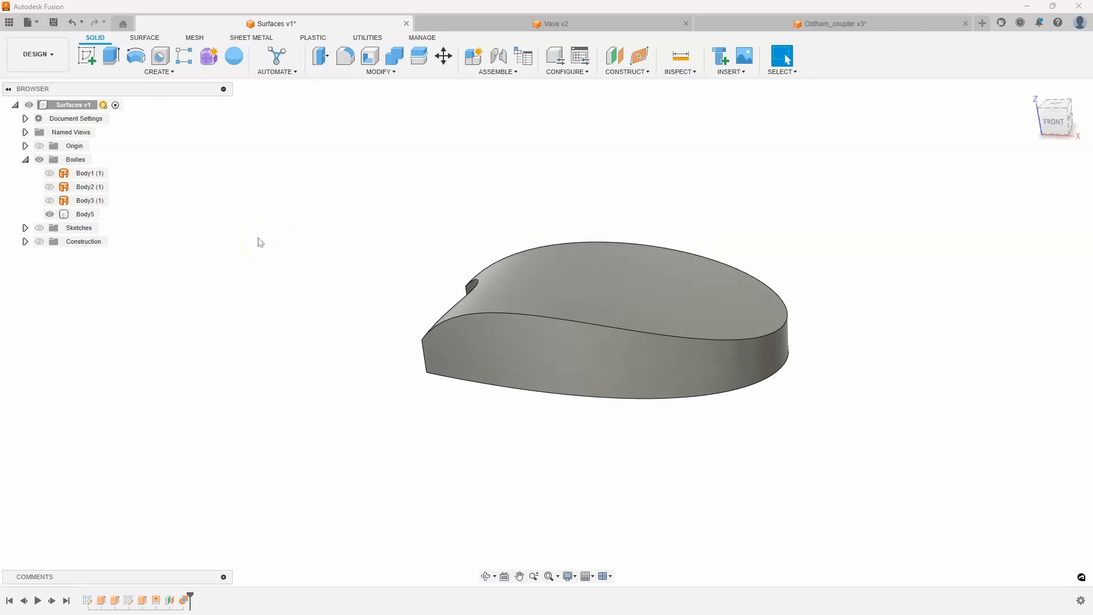
mouse_move(443, 56)
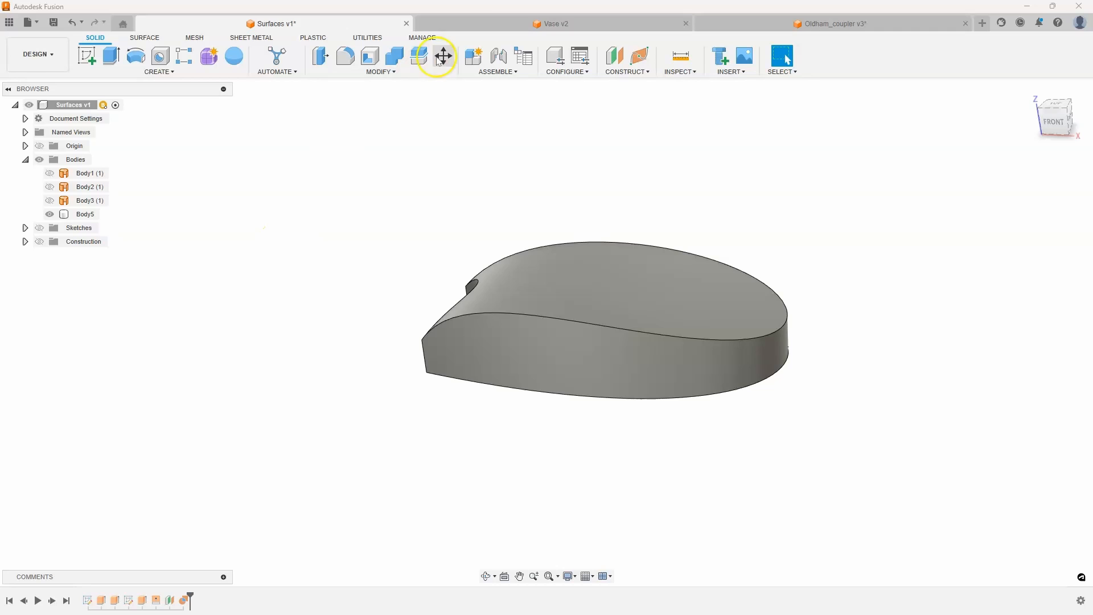
left_click(553, 23)
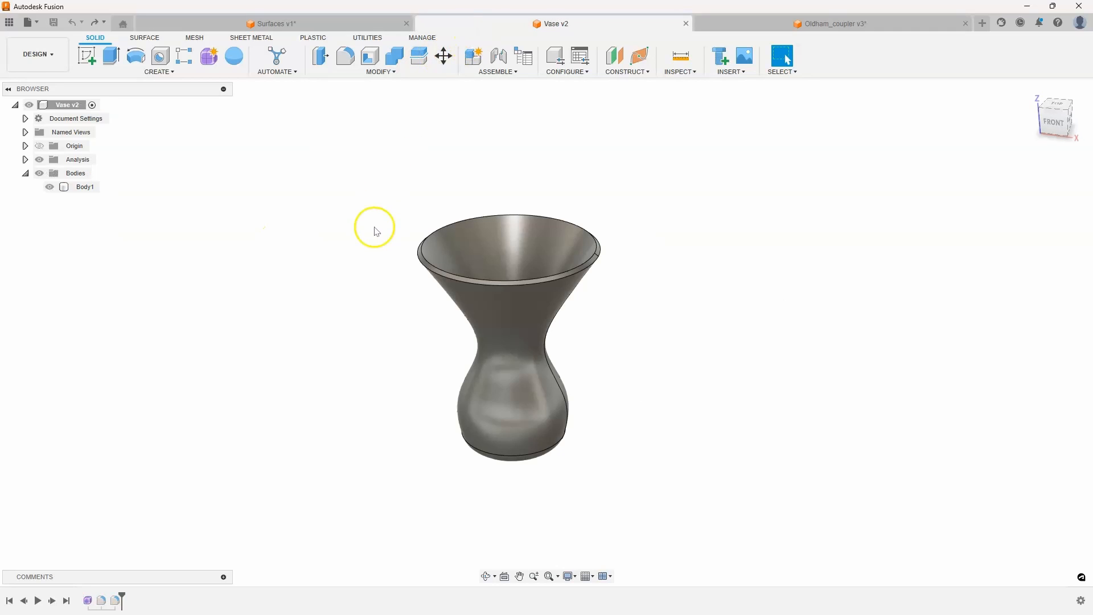
mouse_move(355, 251)
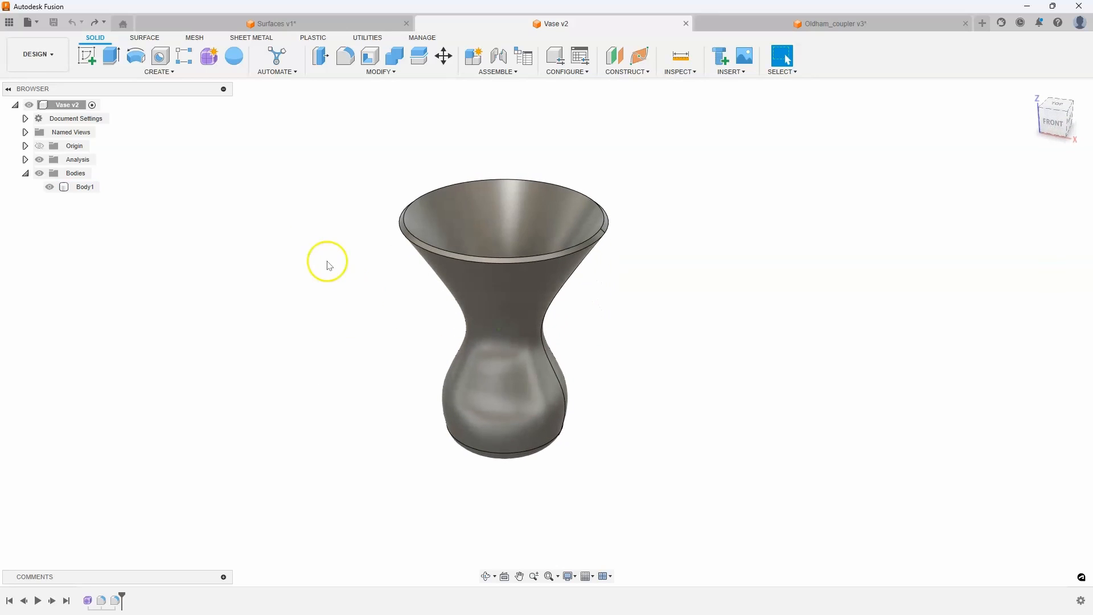
mouse_move(275, 160)
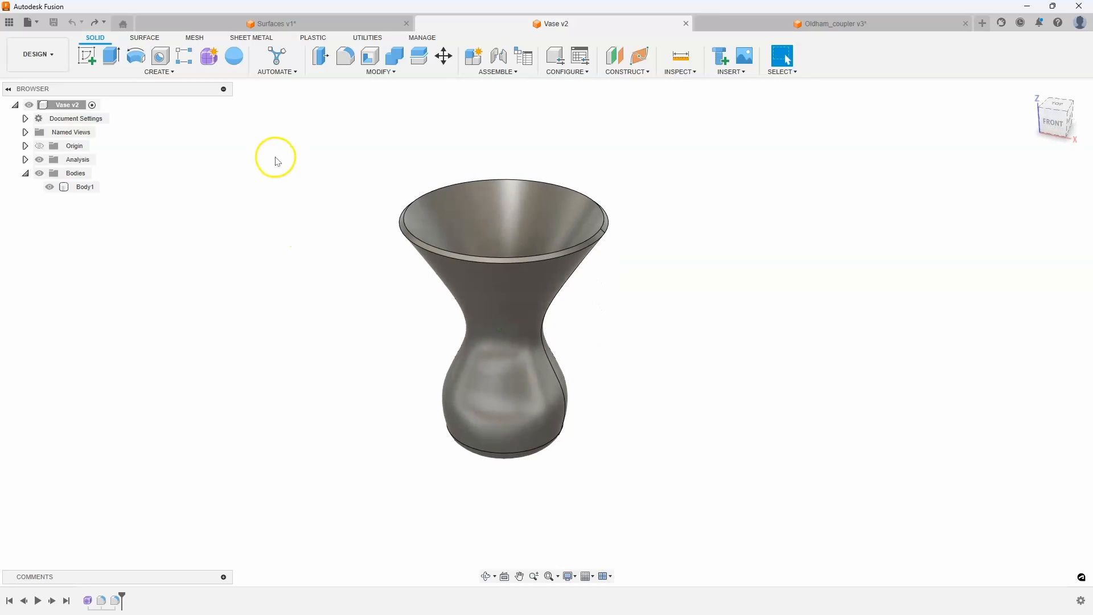
Bring up the solid creation features list in the Vase v2 design
left_click(157, 61)
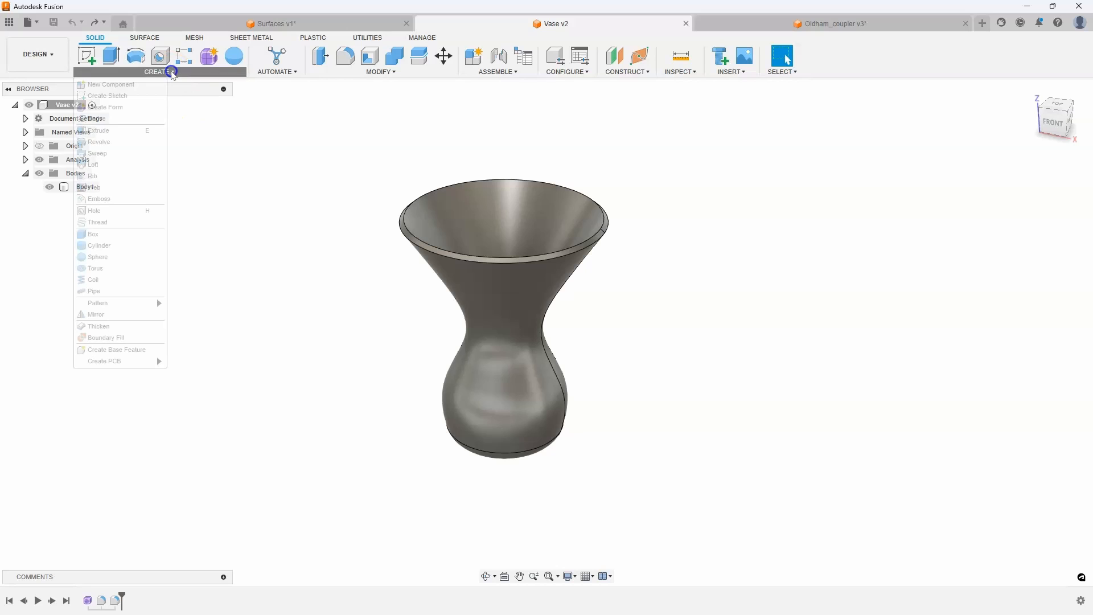
mouse_move(102, 245)
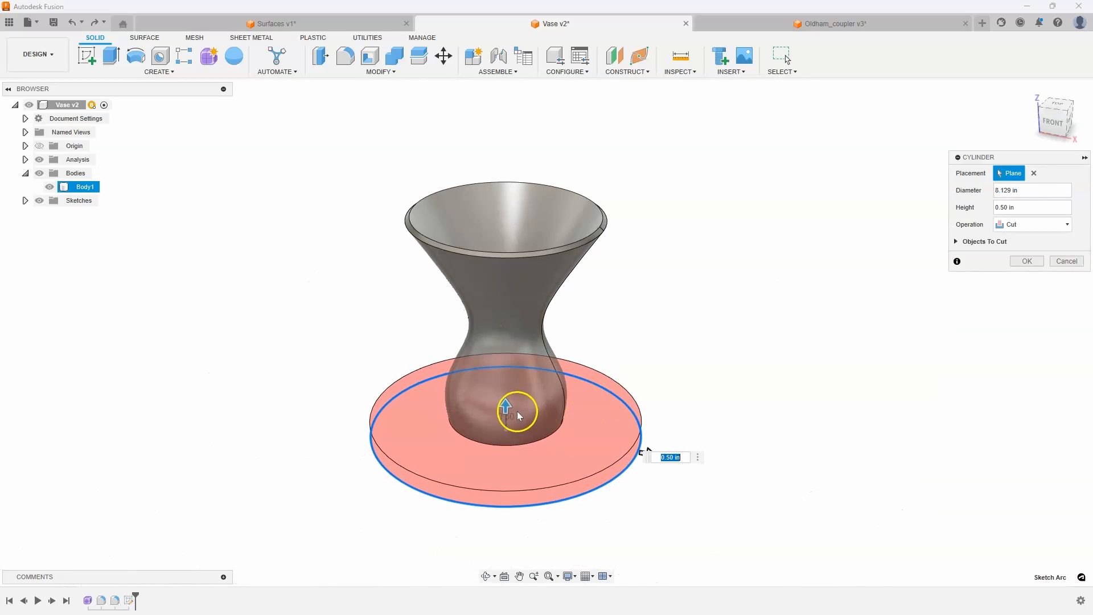
Create the cylinder around the vase as a separate New Body, 8.129 in diameter and 6.935 in tall
left_click(1066, 223)
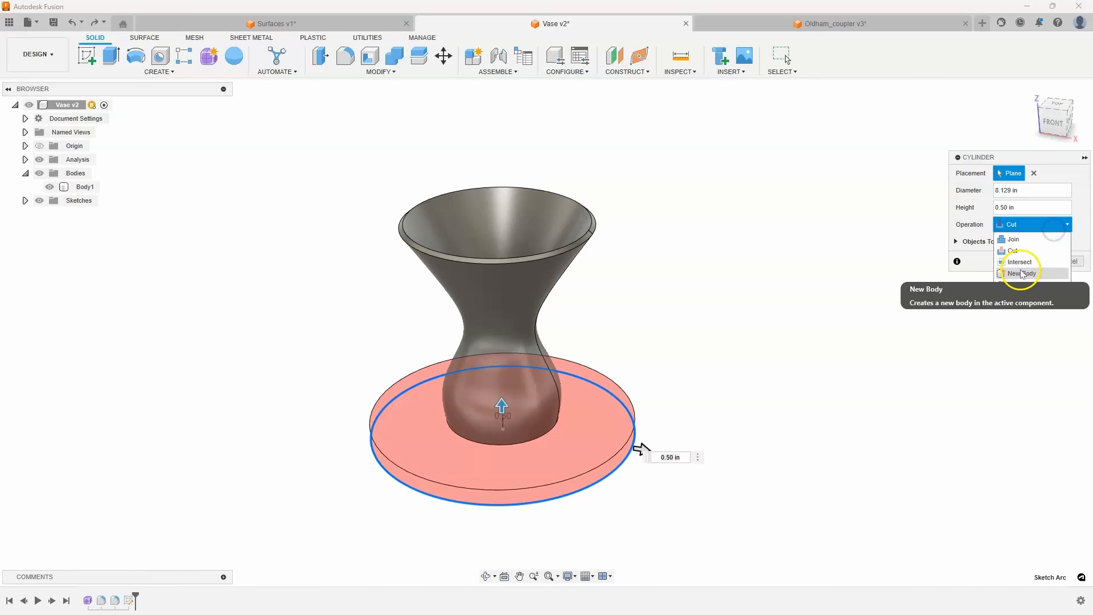
left_click(1022, 273)
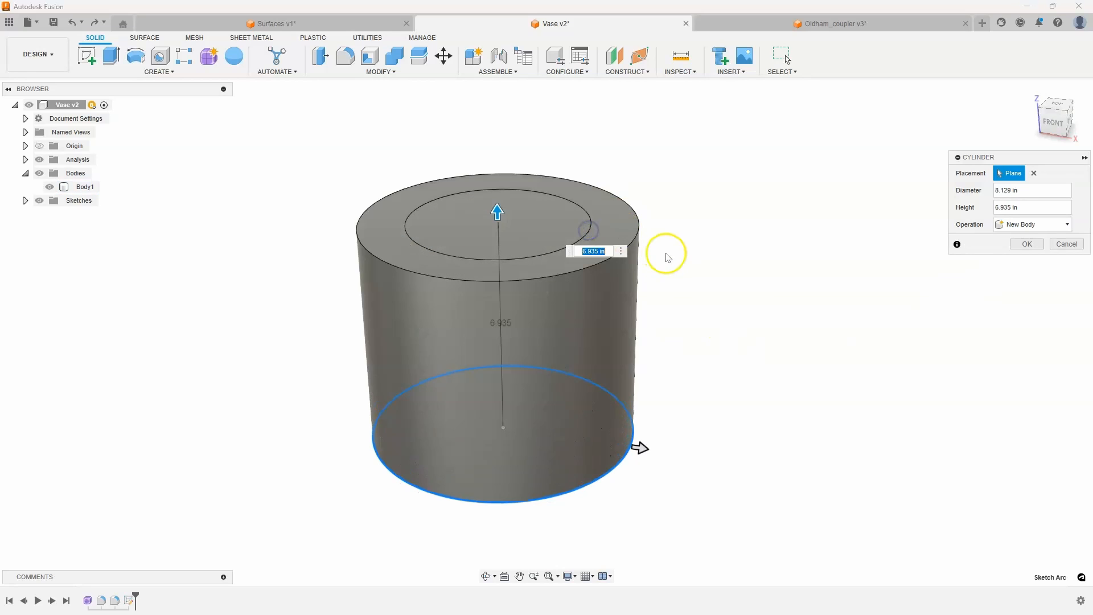
mouse_move(683, 234)
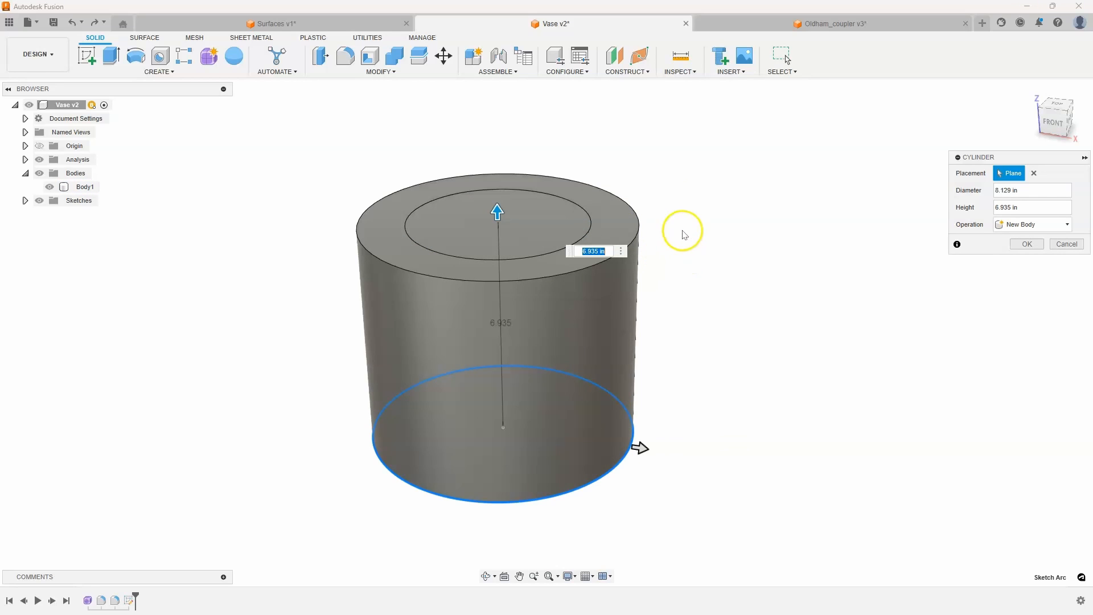
left_click(1025, 244)
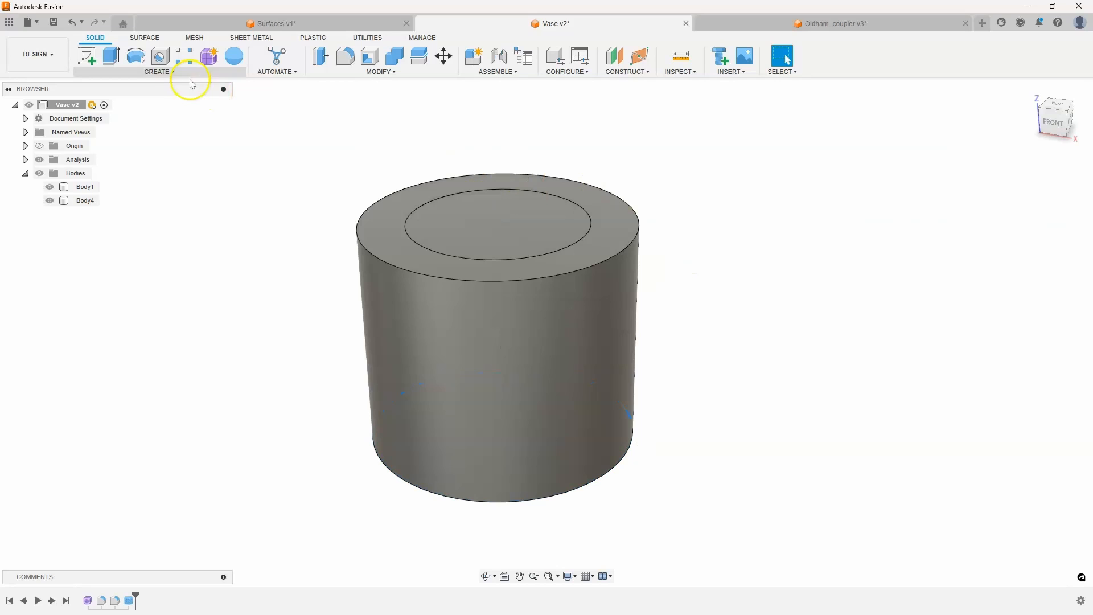
left_click(159, 71)
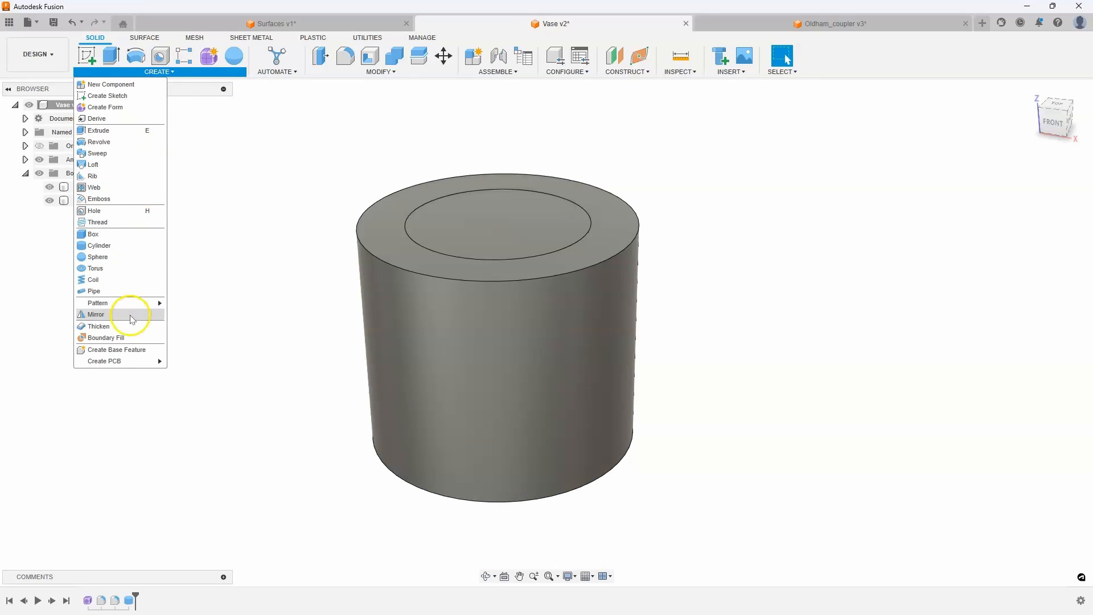
Start a Boundary Fill using the vase body and the surrounding cylinder as bounding tools
left_click(106, 337)
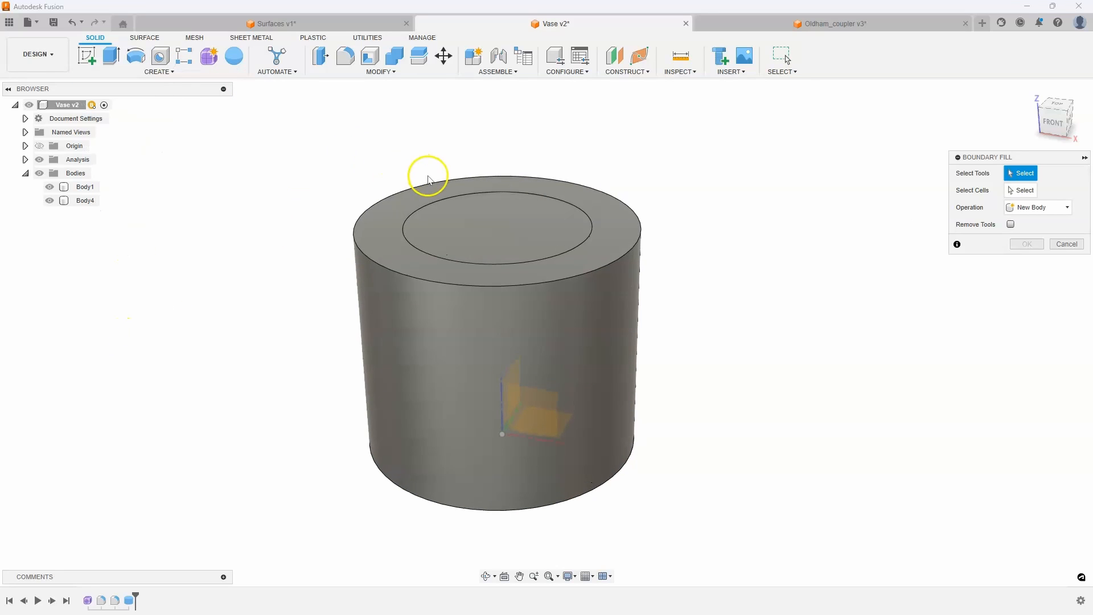
left_click(460, 196)
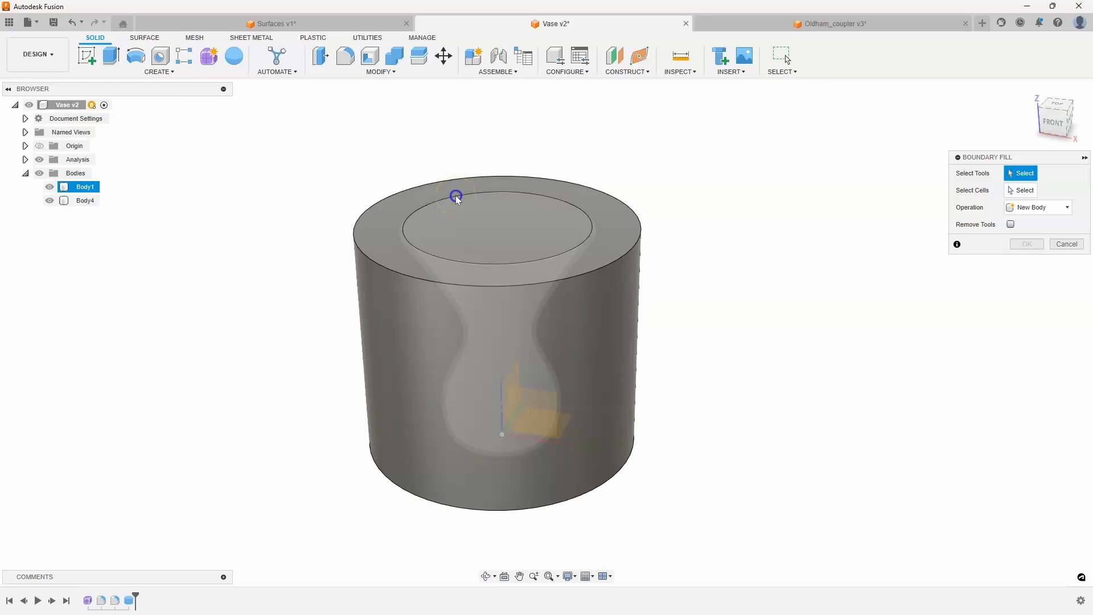
left_click(456, 196)
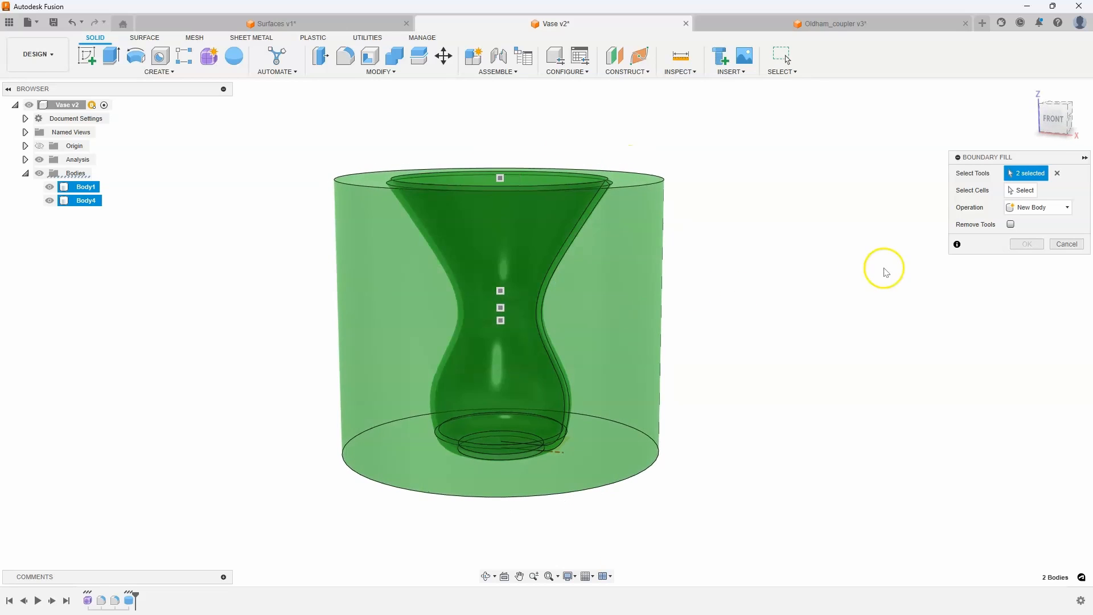
left_click(1023, 189)
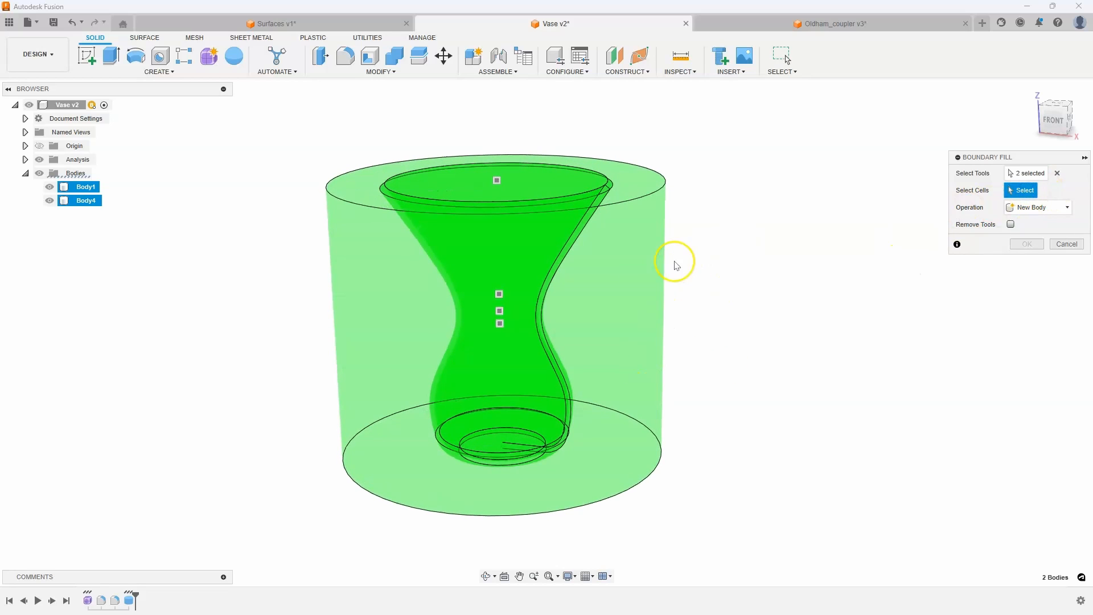
mouse_move(498, 291)
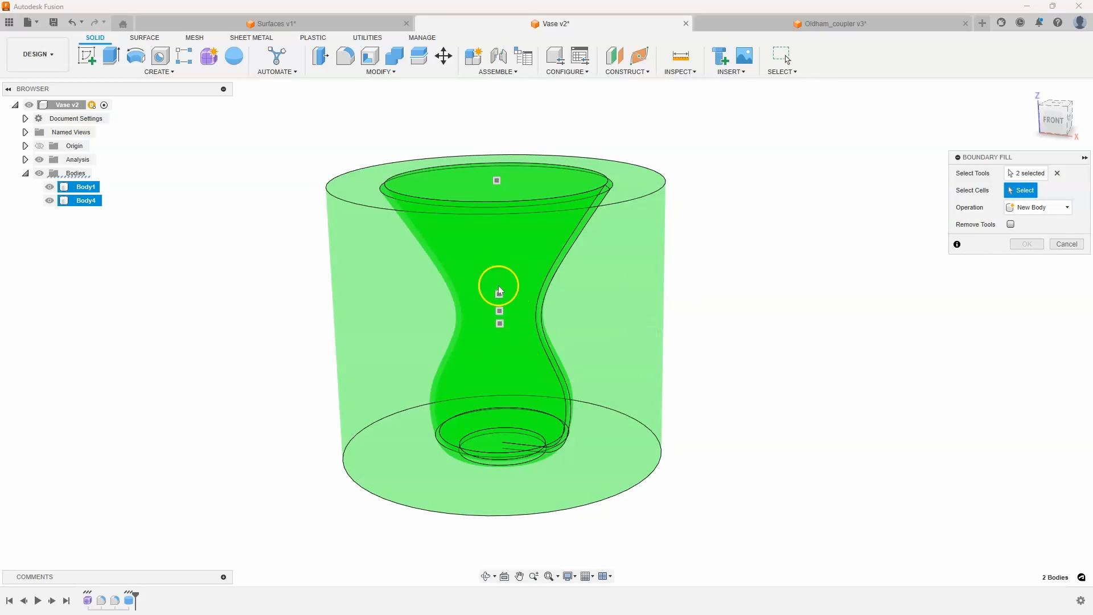
mouse_move(579, 351)
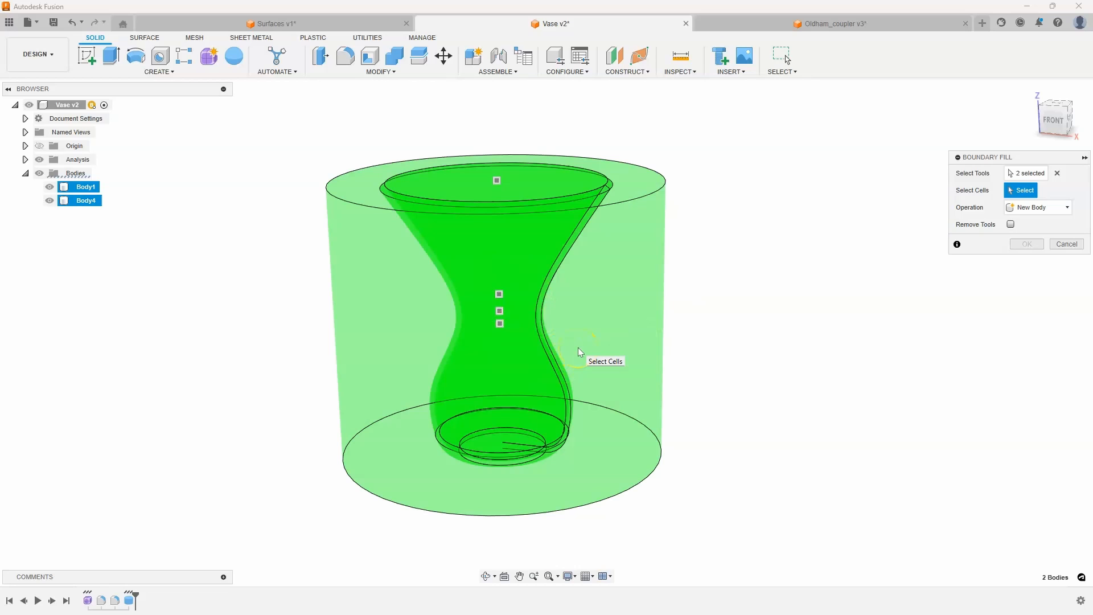
mouse_move(584, 341)
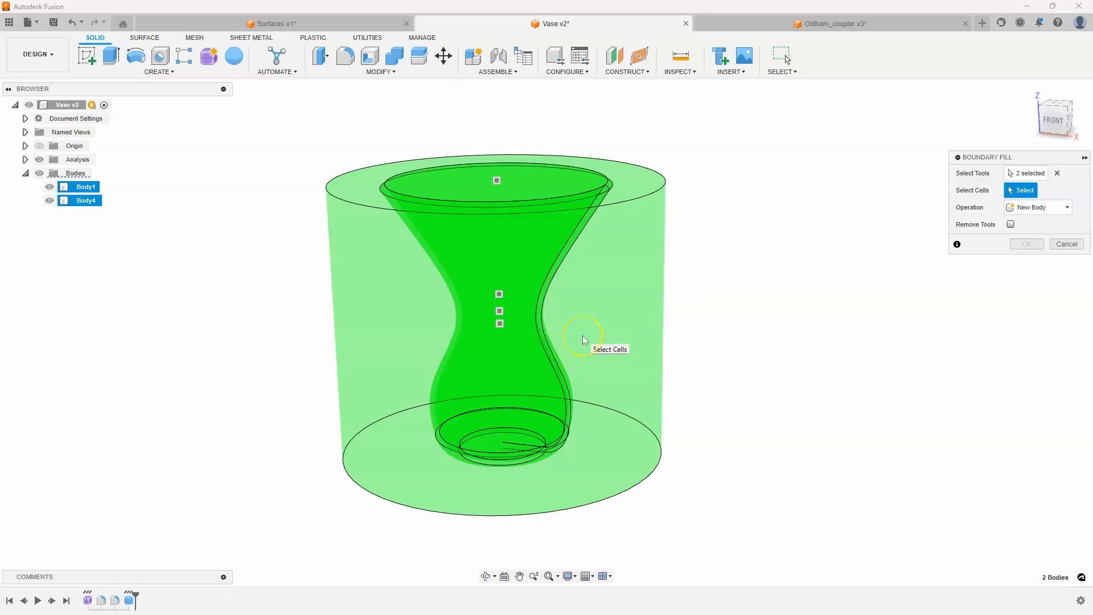
mouse_move(584, 341)
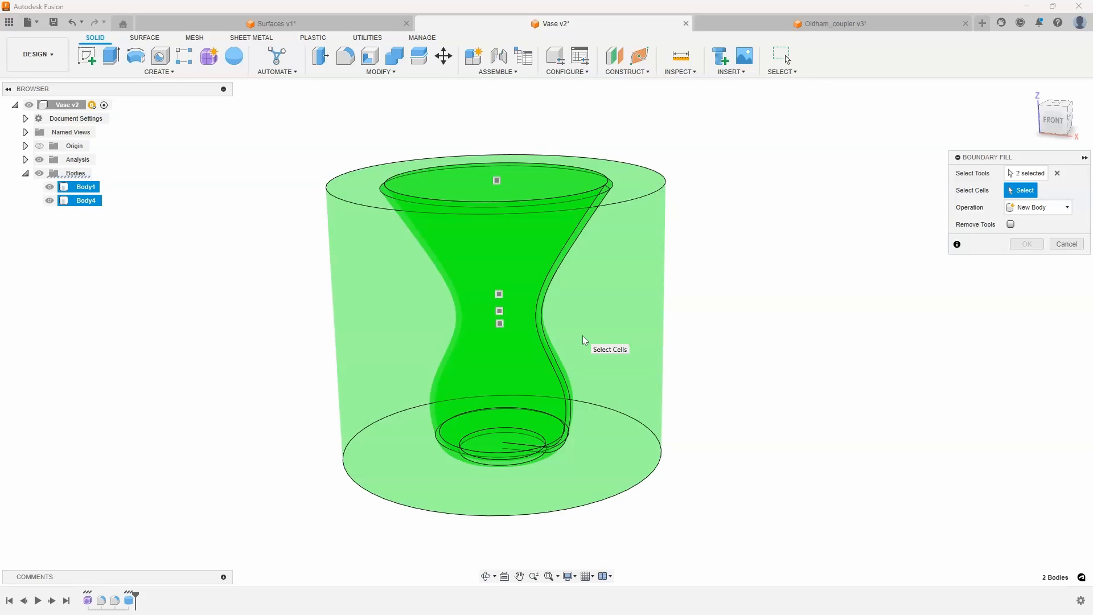
mouse_move(586, 312)
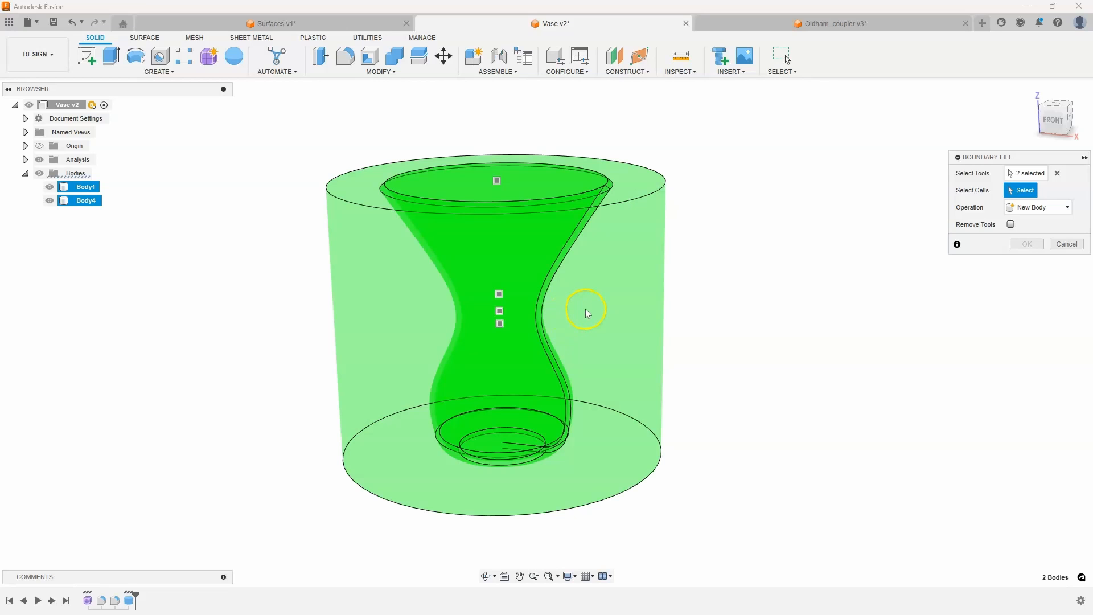
mouse_move(602, 298)
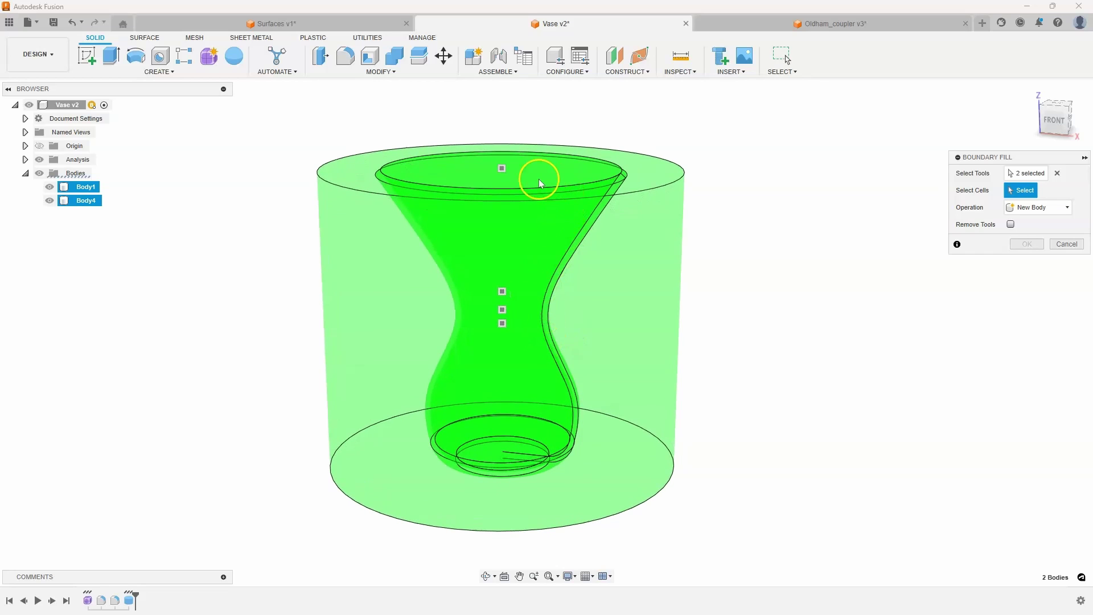
mouse_move(541, 425)
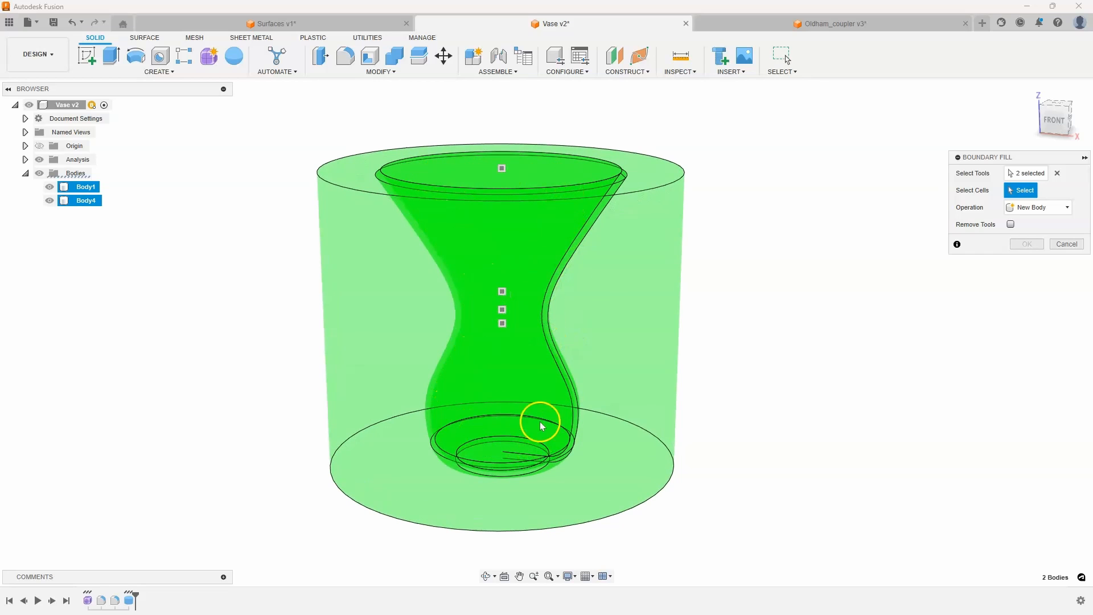
mouse_move(490, 230)
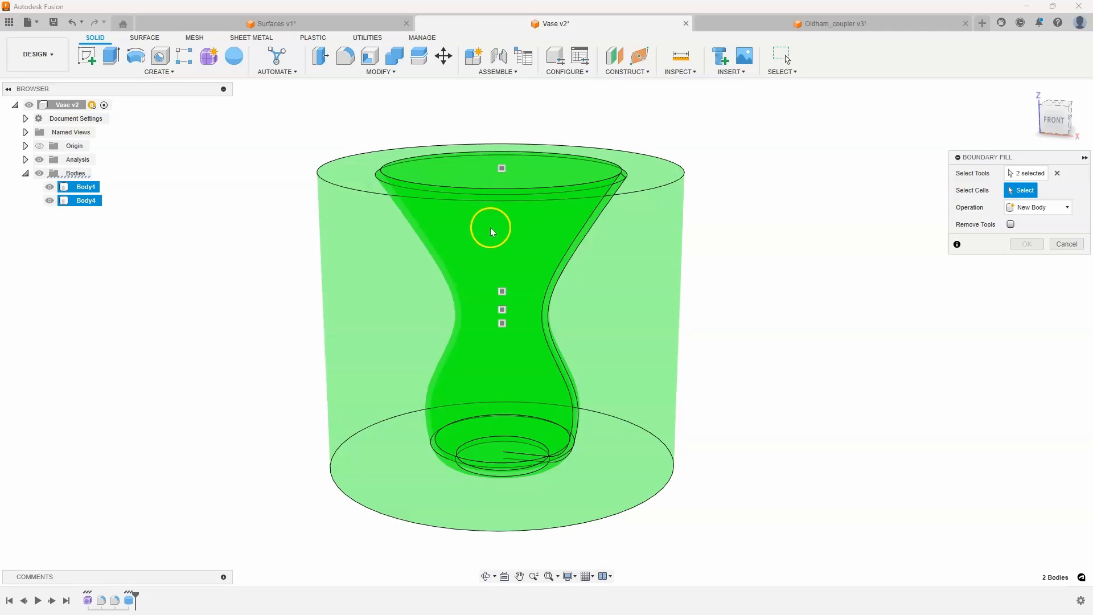
mouse_move(621, 174)
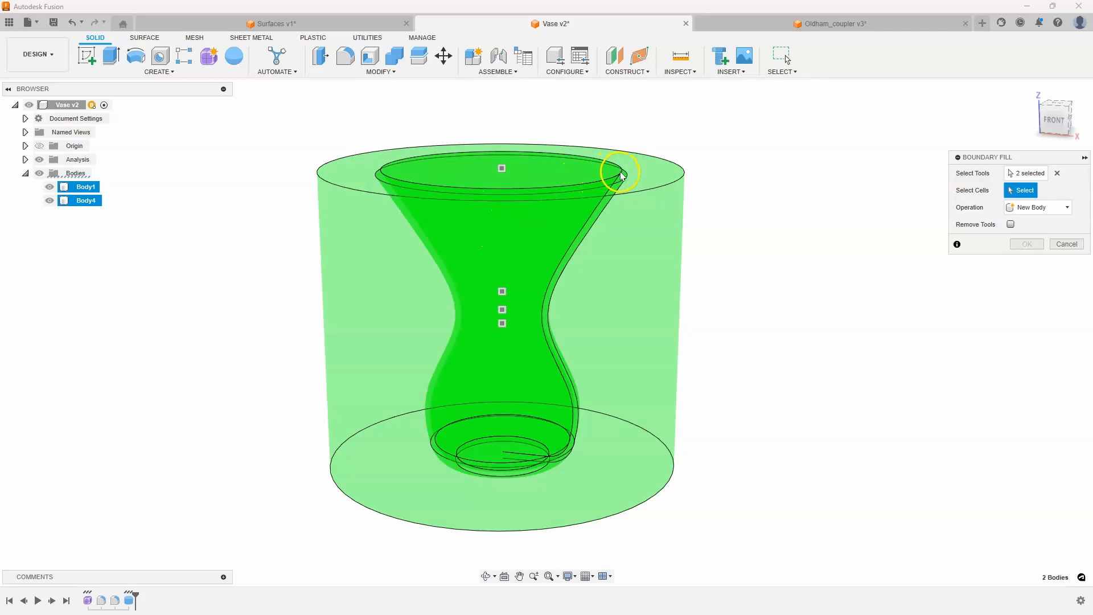
mouse_move(561, 272)
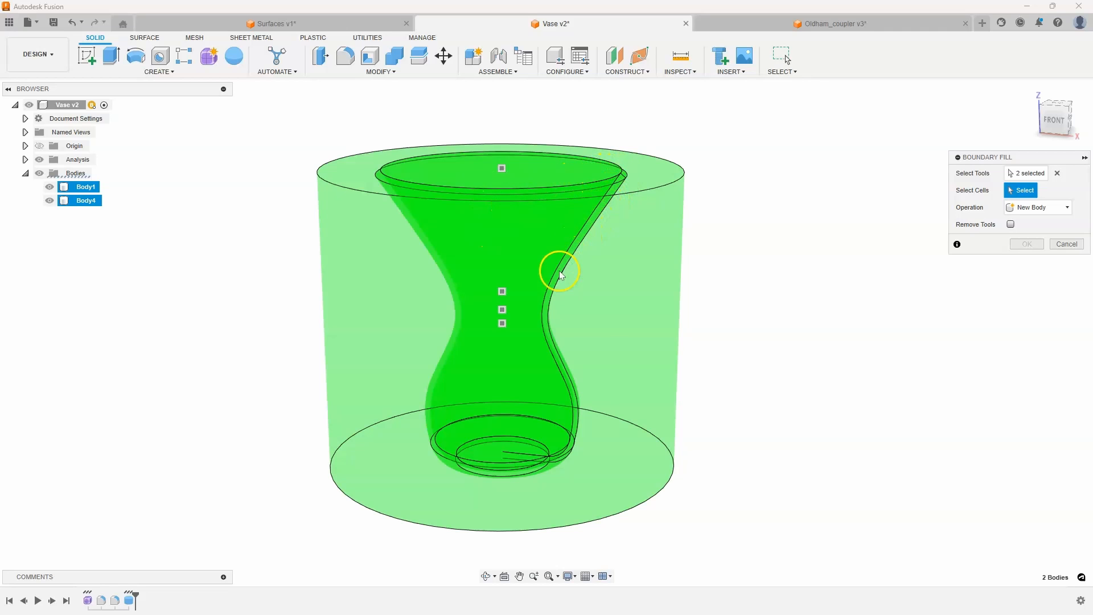
mouse_move(565, 450)
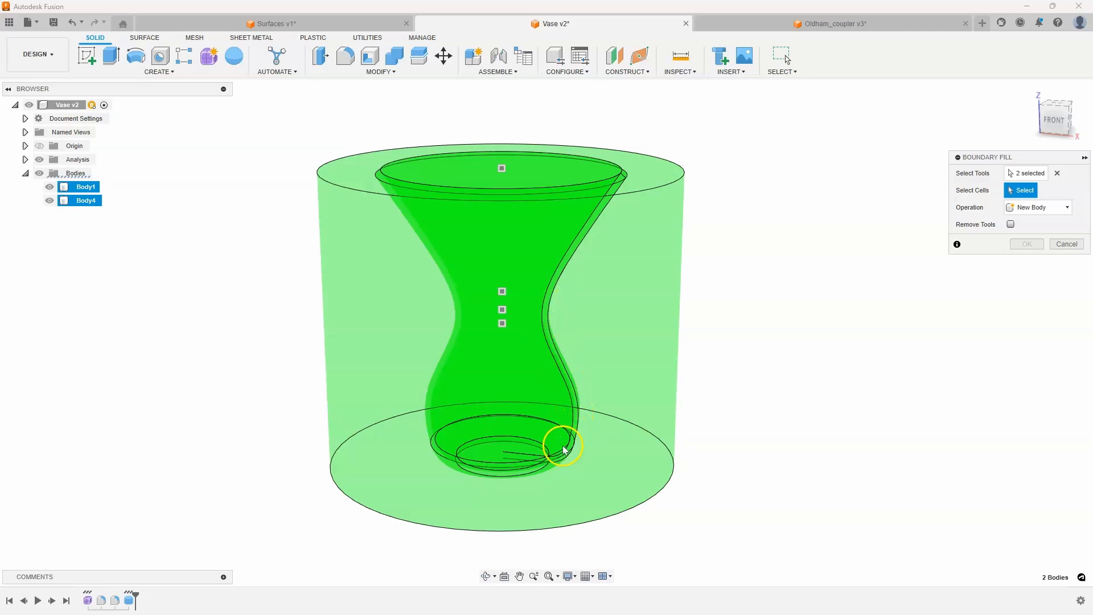
mouse_move(540, 462)
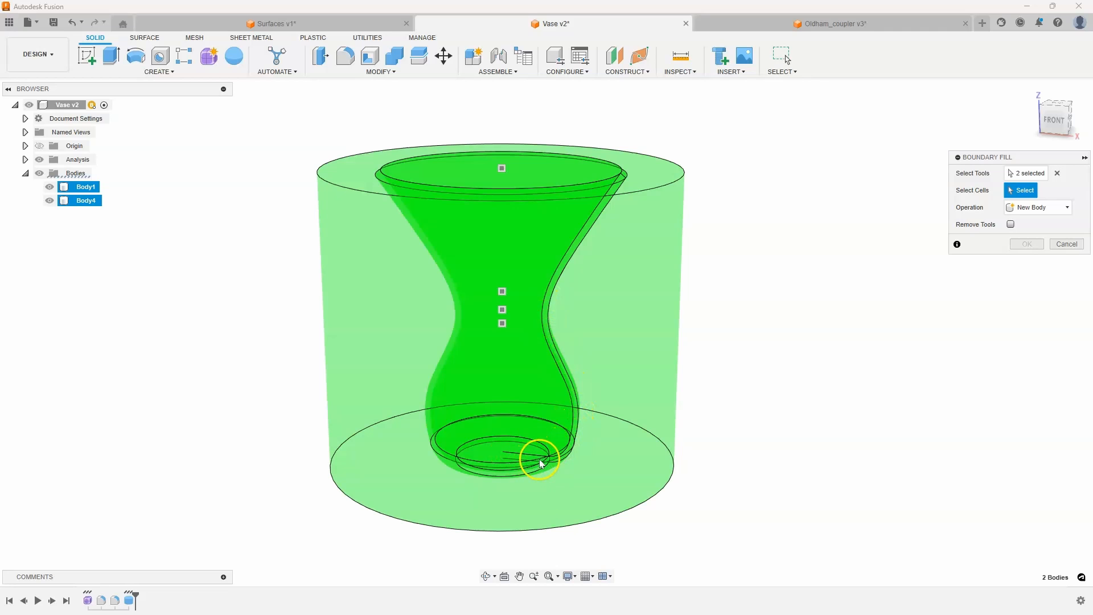
mouse_move(617, 199)
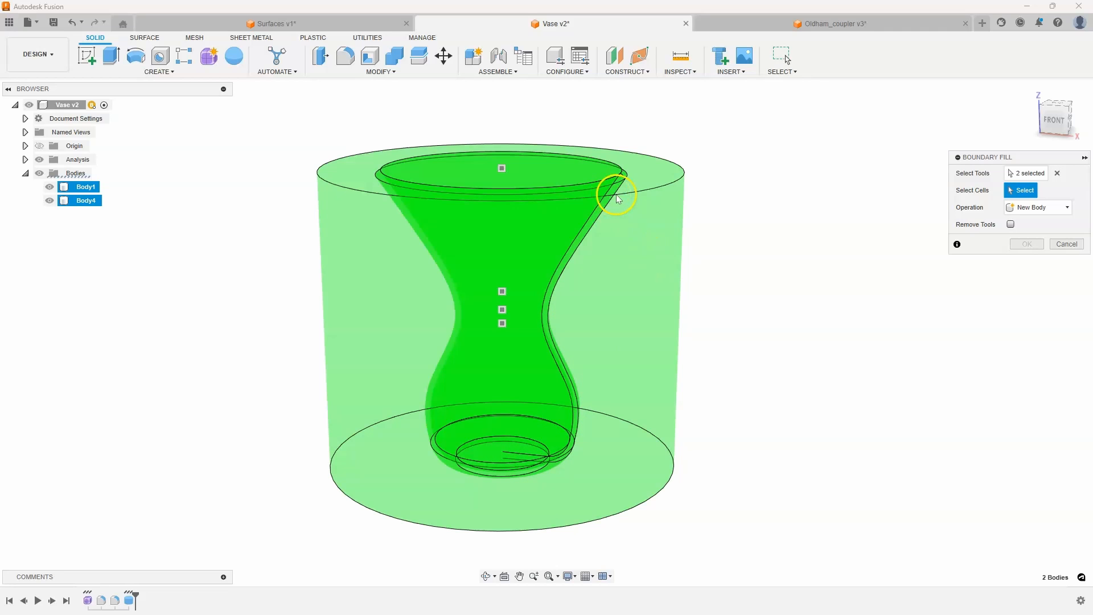
mouse_move(359, 346)
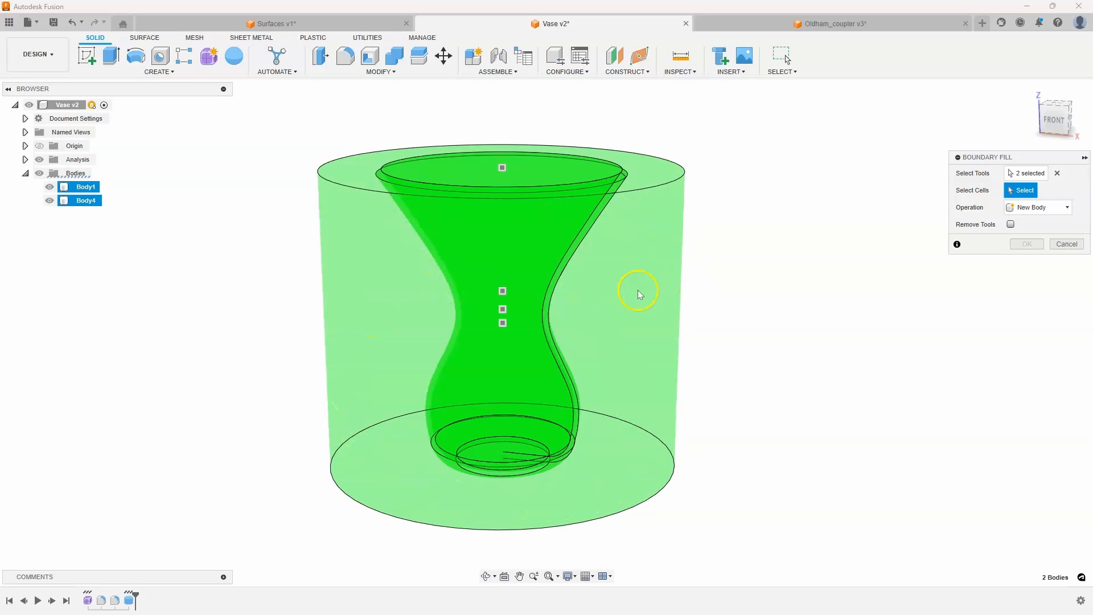
mouse_move(641, 284)
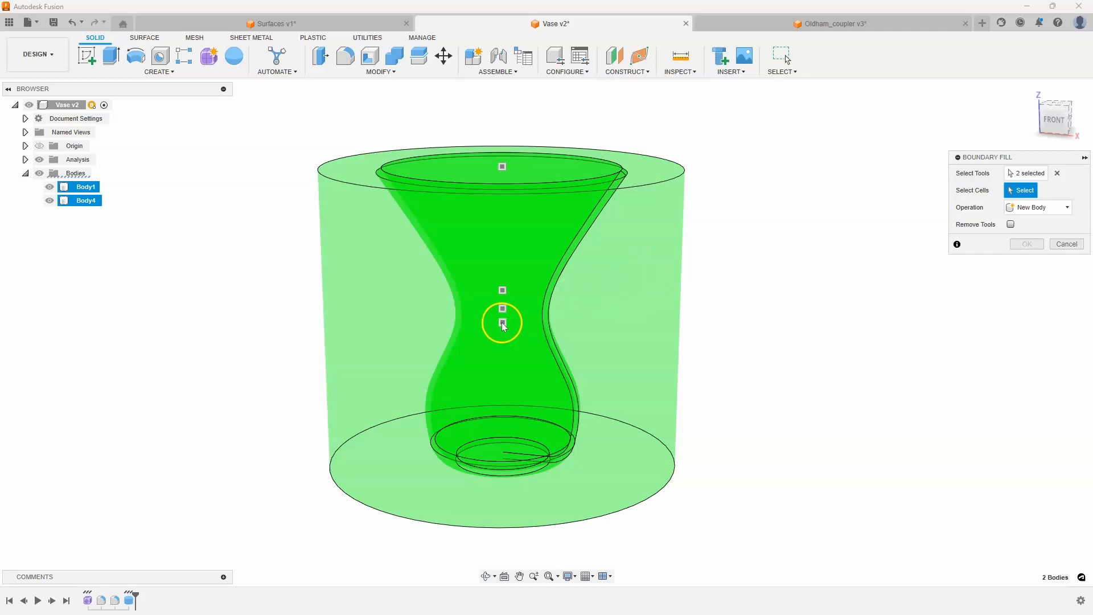
Fill only the lowest cell of the split cylinder, producing Body5
left_click(502, 309)
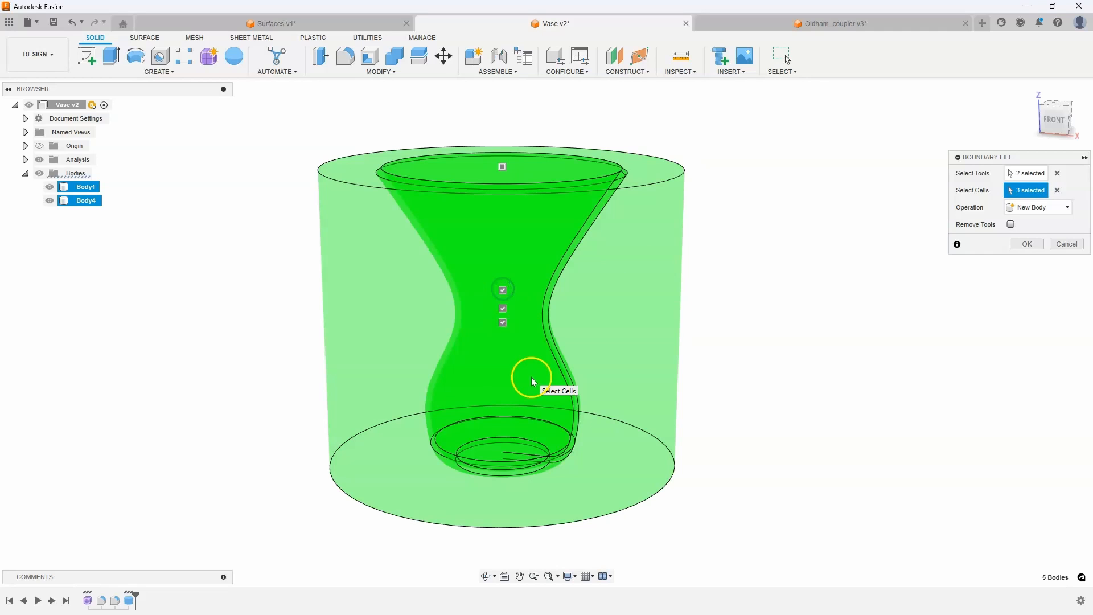
left_click(502, 309)
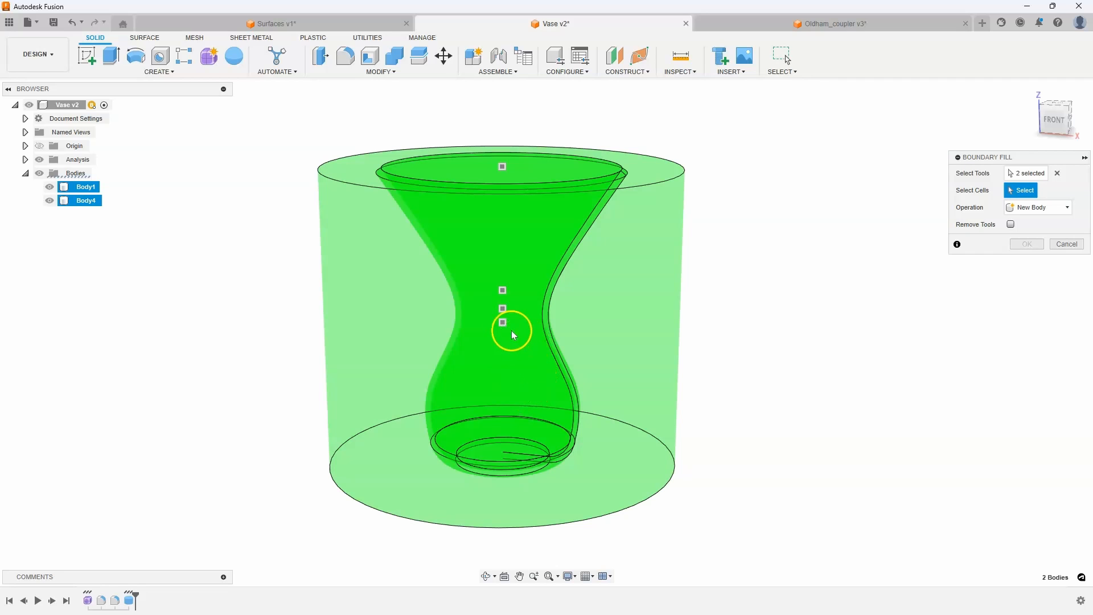
mouse_move(502, 324)
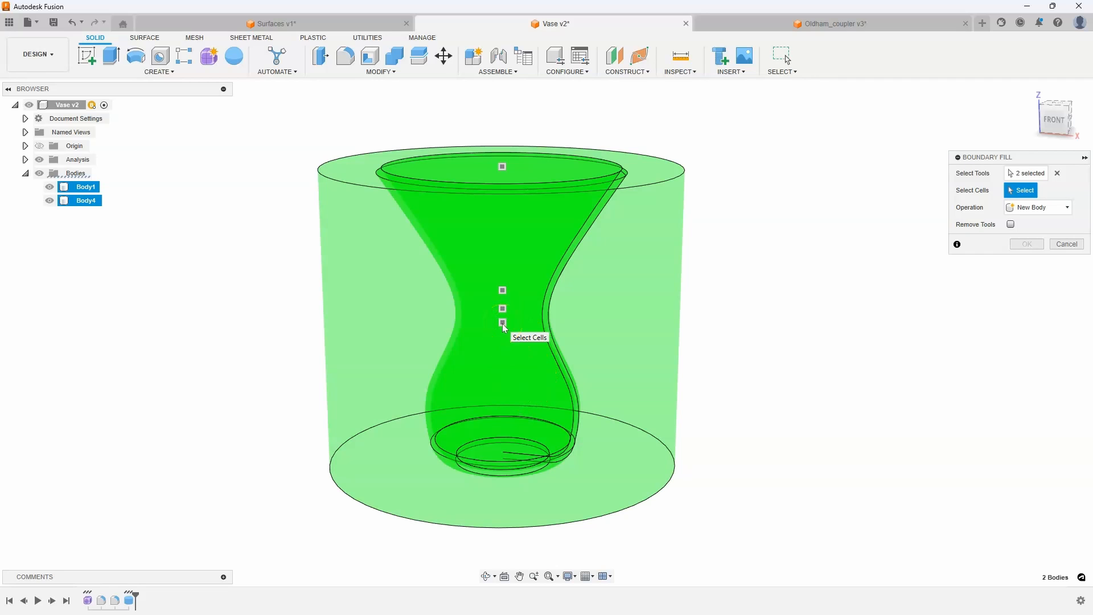
mouse_move(563, 388)
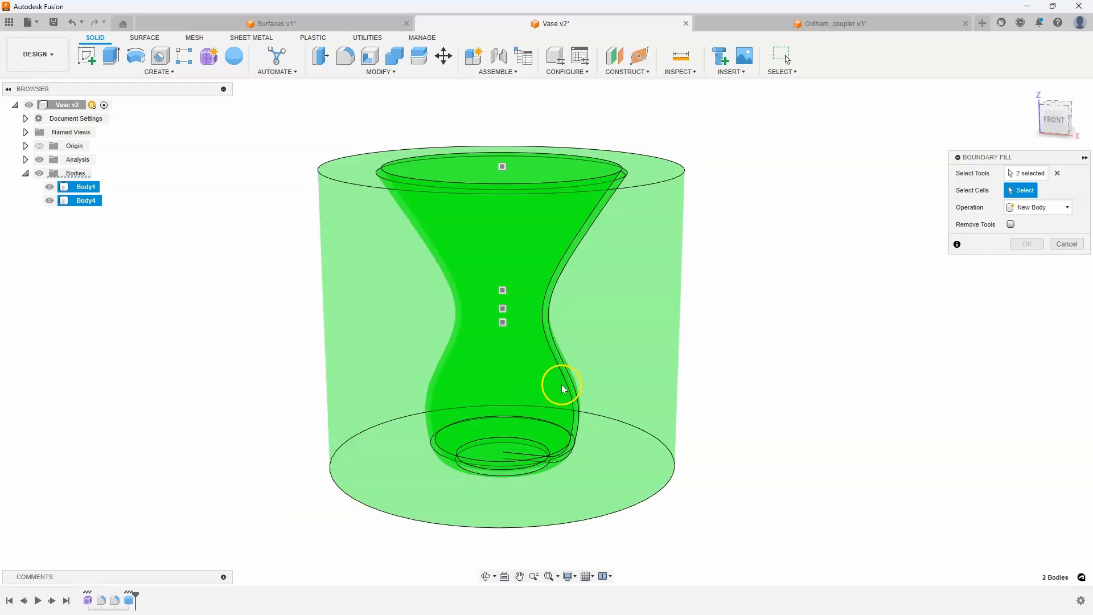
left_click(502, 323)
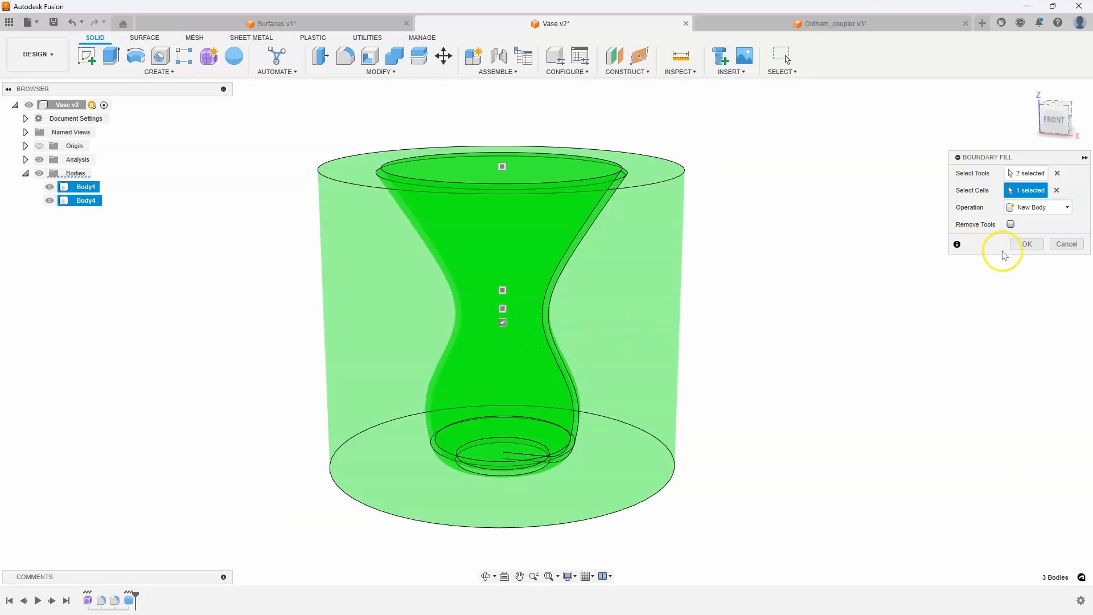
left_click(1026, 244)
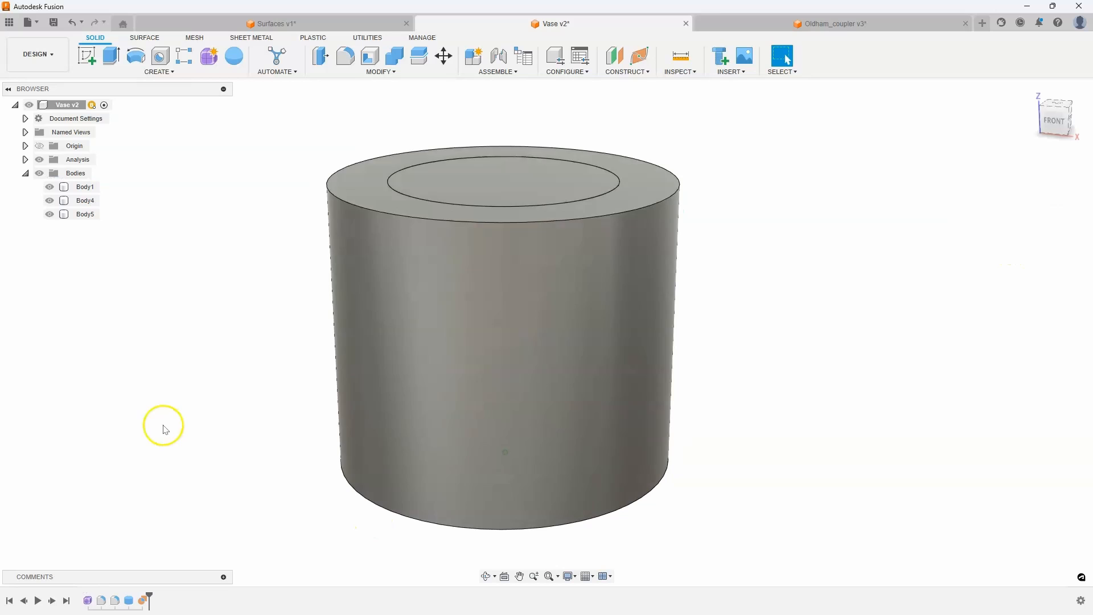
Hide Body1 and Body4 so only the new filled body shows
left_click(63, 214)
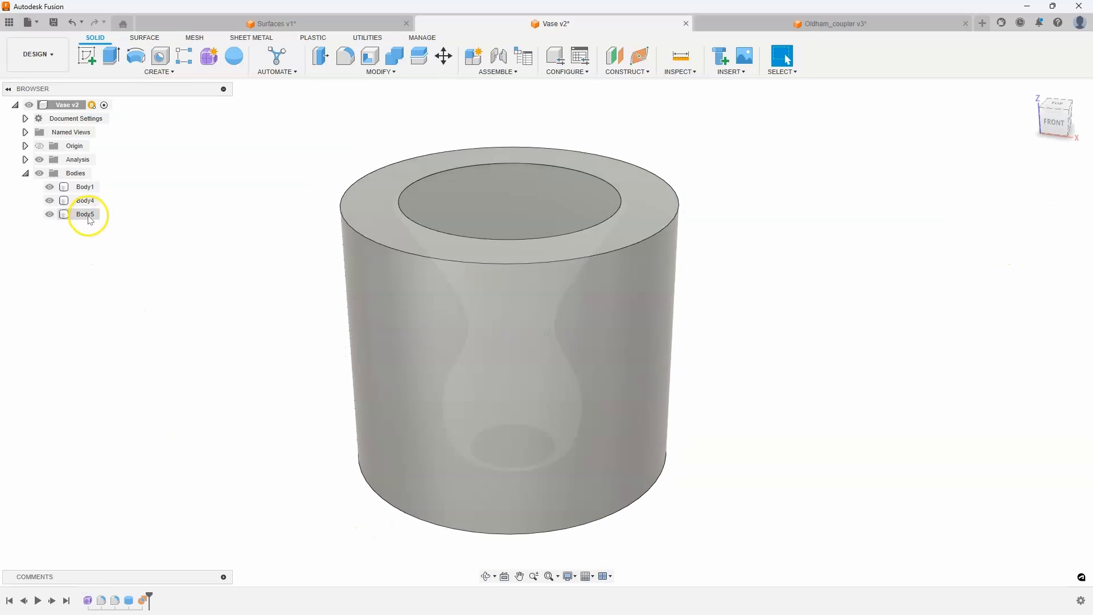
left_click(50, 200)
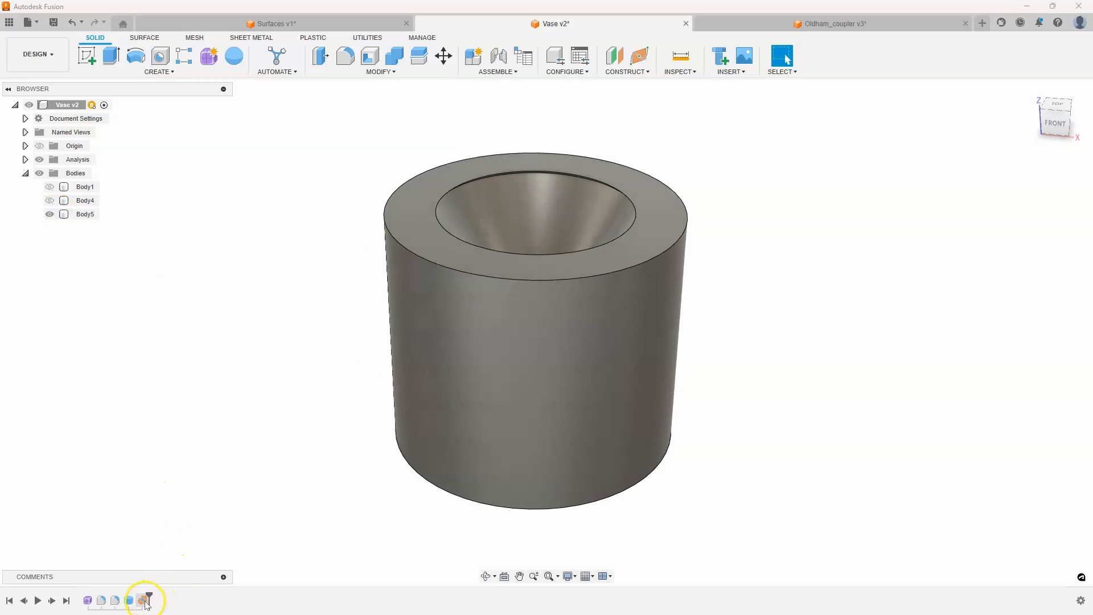
Edit the fill to use the vase-interior cell instead, and show the vase shell body again
left_click(142, 600)
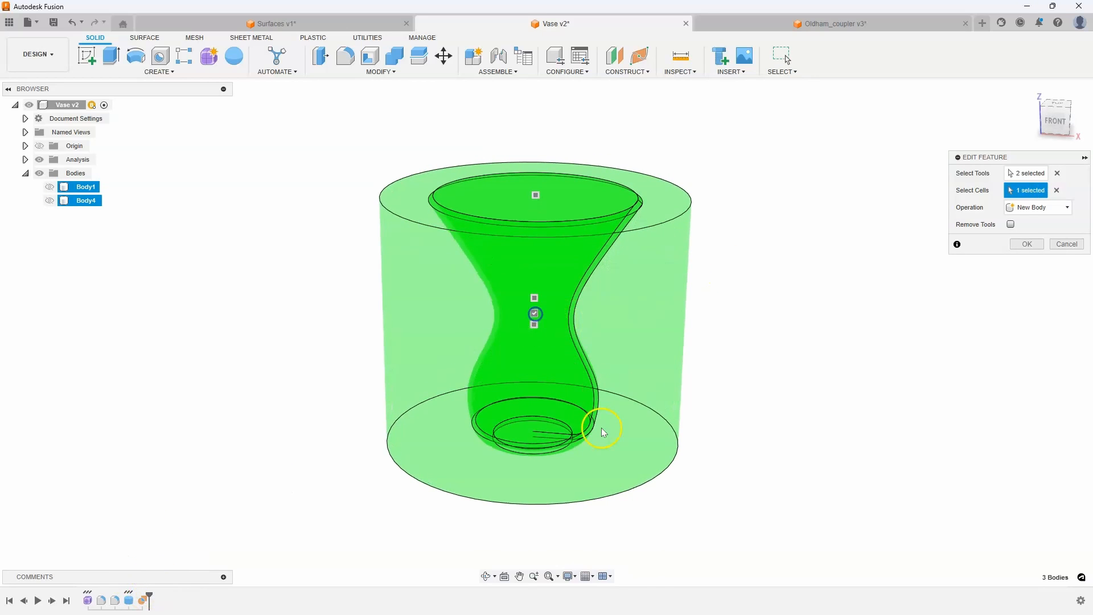
left_click(1025, 243)
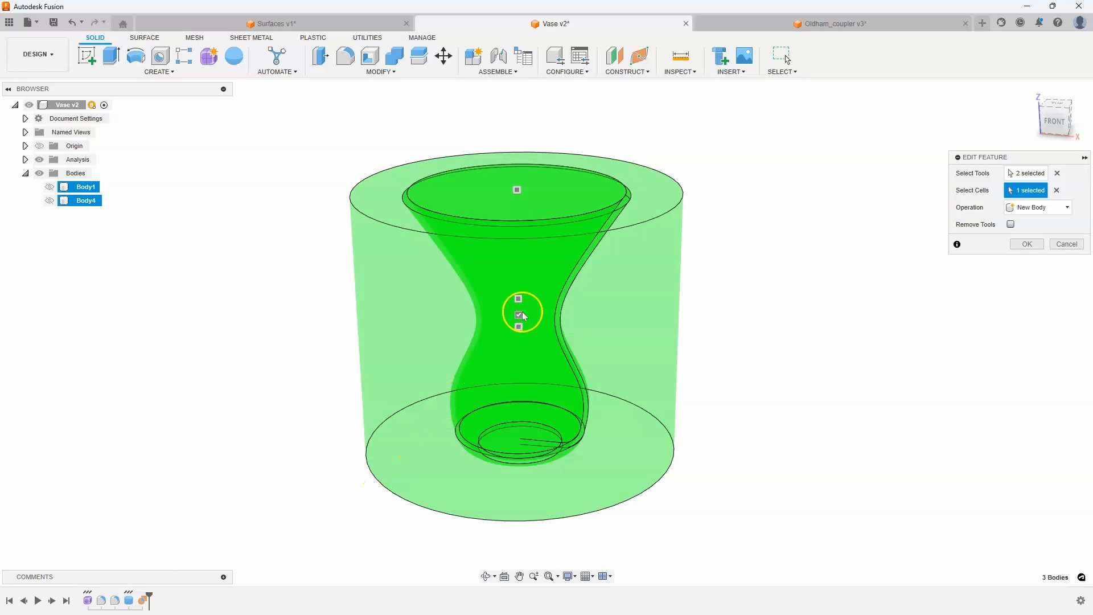
mouse_move(547, 306)
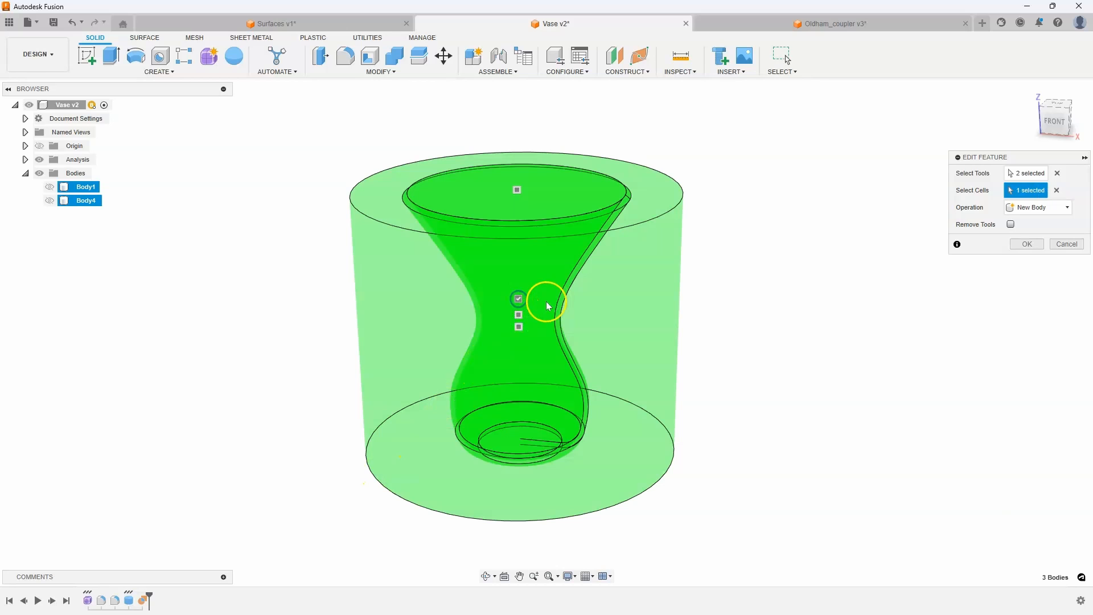
left_click(1025, 243)
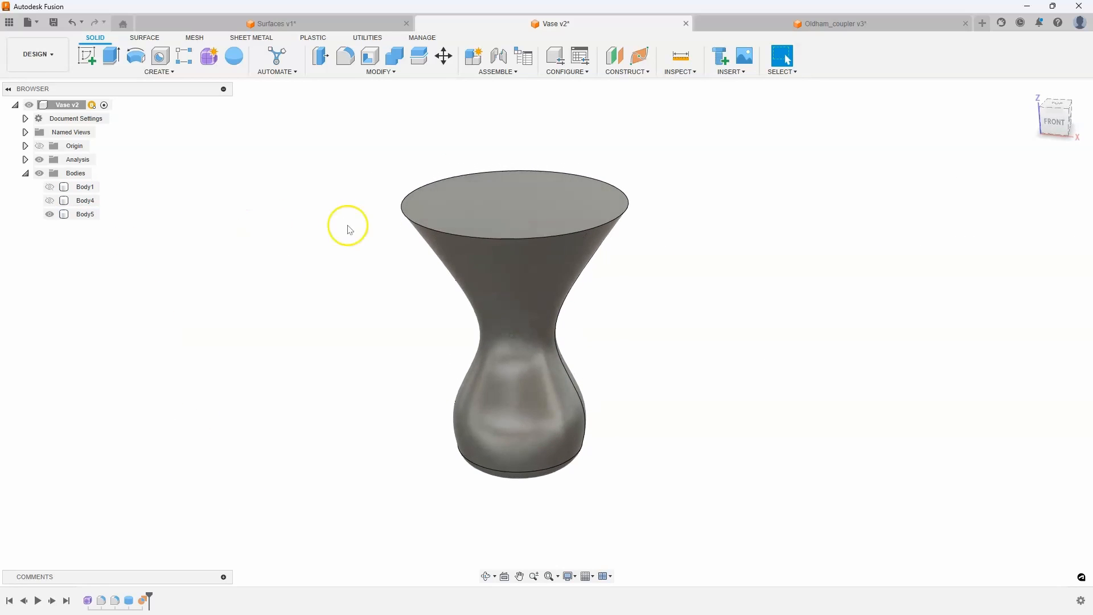
left_click(50, 187)
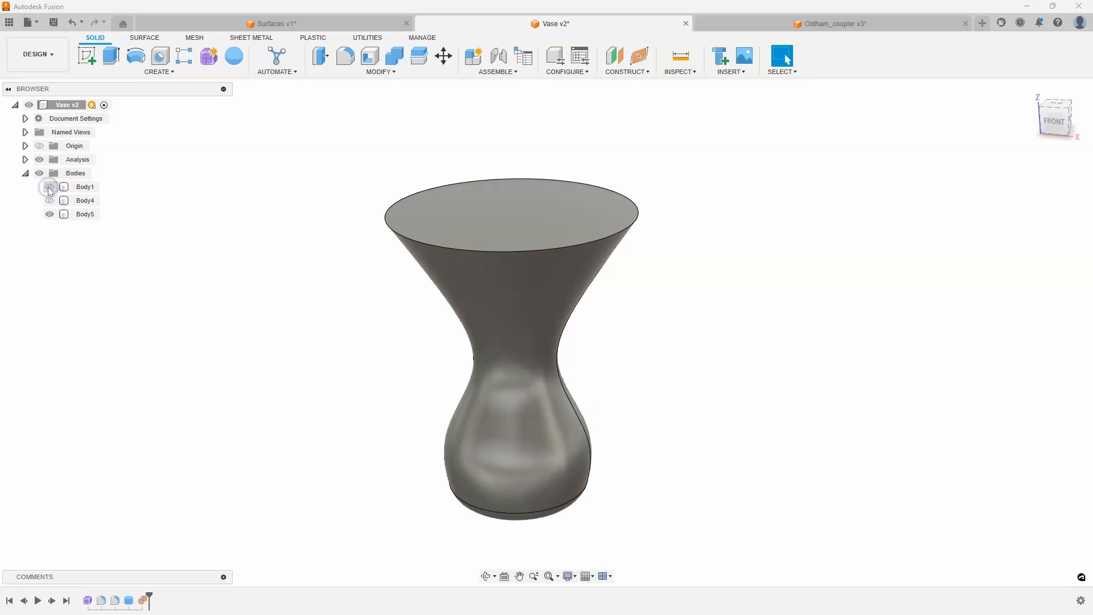
left_click(49, 186)
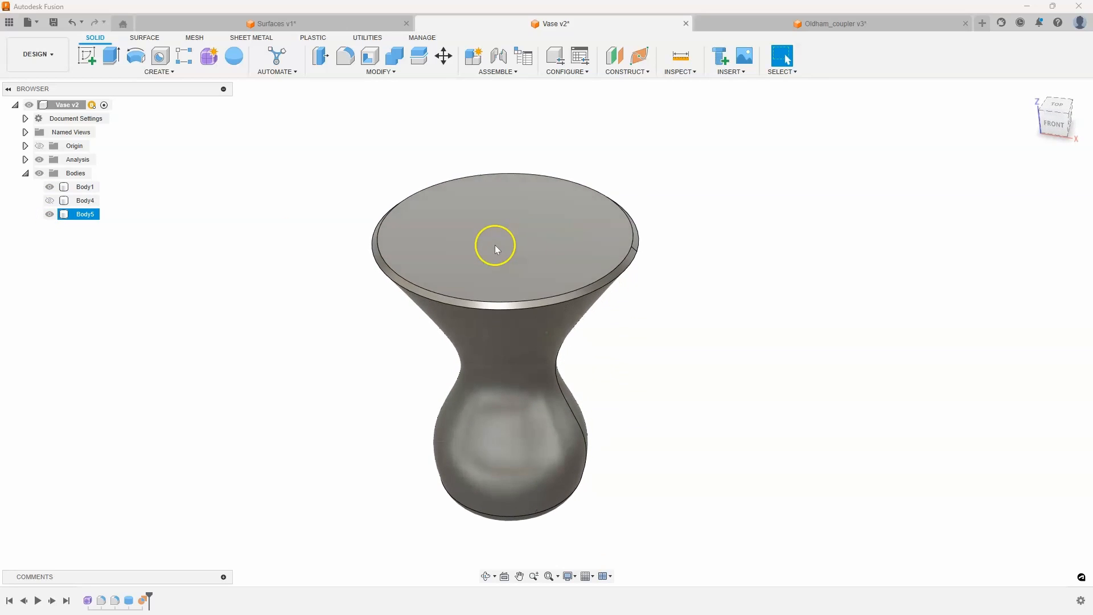
right_click(83, 214)
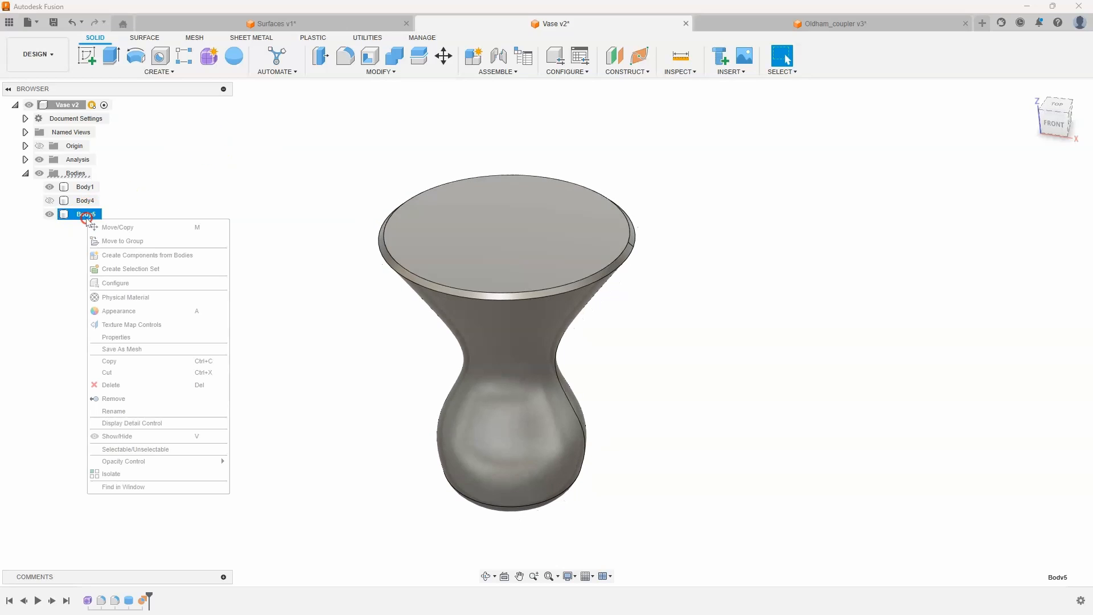
mouse_move(116, 337)
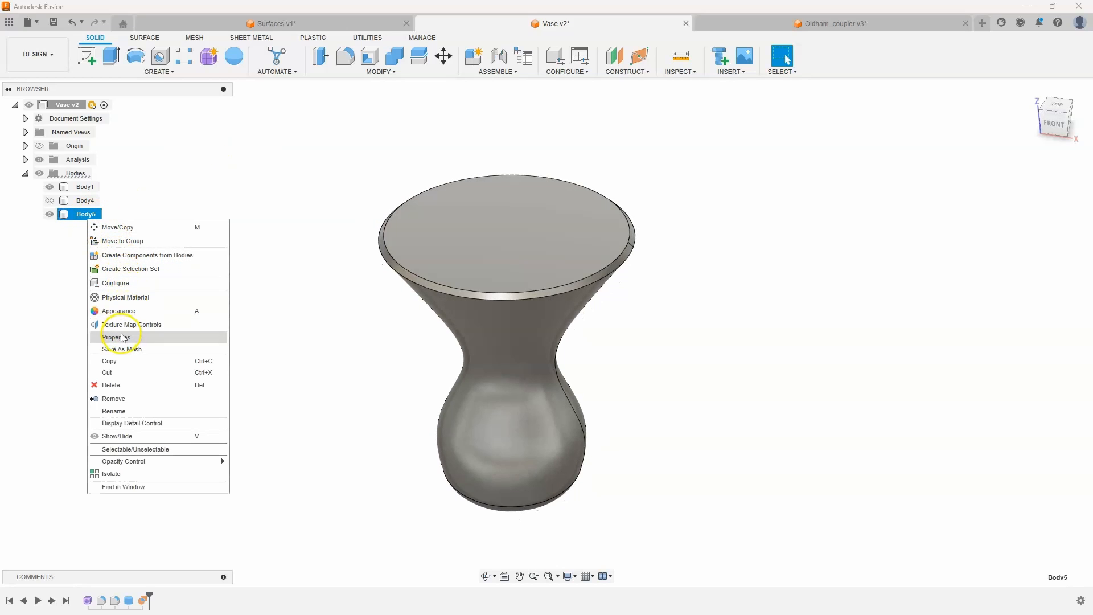
left_click(115, 337)
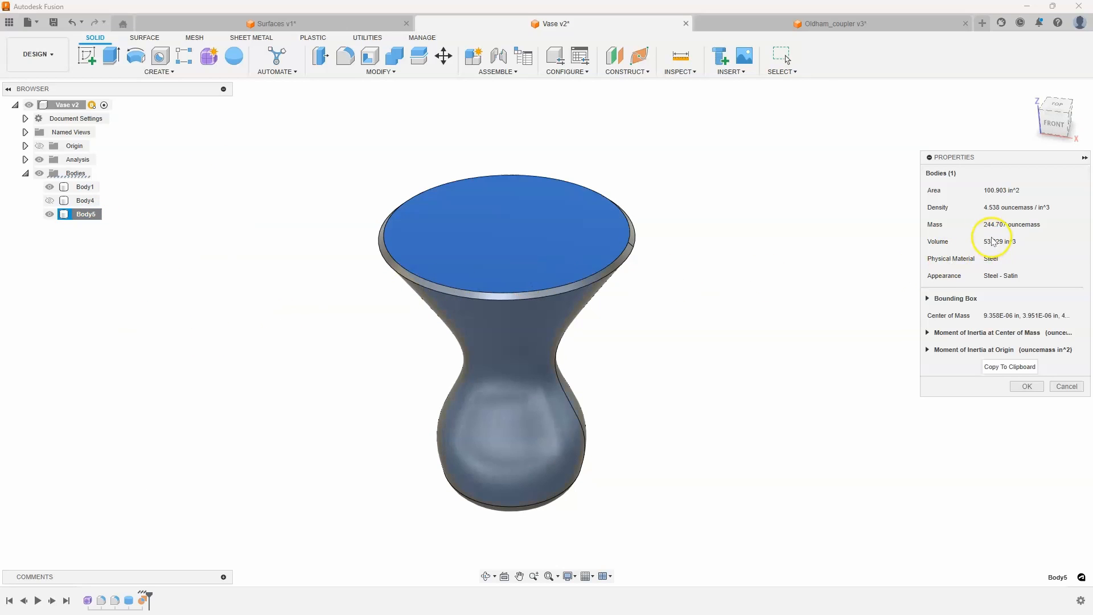
mouse_move(1000, 245)
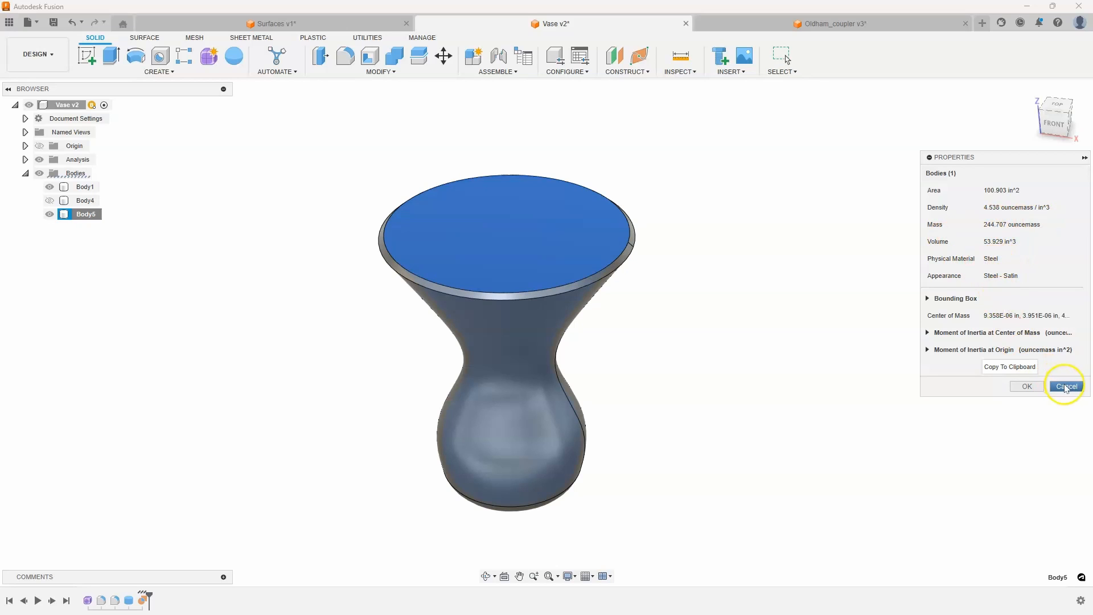
left_click(1065, 386)
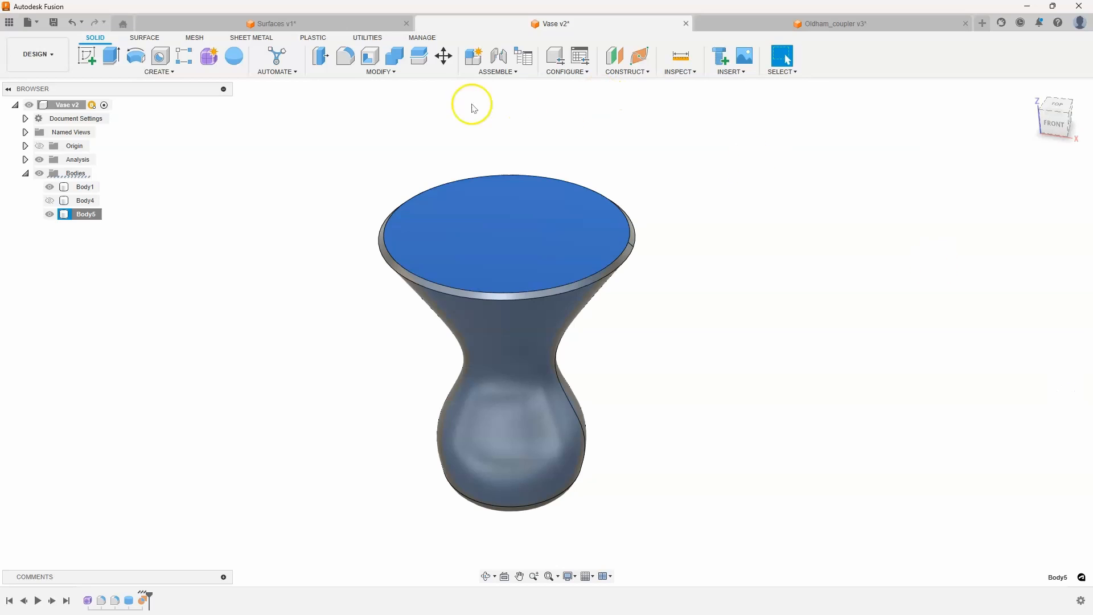
left_click(380, 61)
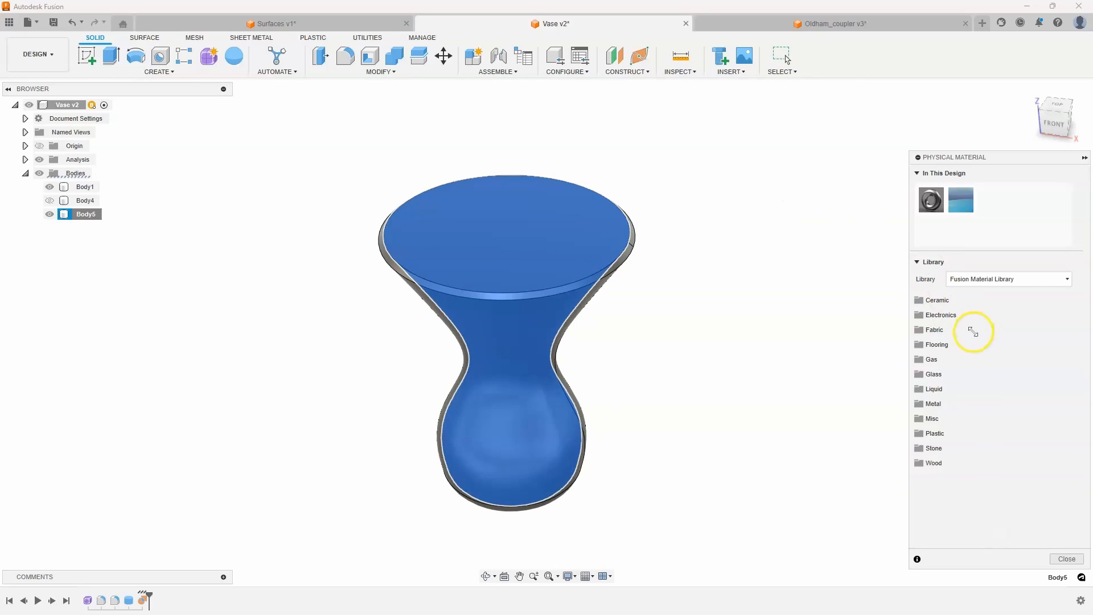
Apply the Water material from the Liquid category to Body5 and close the library
left_click(934, 388)
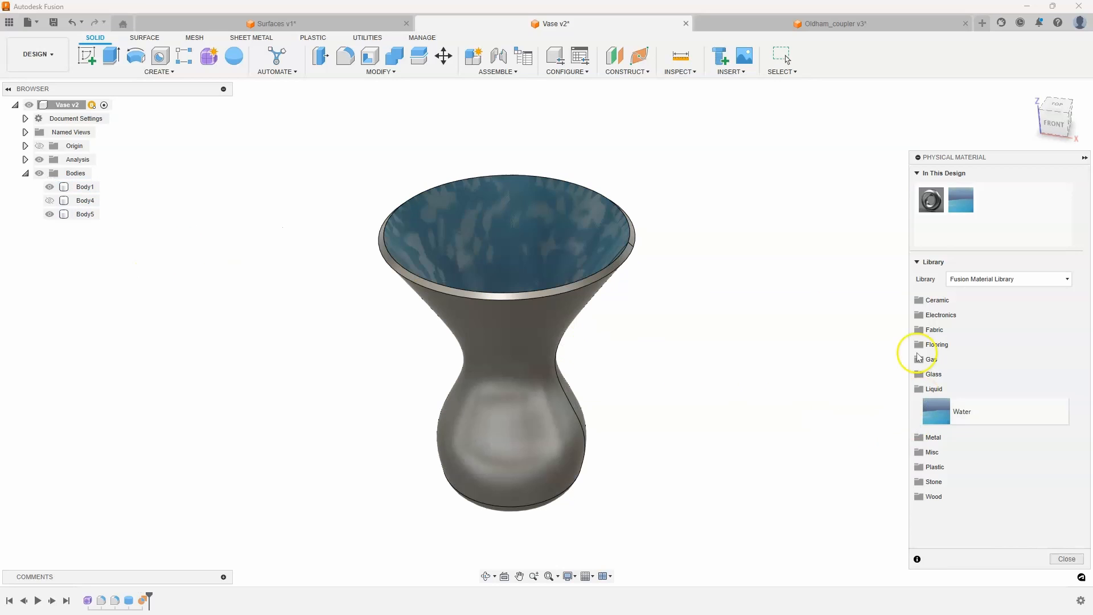
left_click(86, 214)
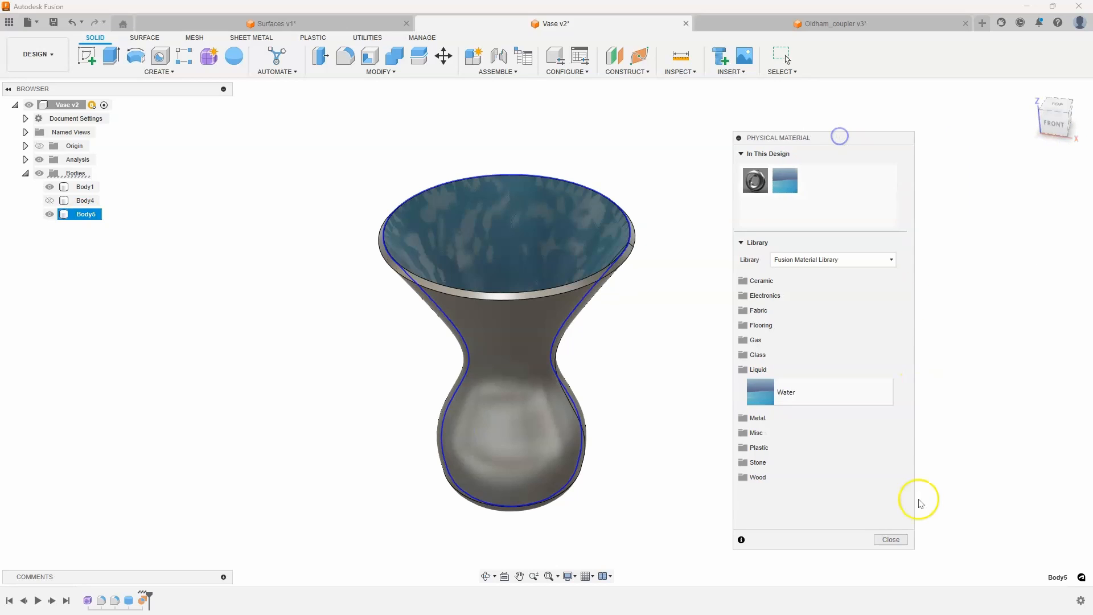
left_click(890, 539)
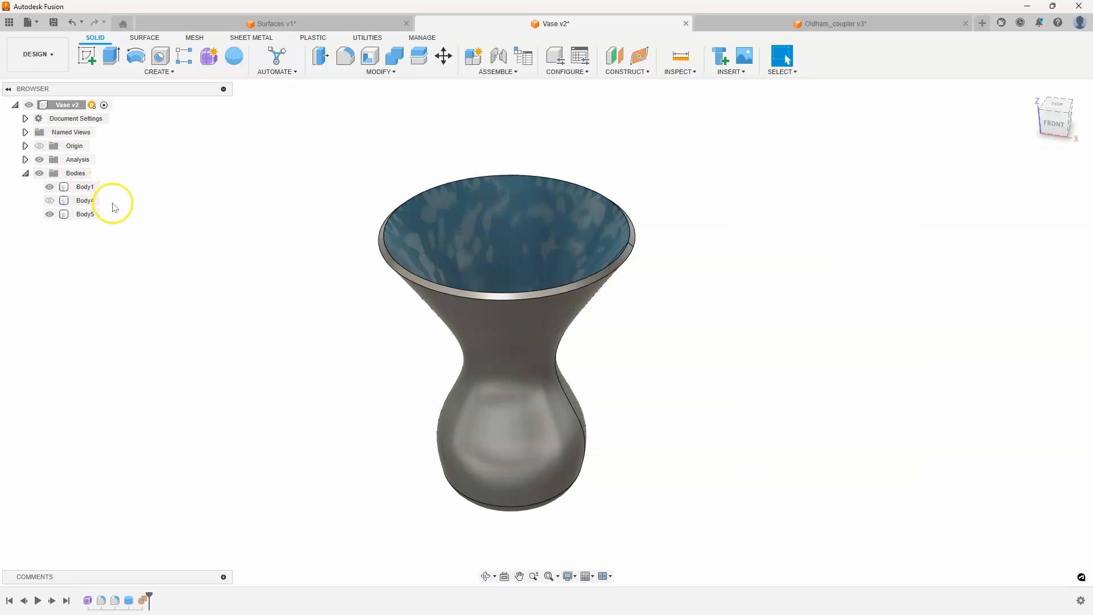
right_click(85, 214)
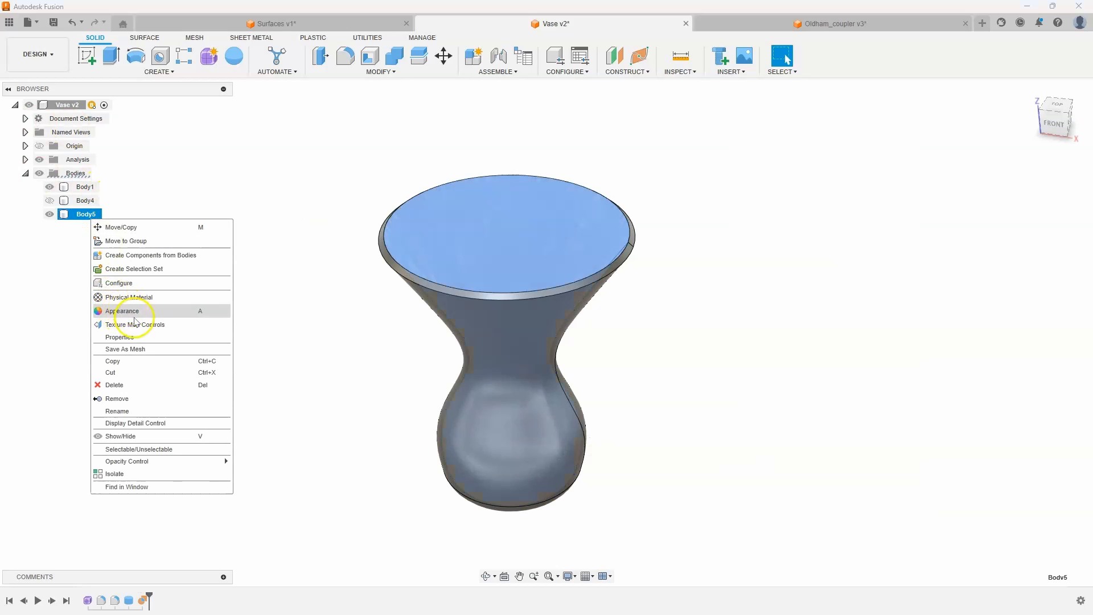
left_click(119, 336)
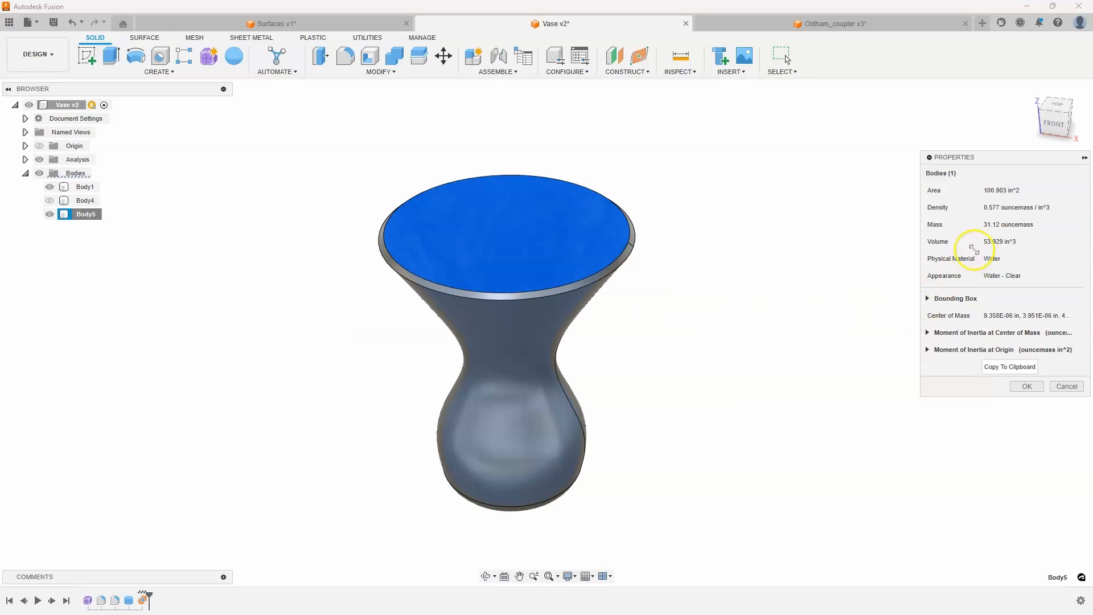
mouse_move(983, 264)
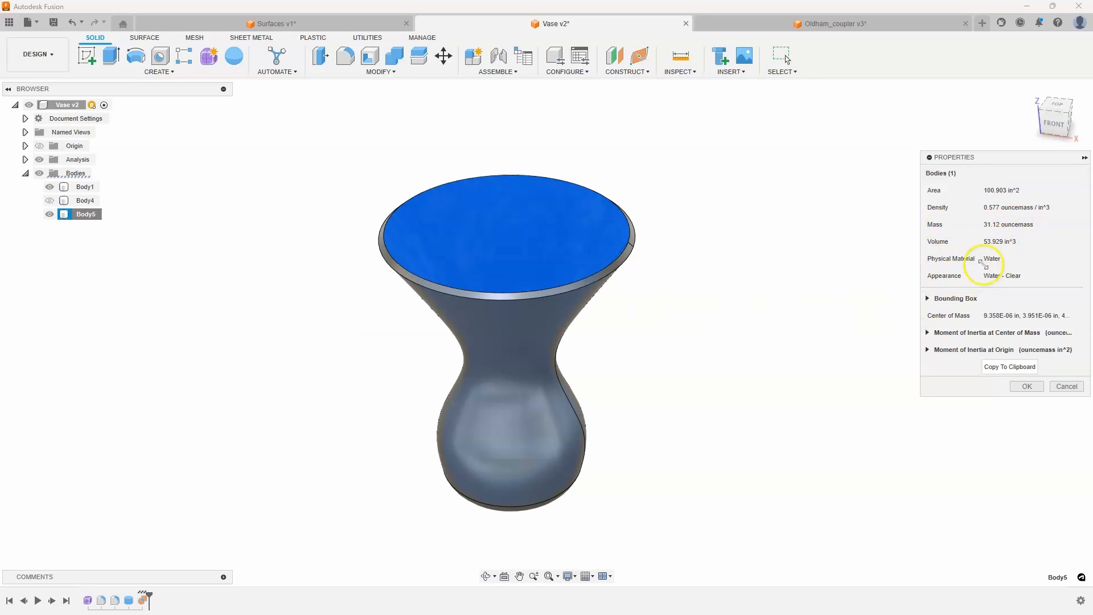
mouse_move(986, 233)
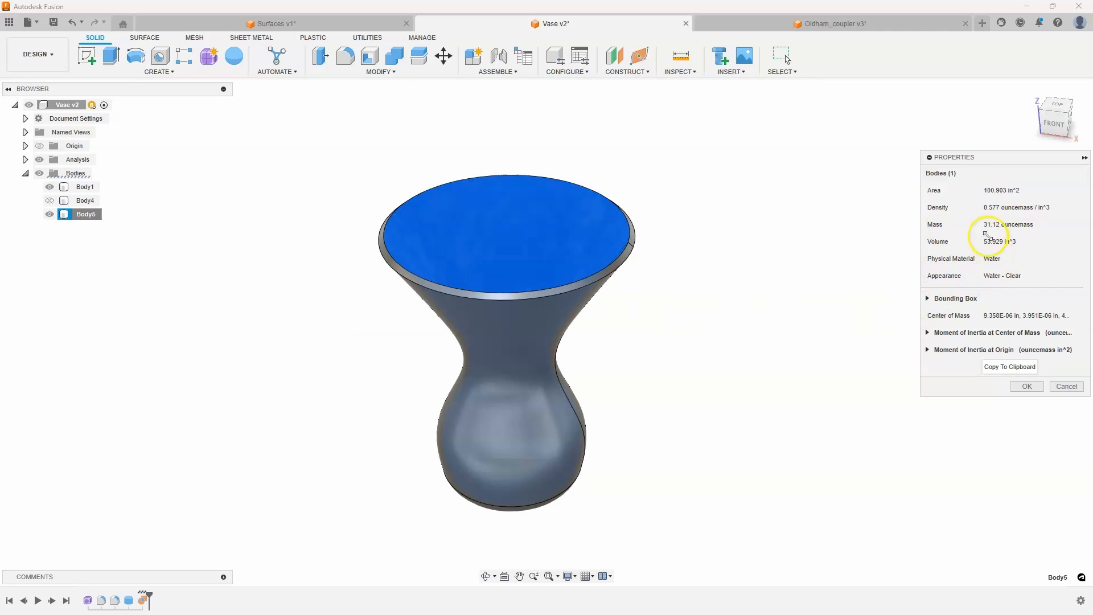
mouse_move(1046, 244)
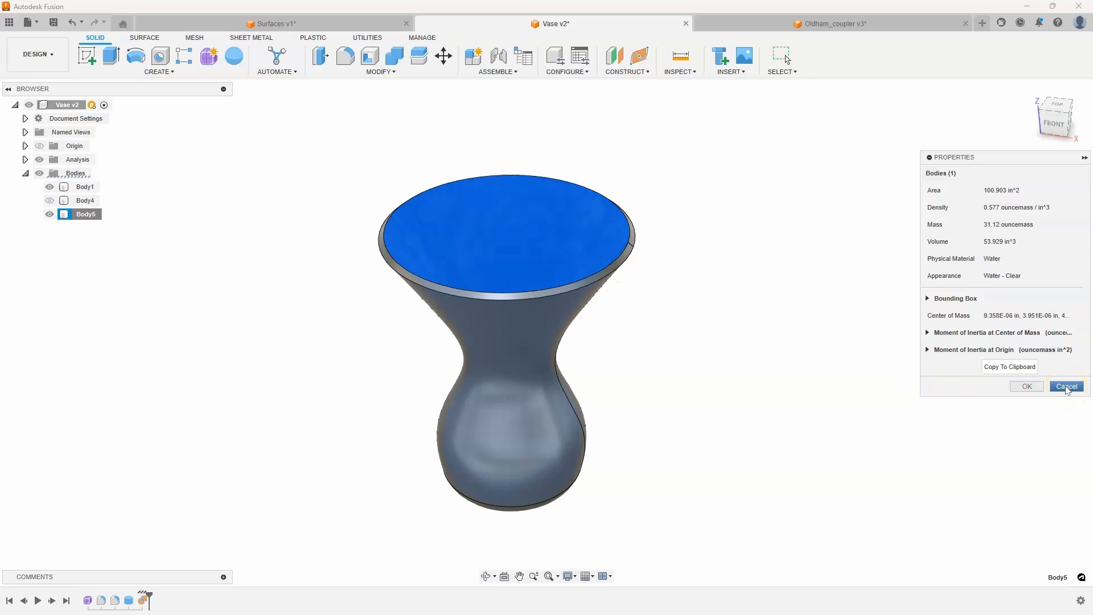
left_click(1065, 386)
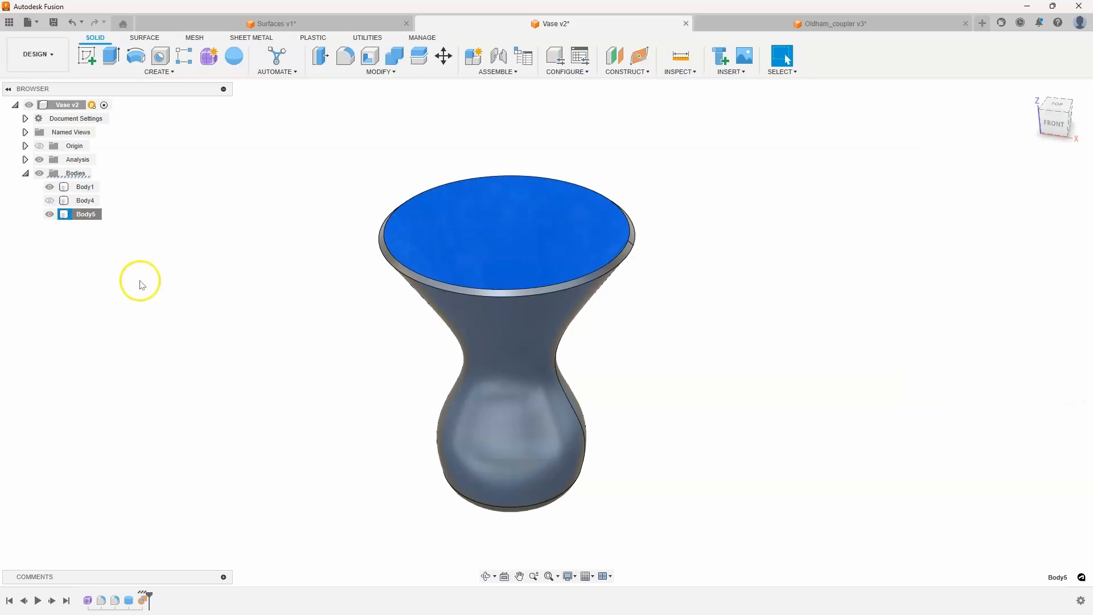
Edit the enclosing cylinder to 3.856 in tall, then check Body5 reads 22.817 in³ and 13.166 ouncemass
left_click(130, 600)
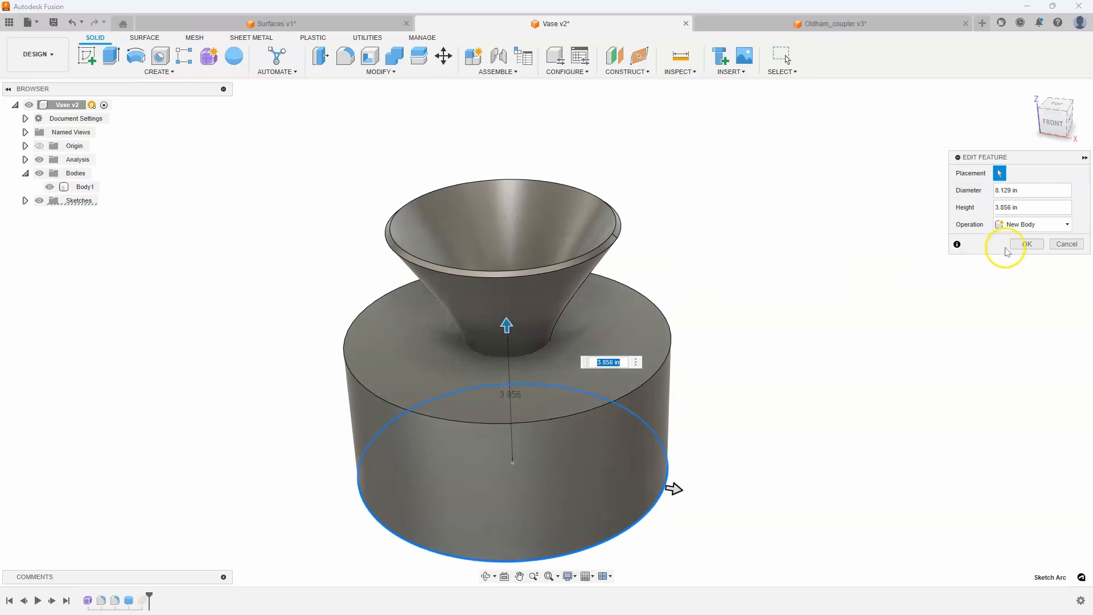
left_click(1025, 244)
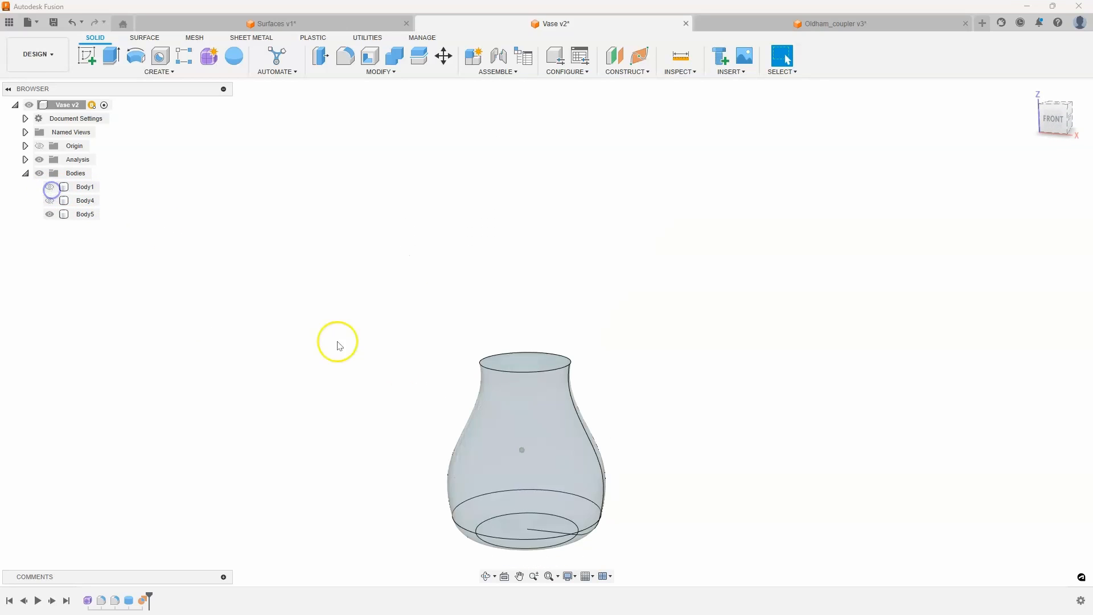
right_click(84, 214)
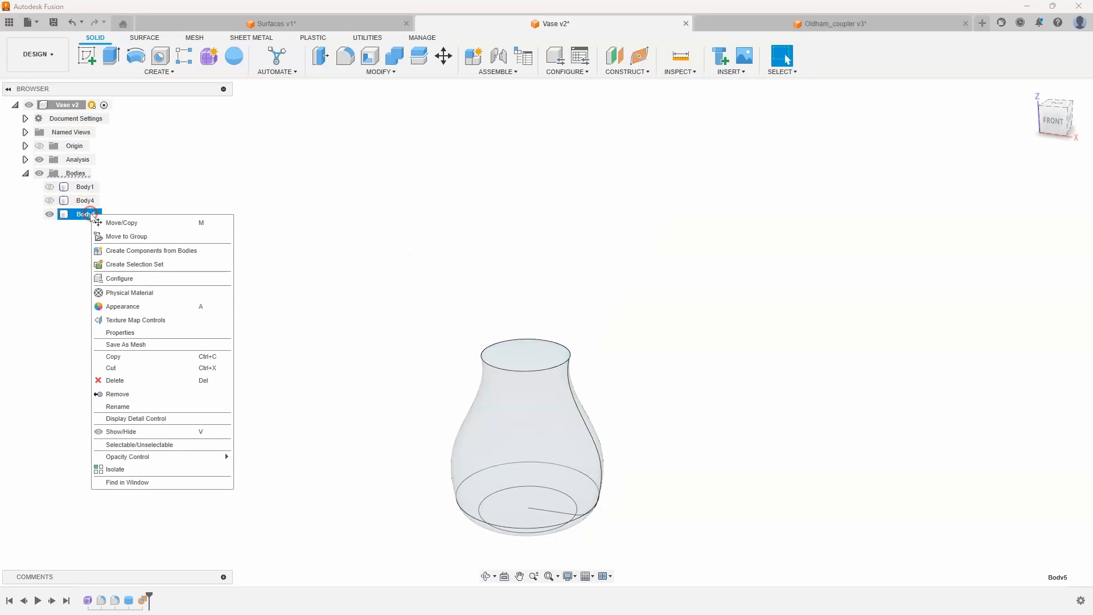
mouse_move(120, 333)
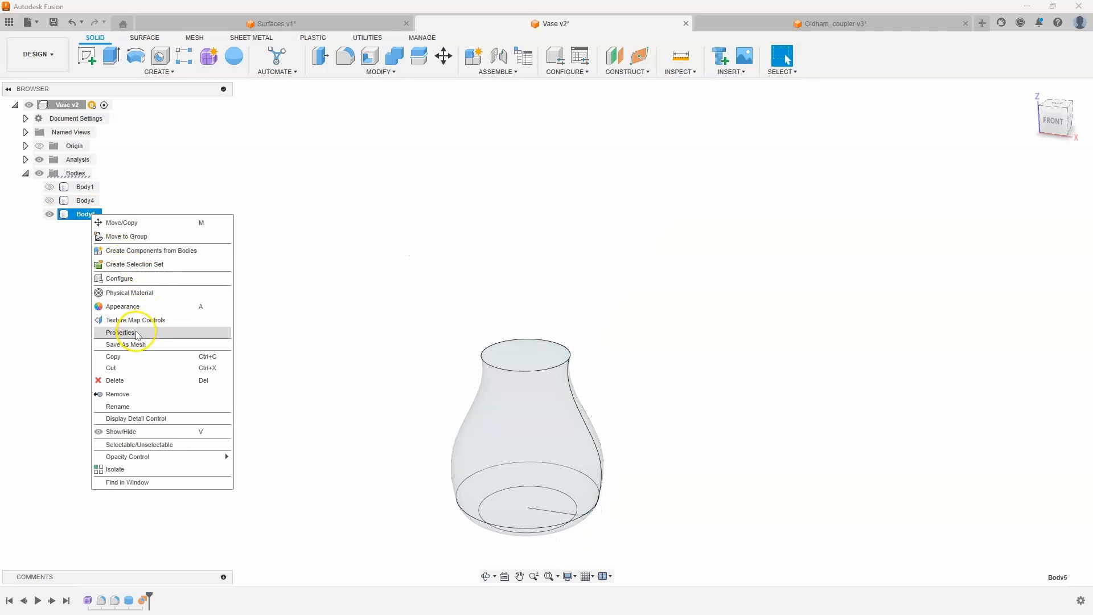
left_click(119, 332)
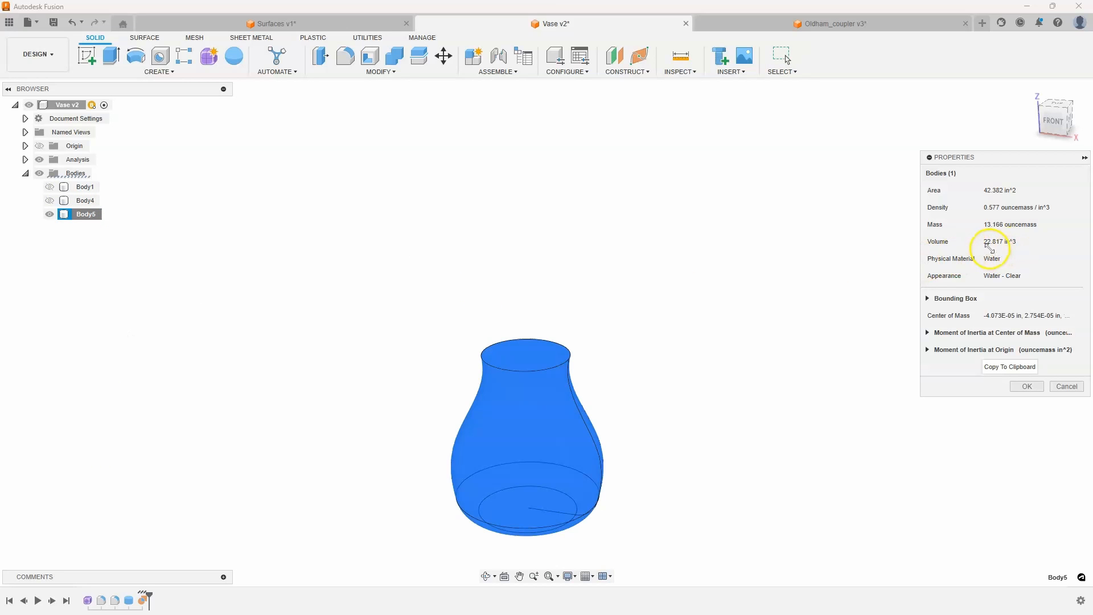
mouse_move(1021, 265)
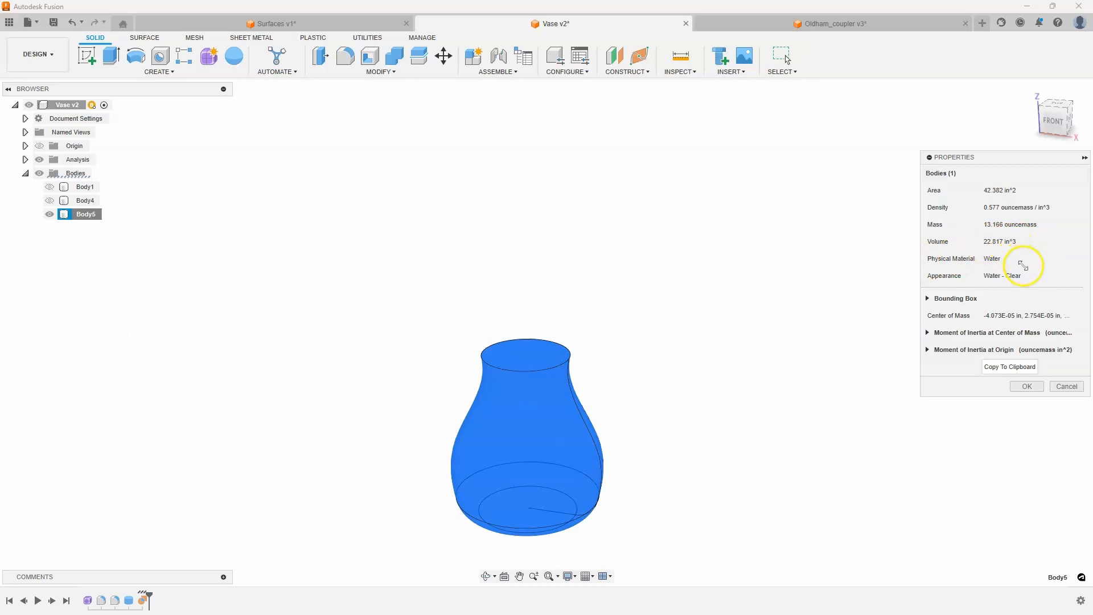
mouse_move(1055, 290)
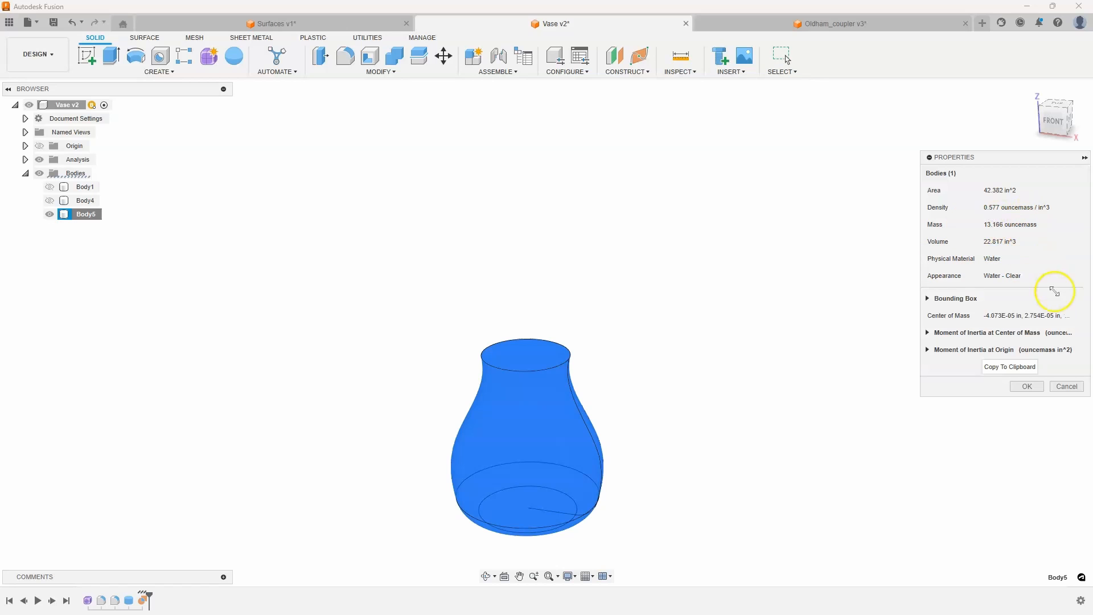
left_click(1025, 386)
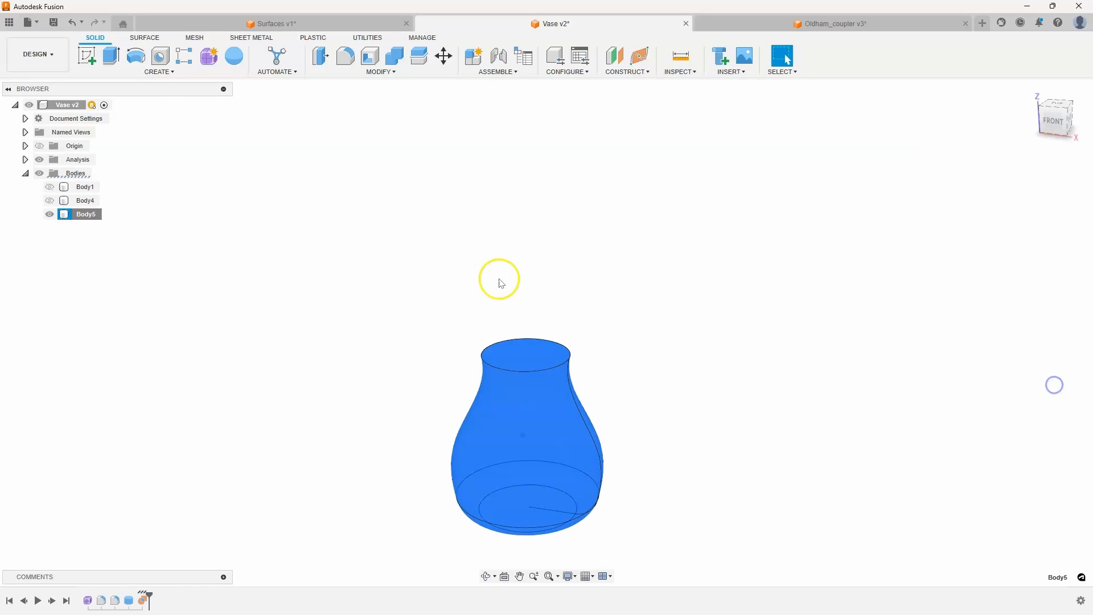